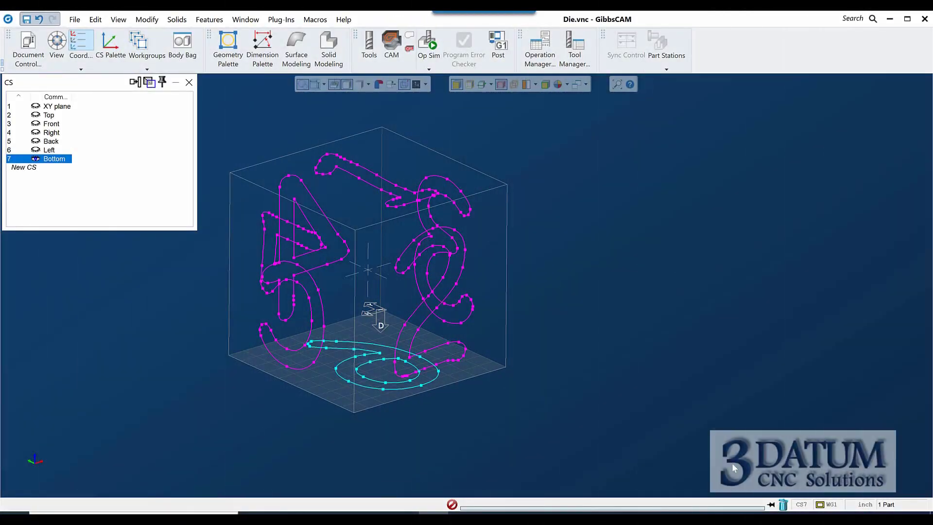
pyautogui.moveTo(600, 330)
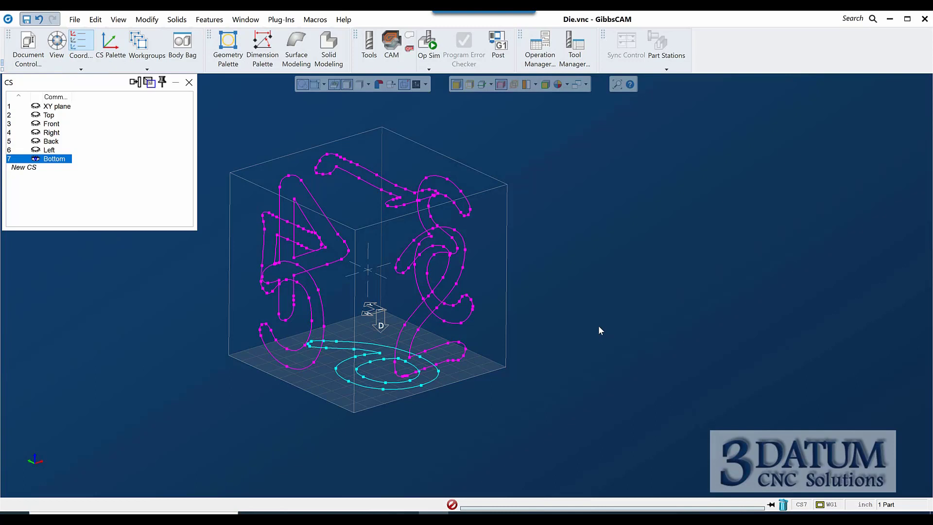
pyautogui.moveTo(428, 214)
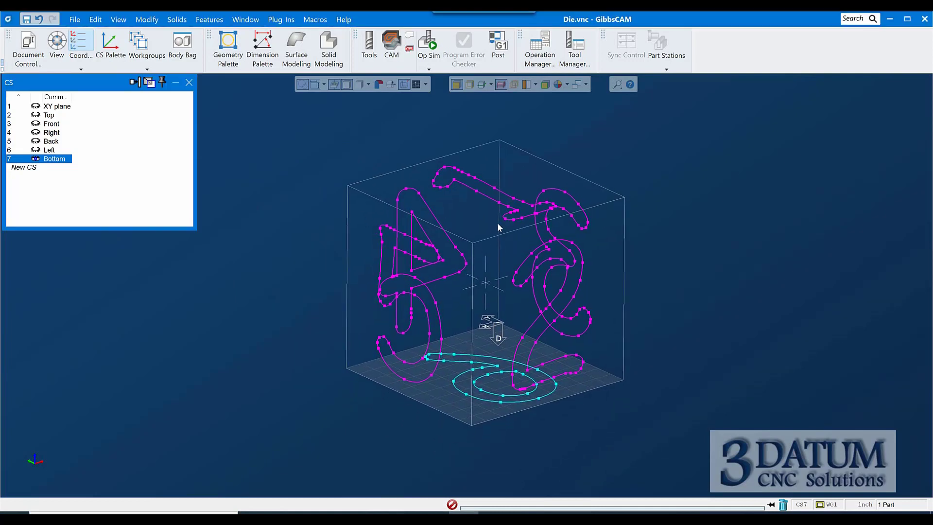
pyautogui.moveTo(455, 222)
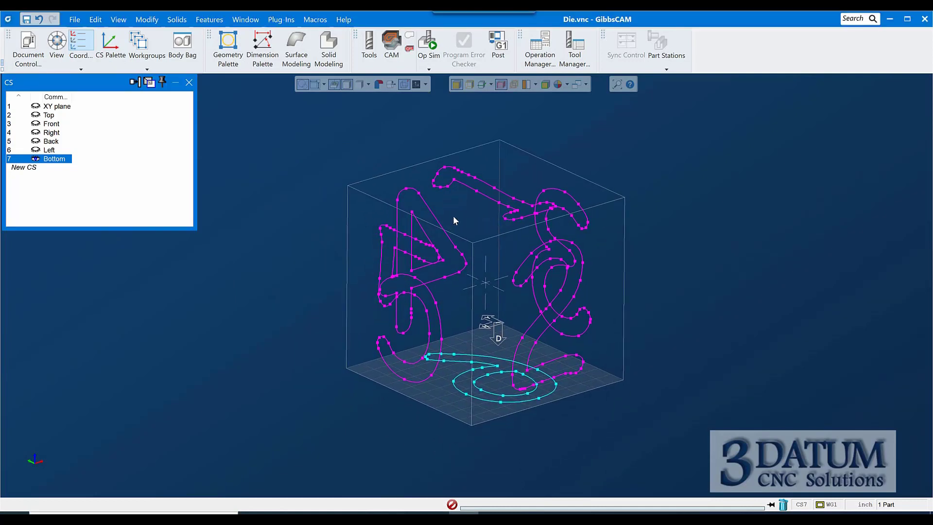
pyautogui.moveTo(476, 202)
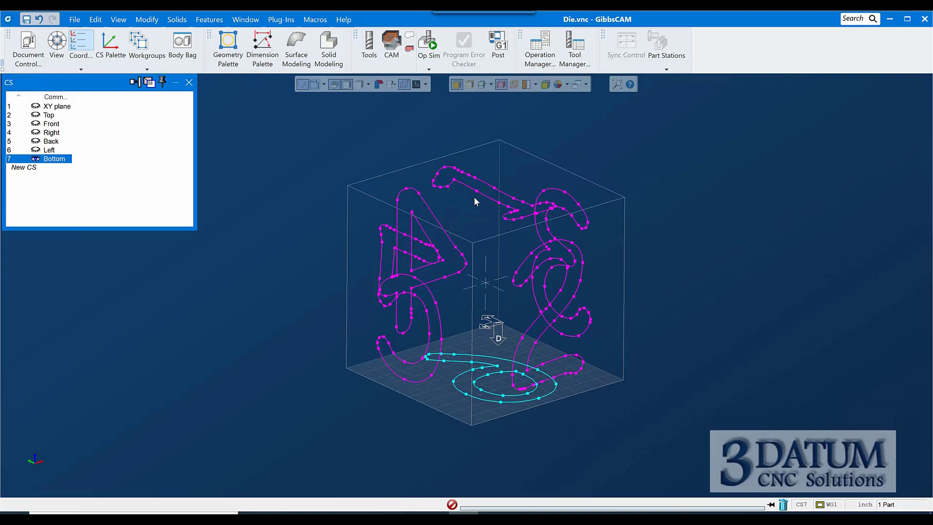
pyautogui.moveTo(67, 119)
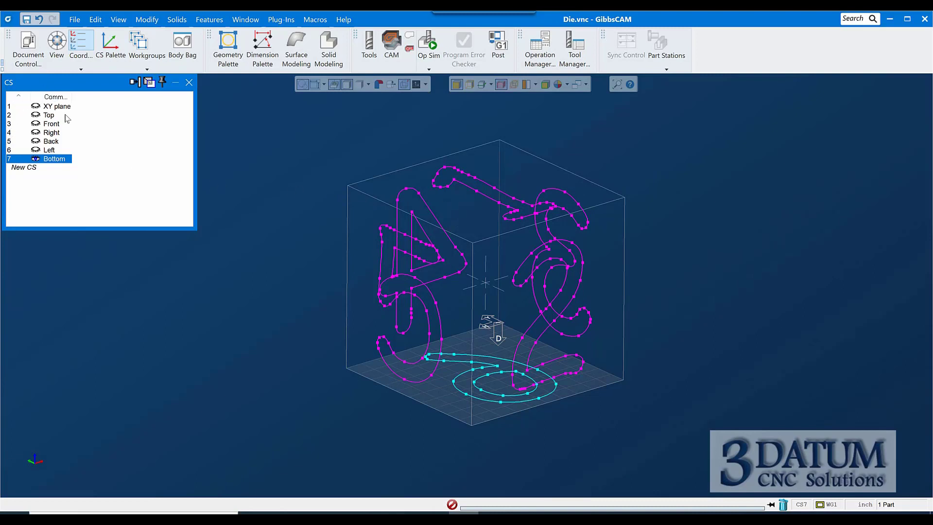
# - Make the XY plane the working CS and bring up the Solid Modeling tools
pyautogui.click(56, 106)
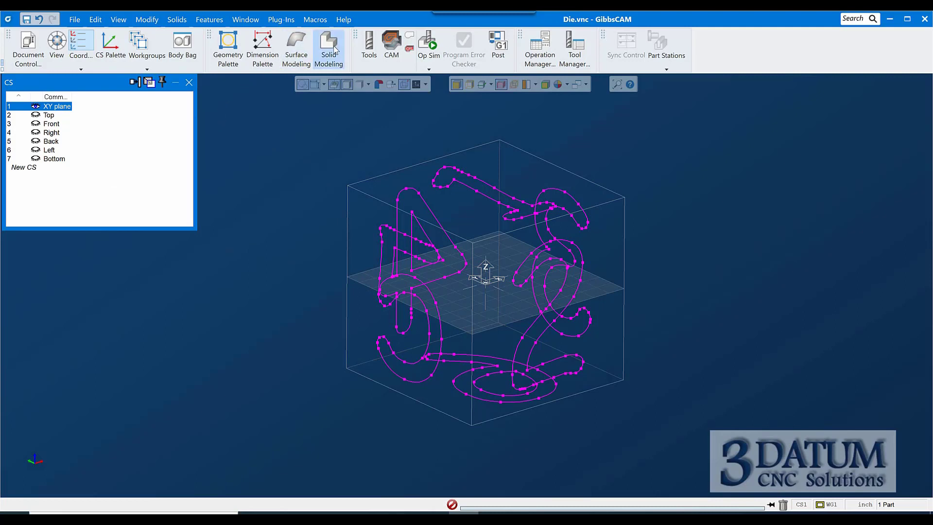
pyautogui.click(329, 41)
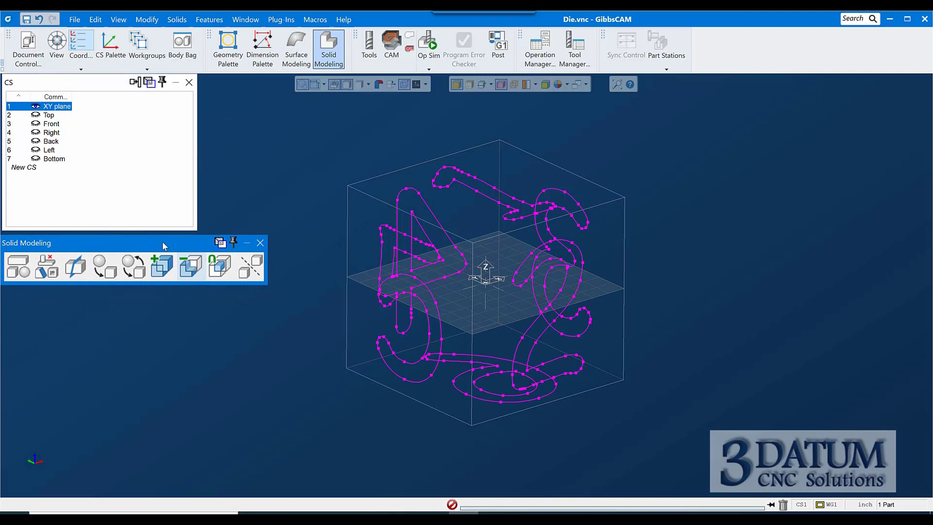
pyautogui.moveTo(77, 267)
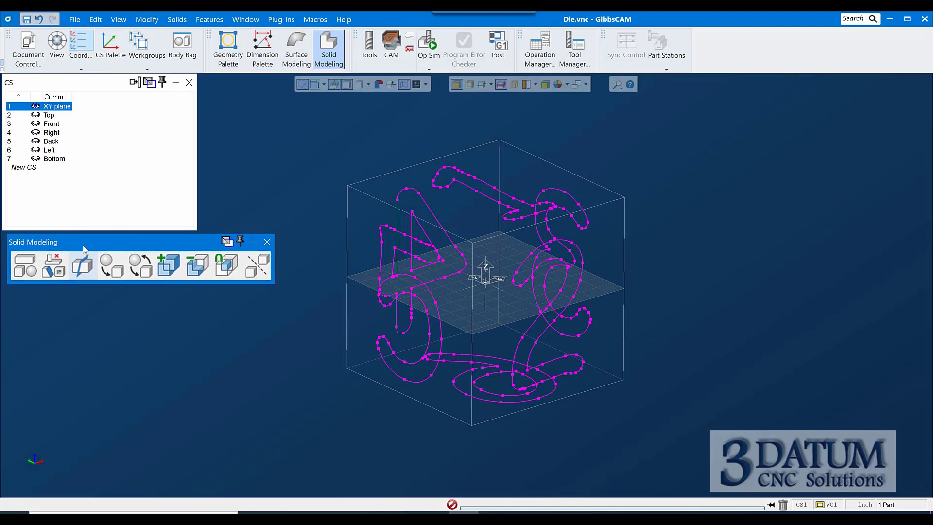
pyautogui.moveTo(24, 266)
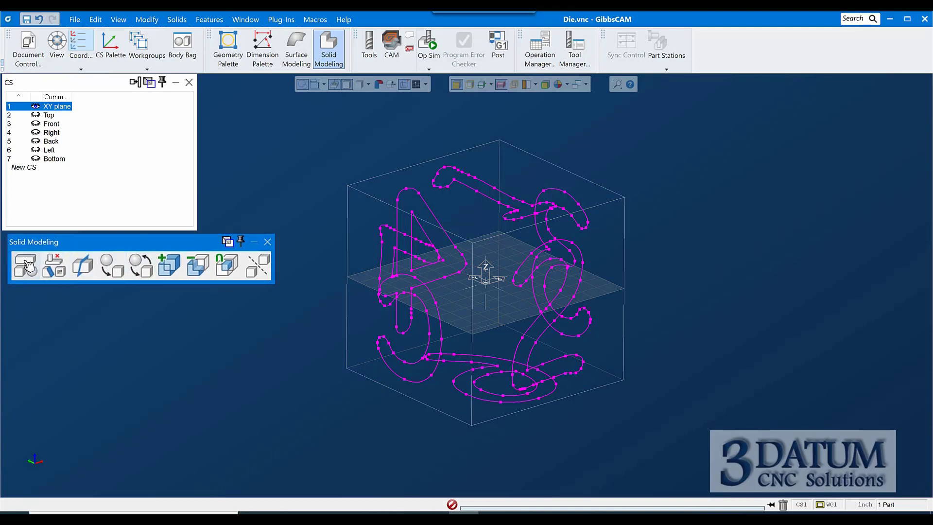
pyautogui.moveTo(24, 268)
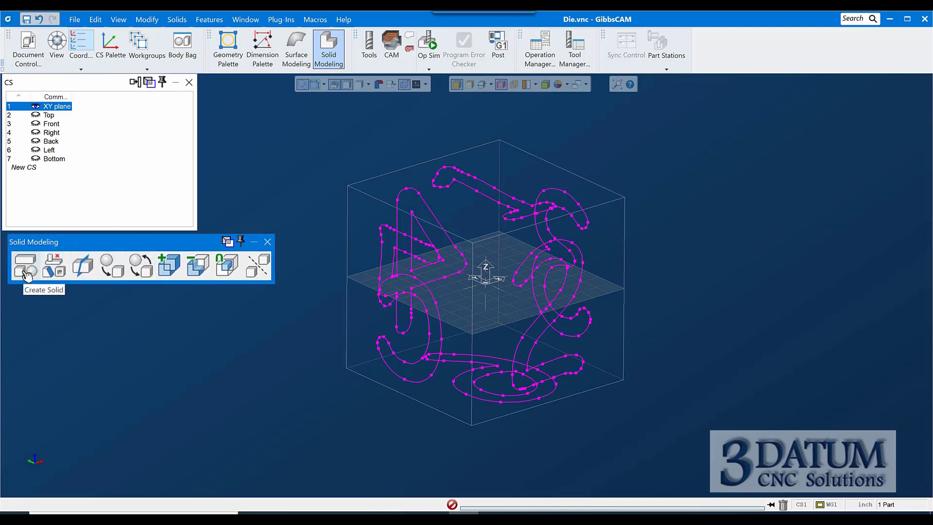
# - Bring up the Advanced Solid Modeling tools beside the Solid Modeling set
pyautogui.click(25, 266)
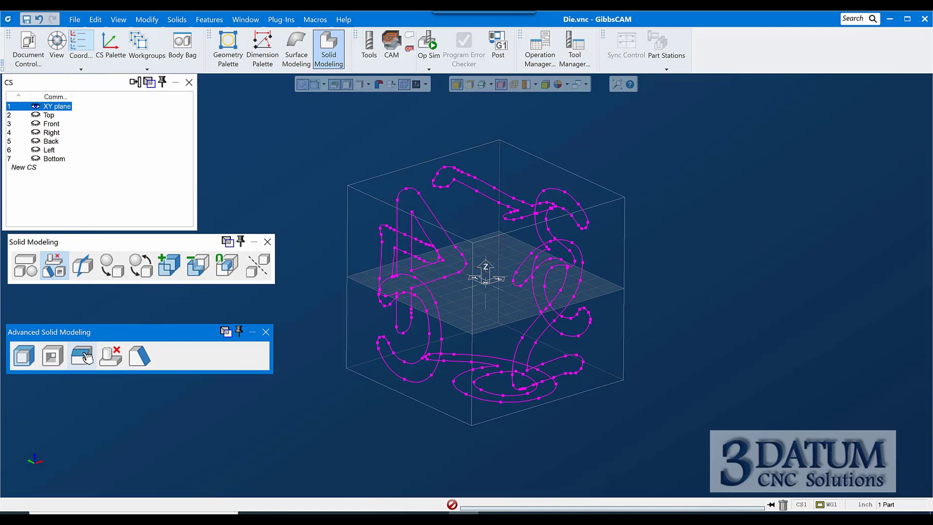
pyautogui.moveTo(83, 355)
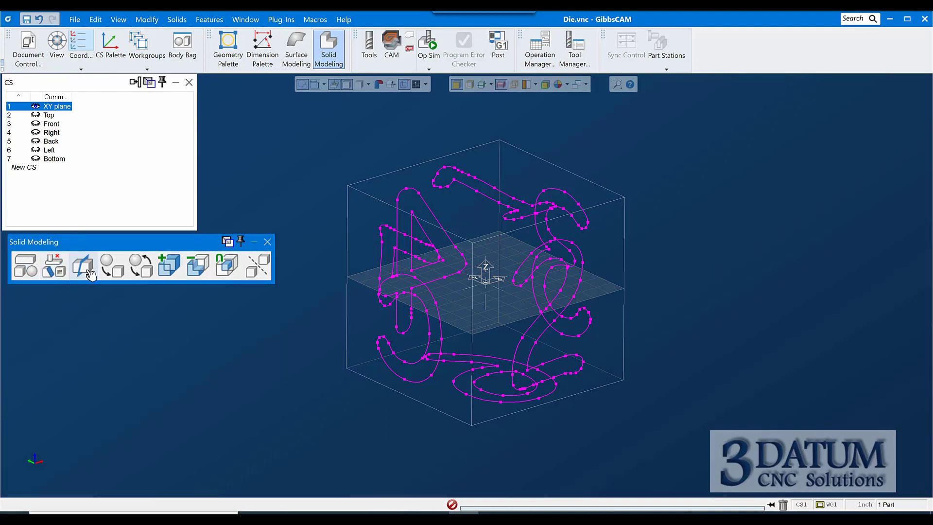
pyautogui.moveTo(87, 265)
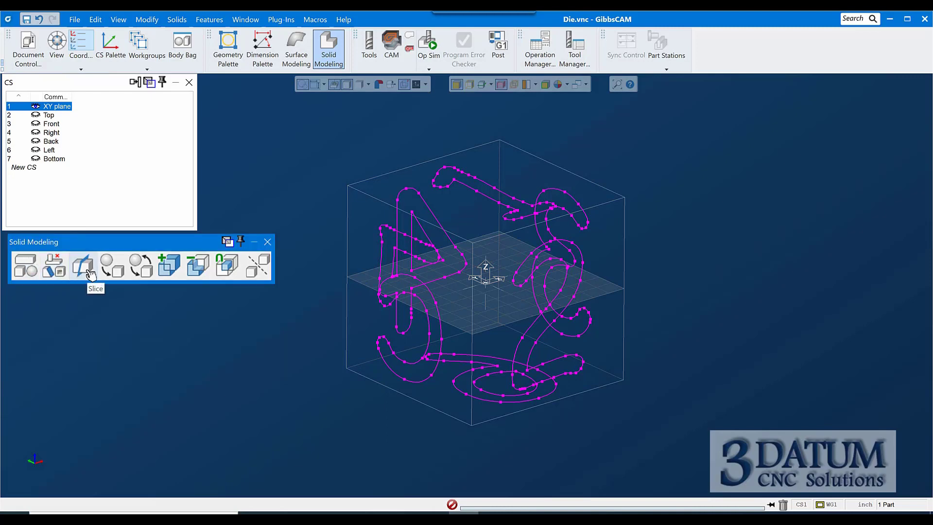
pyautogui.moveTo(433, 309)
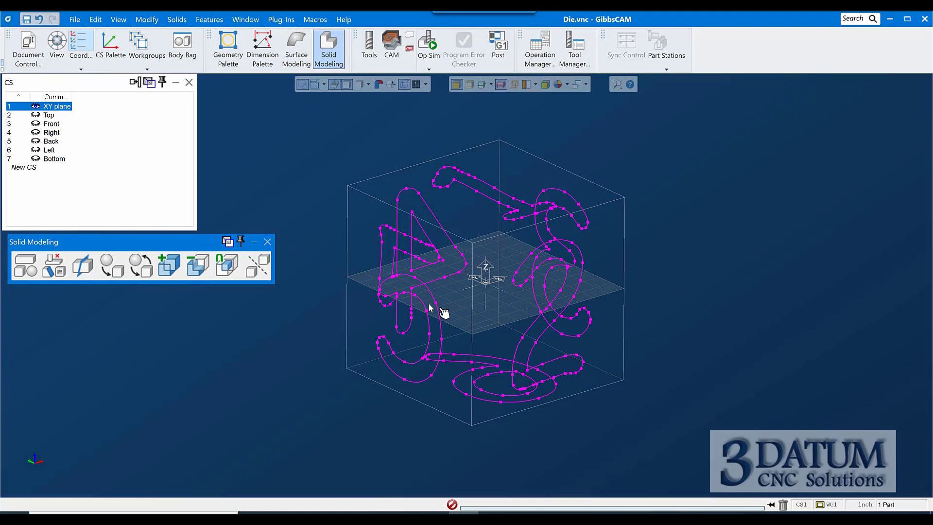
pyautogui.moveTo(427, 274)
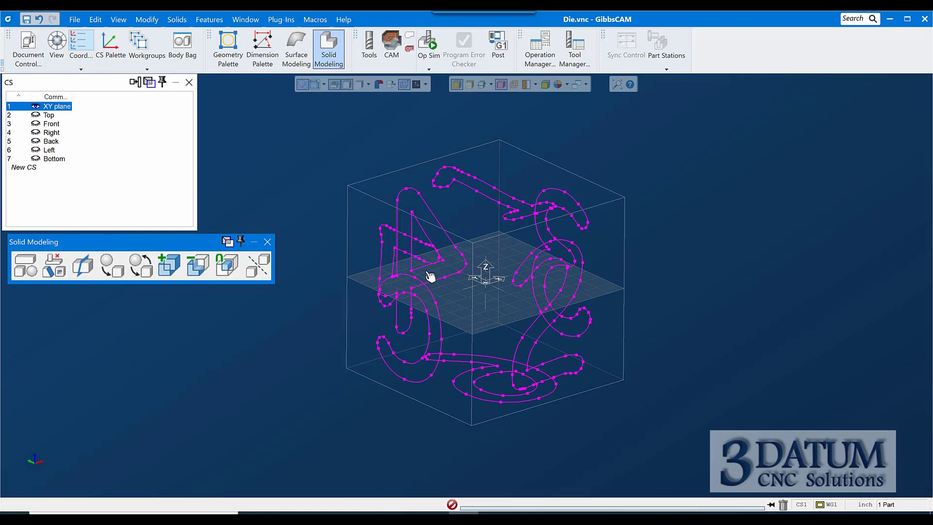
pyautogui.moveTo(477, 268)
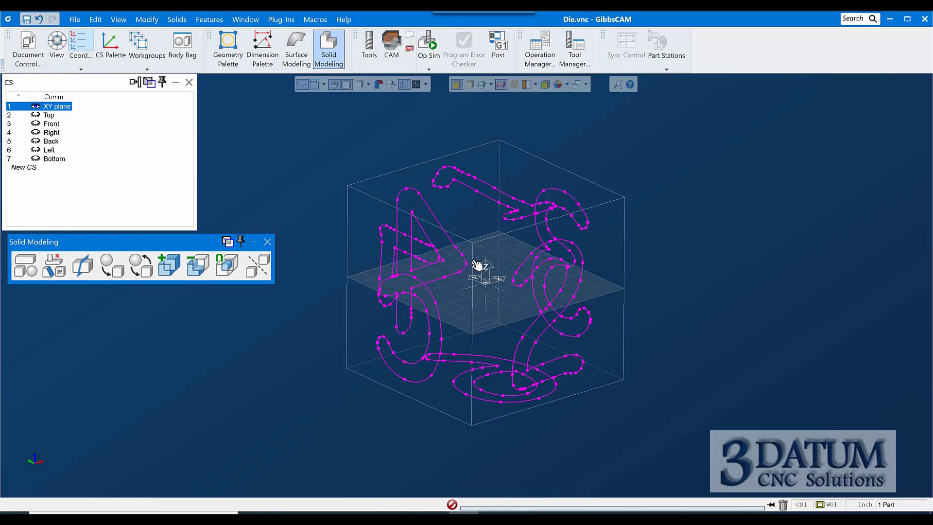
pyautogui.moveTo(357, 277)
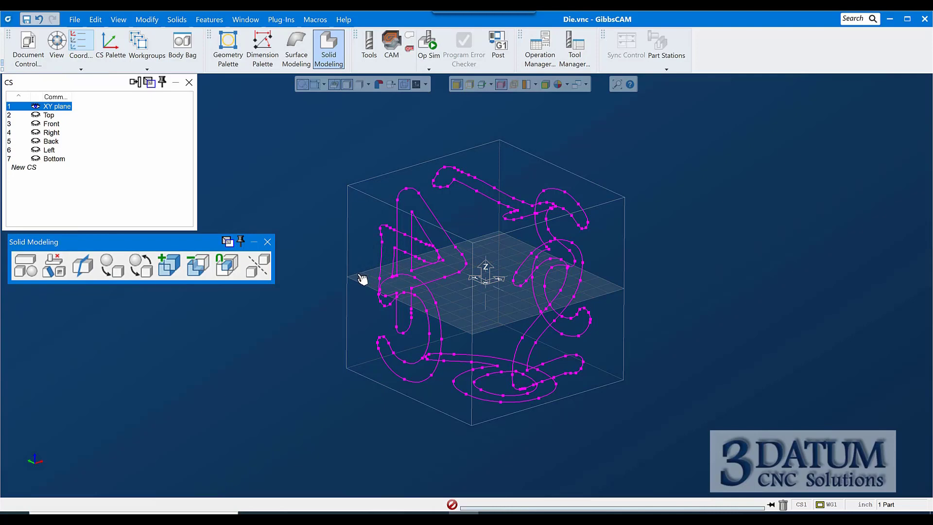
pyautogui.moveTo(493, 312)
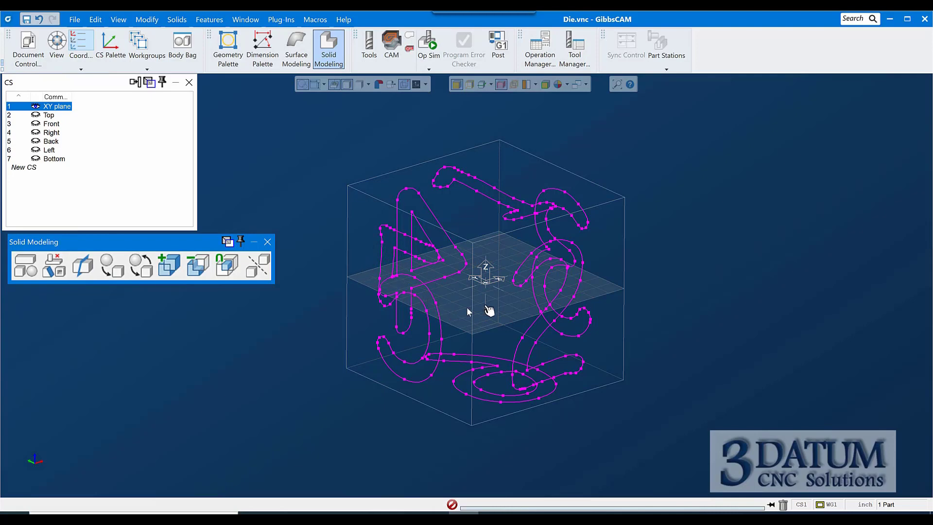
pyautogui.moveTo(83, 266)
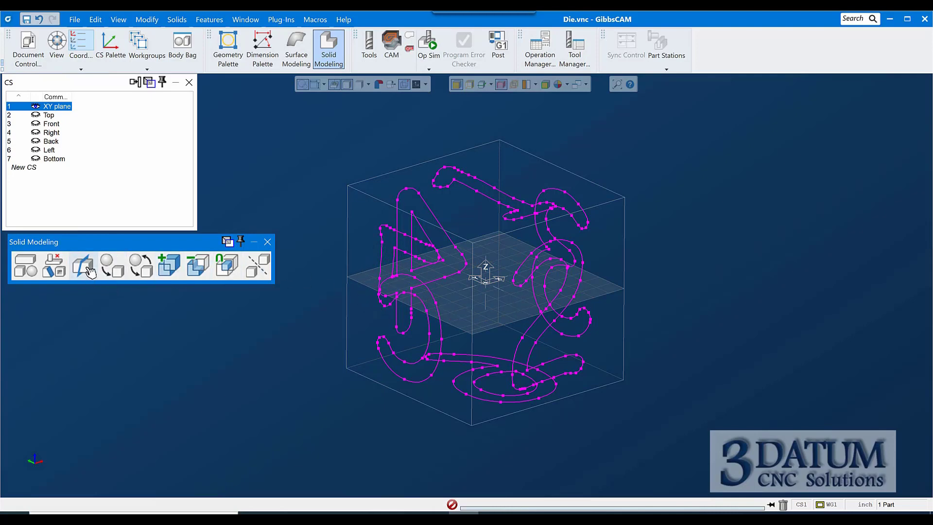
pyautogui.moveTo(84, 267)
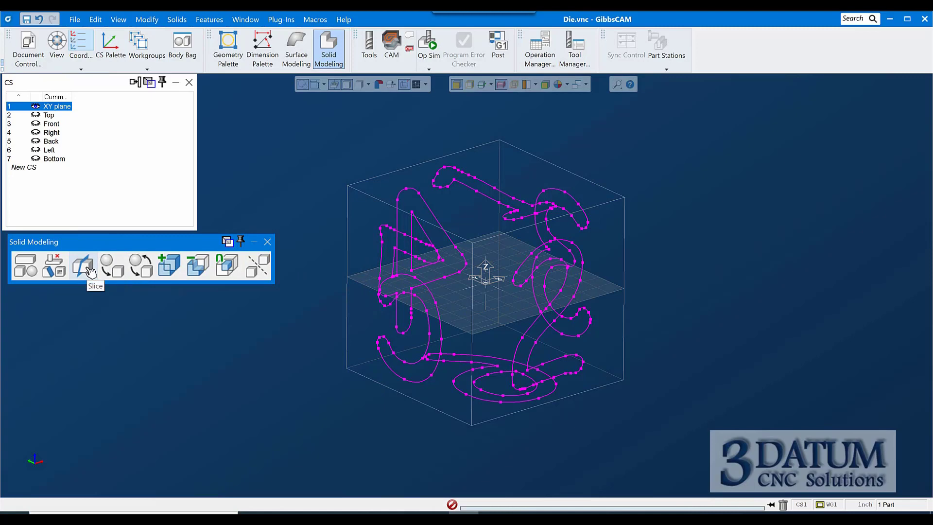
pyautogui.moveTo(143, 268)
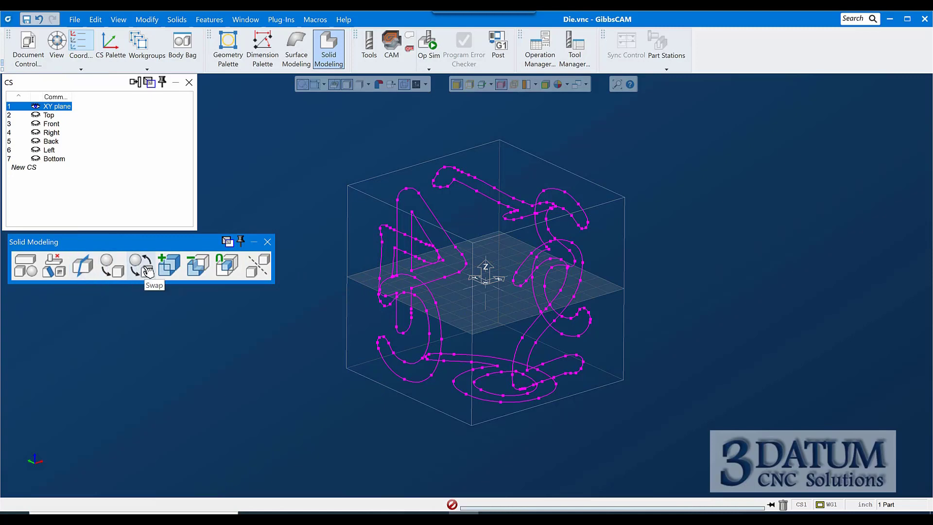
pyautogui.moveTo(116, 270)
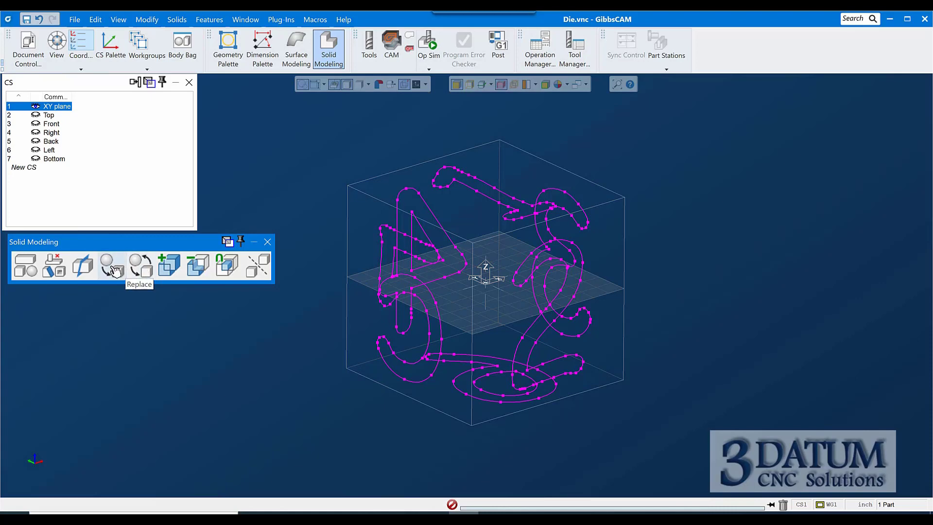
pyautogui.moveTo(138, 268)
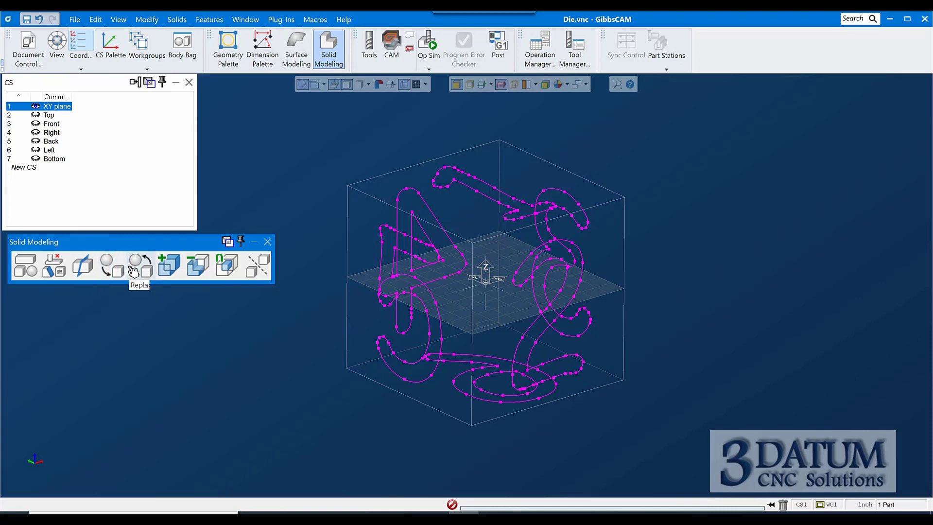
pyautogui.moveTo(140, 270)
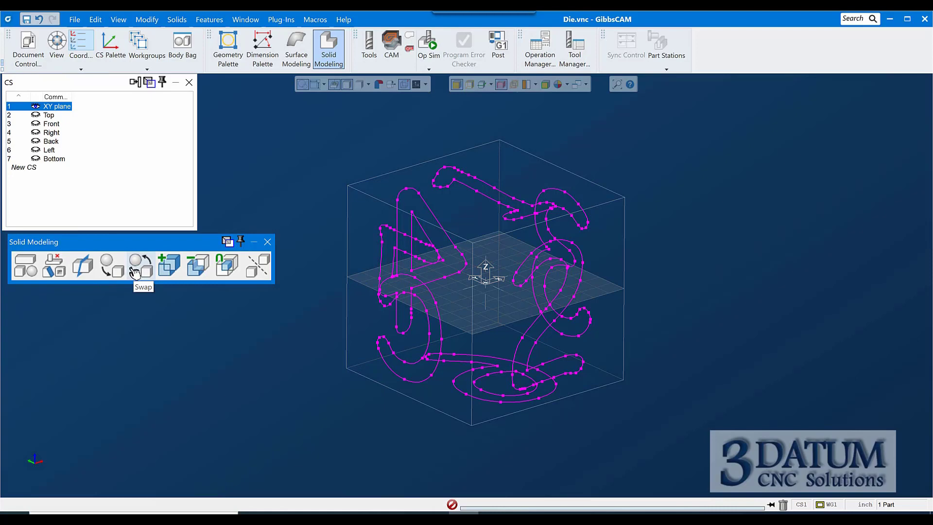
pyautogui.moveTo(122, 274)
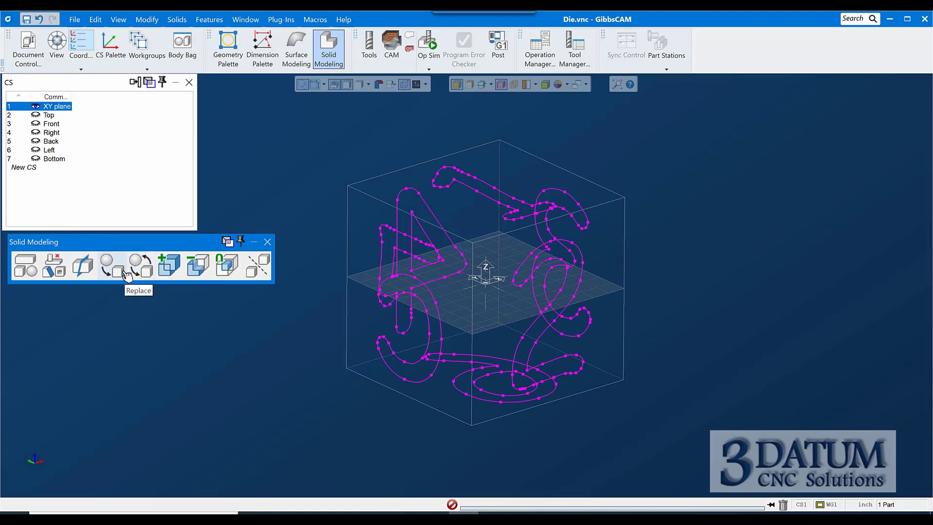
pyautogui.moveTo(169, 266)
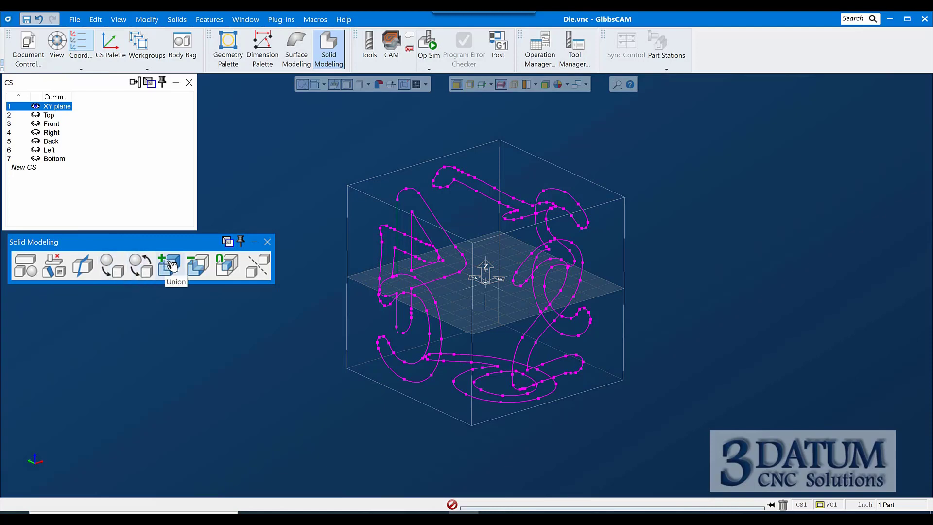
pyautogui.moveTo(229, 266)
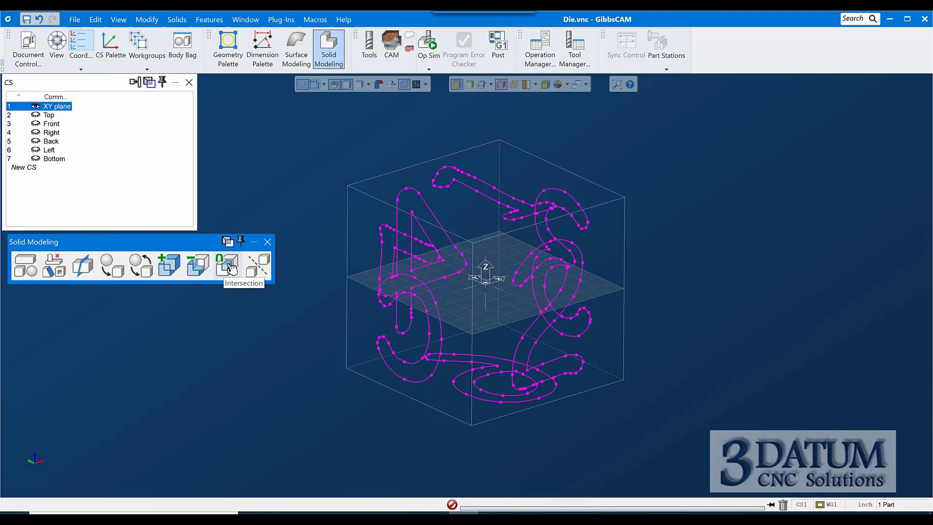
pyautogui.moveTo(257, 267)
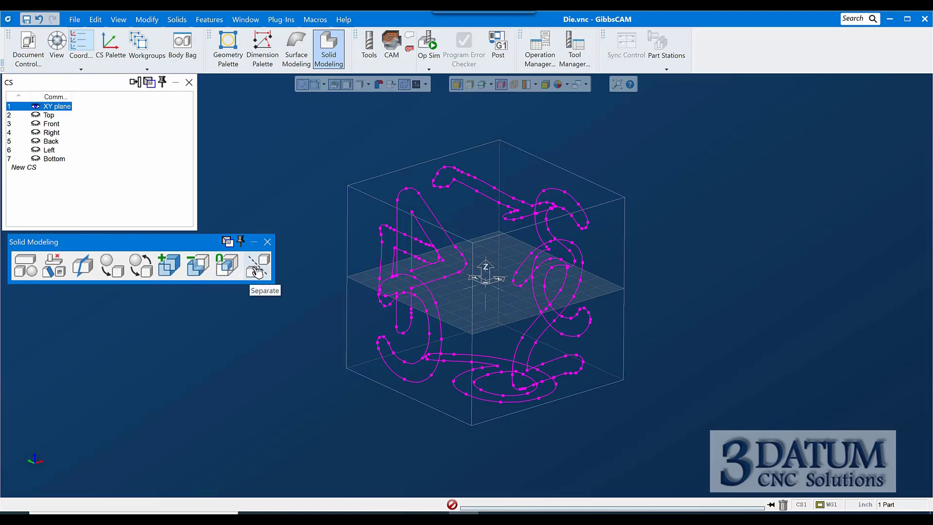
pyautogui.moveTo(255, 269)
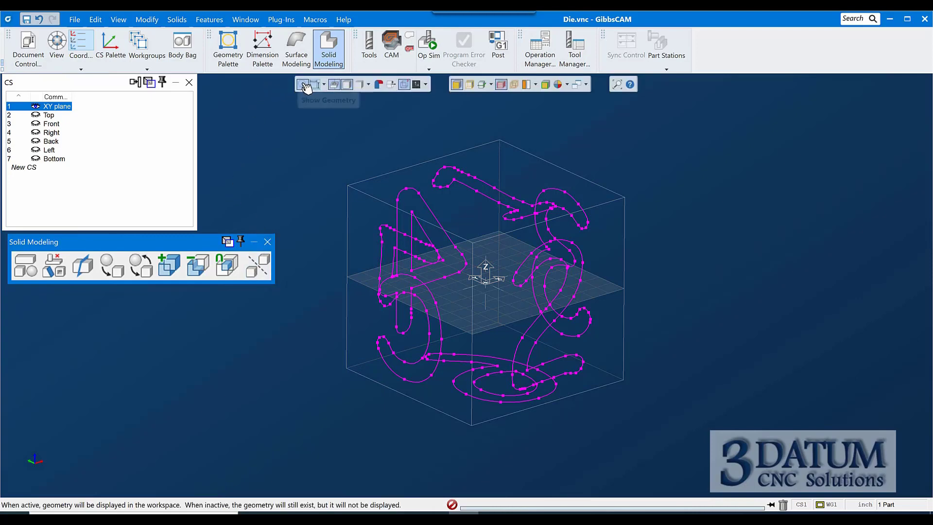
# - Hide the number geometry and create a sphere of radius 0.5 at the origin
pyautogui.click(304, 83)
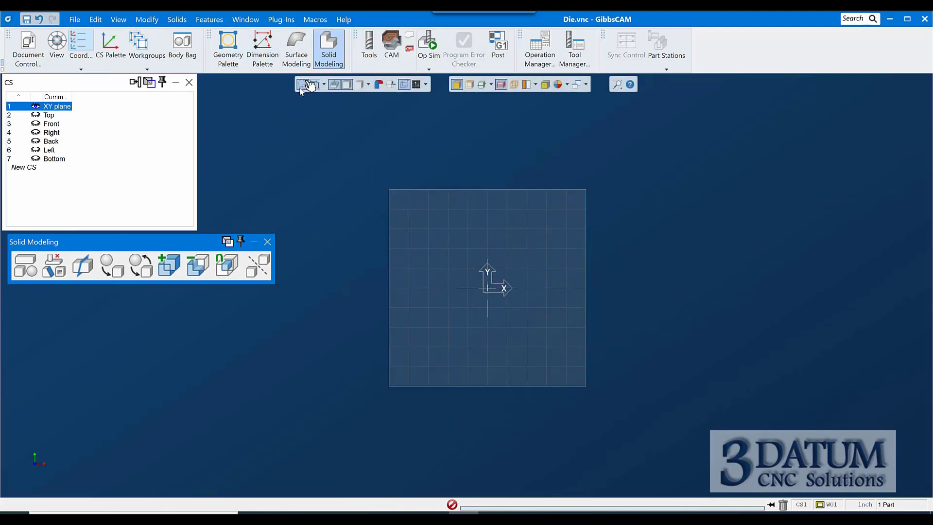
pyautogui.moveTo(221, 204)
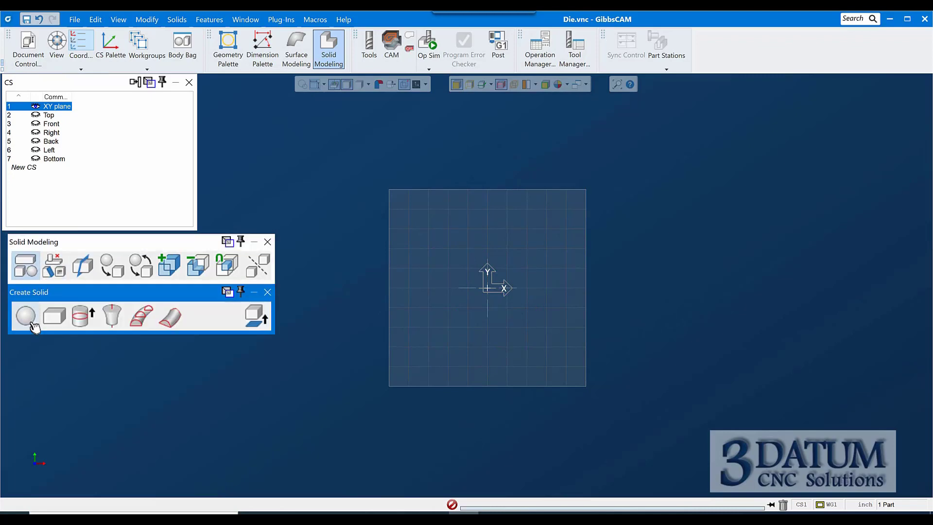
pyautogui.click(25, 316)
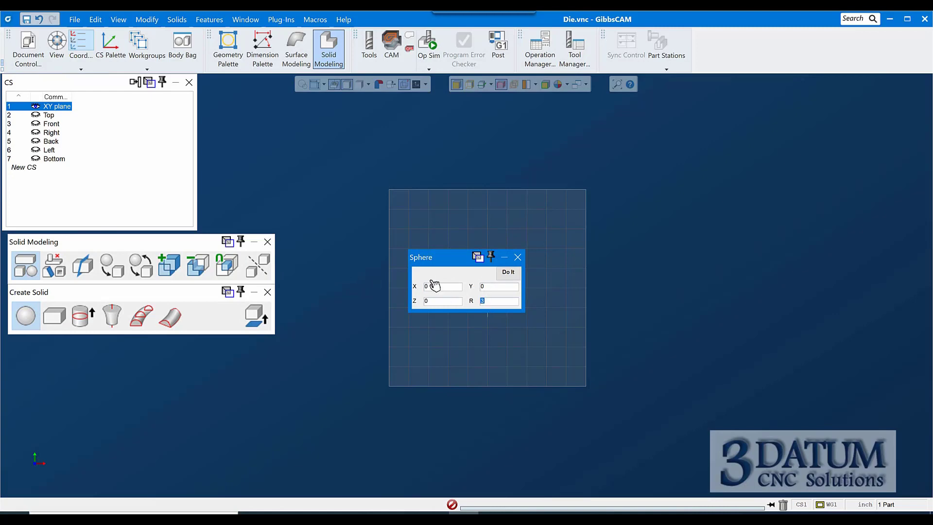
pyautogui.write('.5')
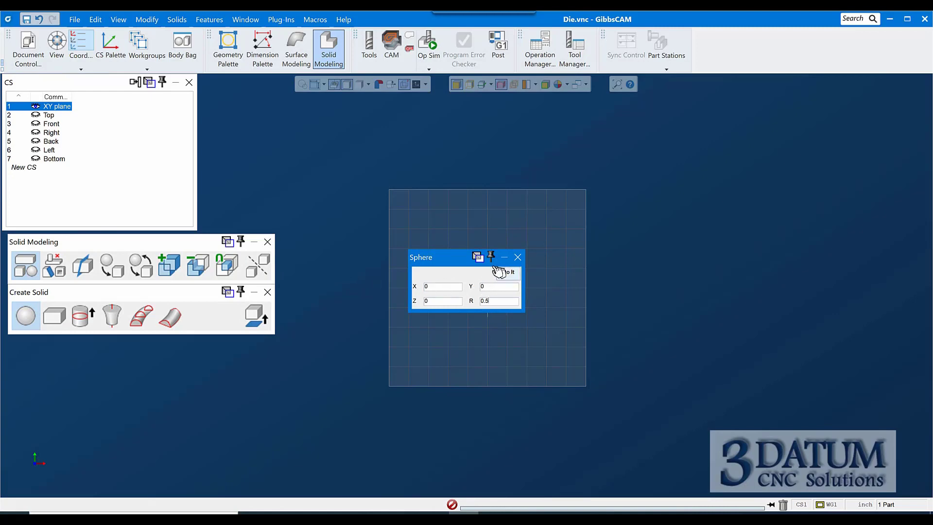
pyautogui.click(507, 271)
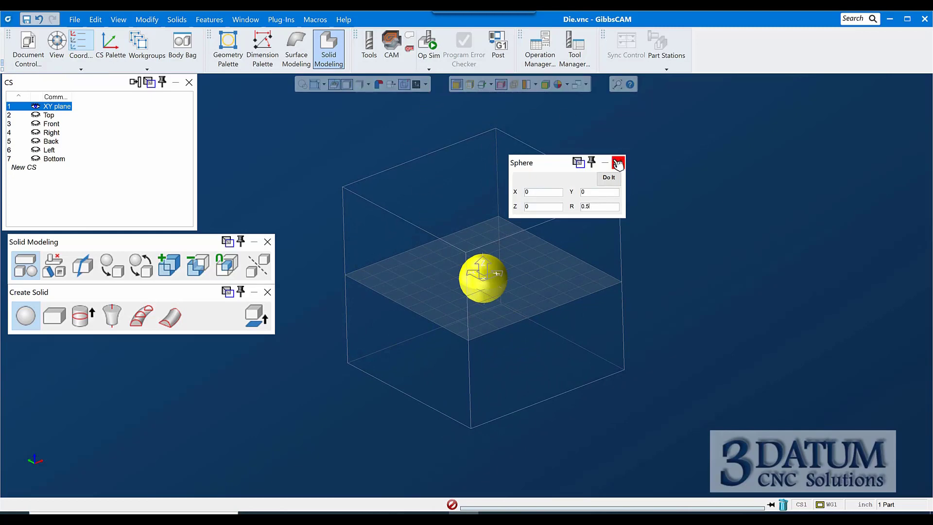
# - Duplicate the sphere 8 times translated 1.25 along X, giving a row of nine
pyautogui.click(147, 19)
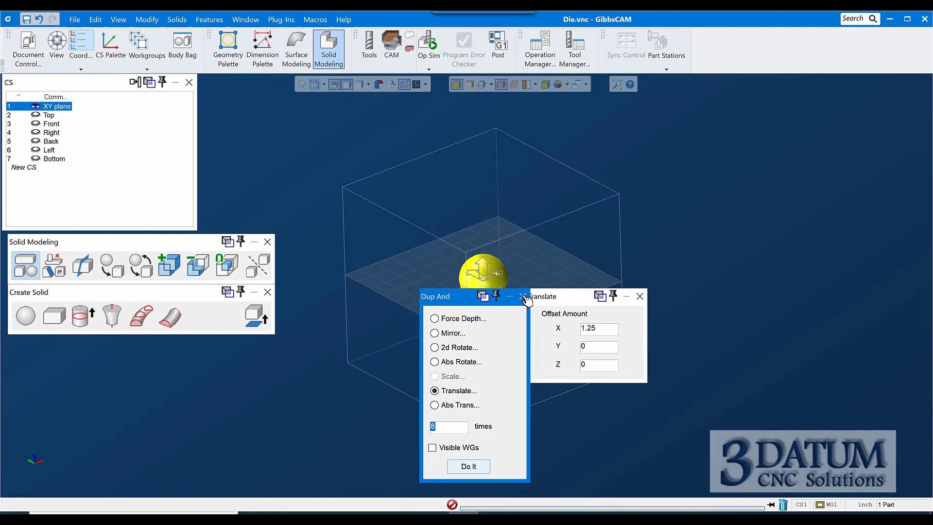
pyautogui.click(468, 467)
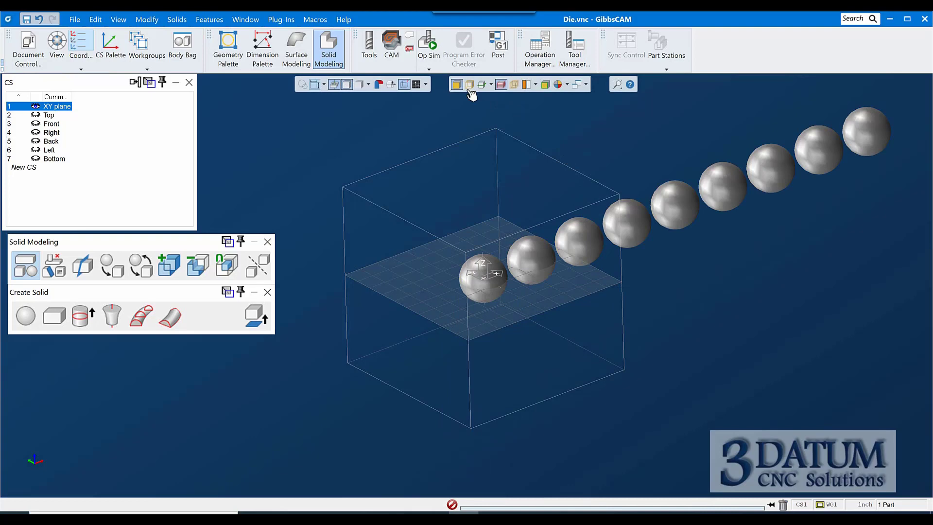
pyautogui.moveTo(455, 84)
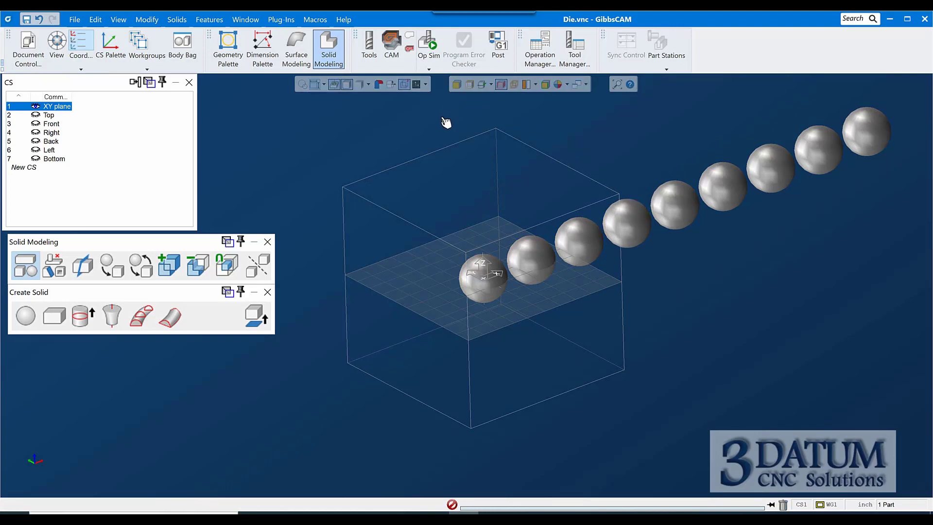
pyautogui.moveTo(580, 245)
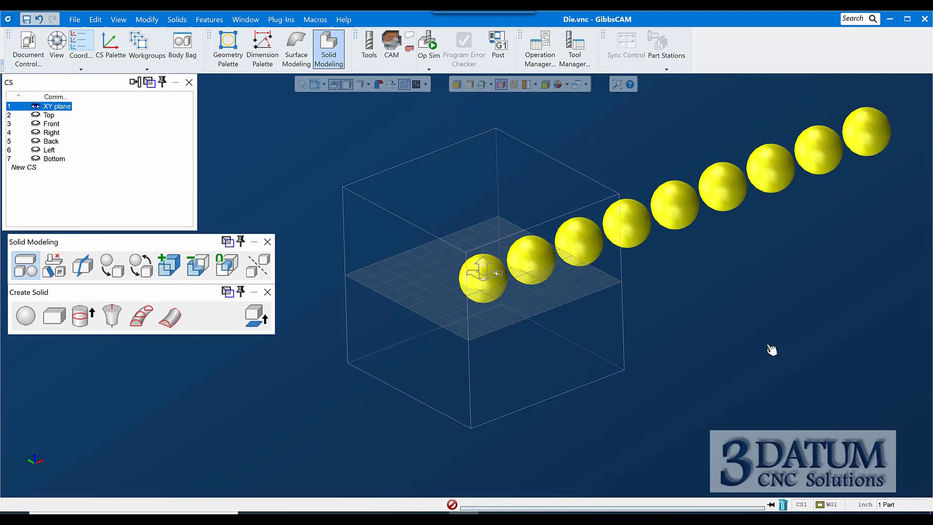
# - Delete all nine spheres, accepting the loss of history
pyautogui.moveTo(772, 350); pyautogui.dragTo(603, 341)
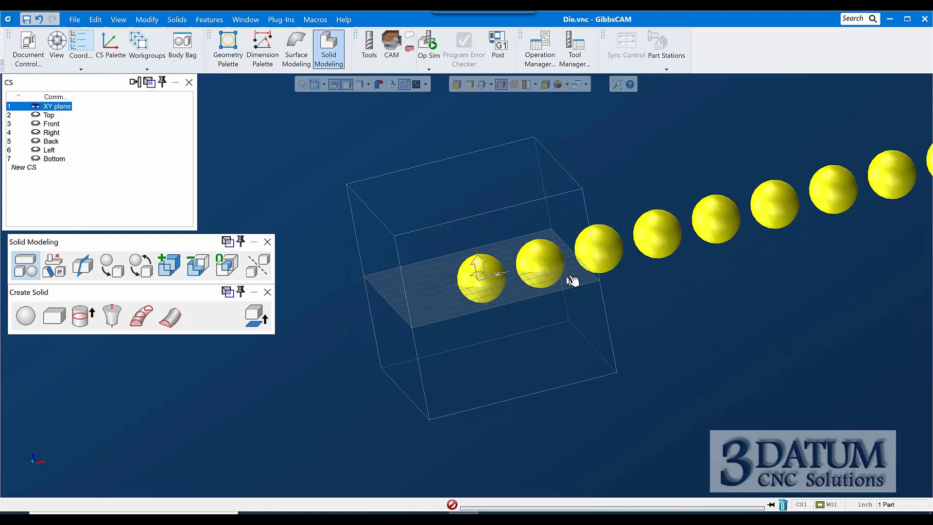
pyautogui.moveTo(659, 245)
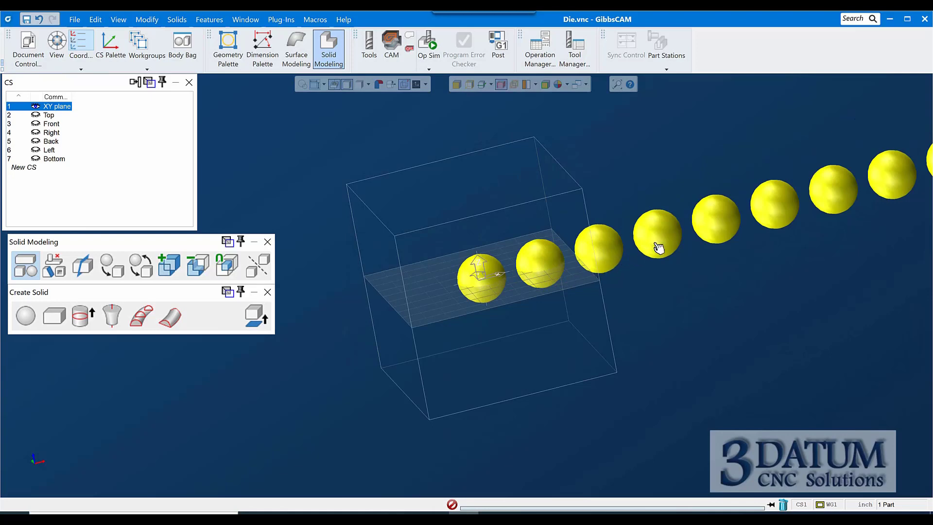
pyautogui.moveTo(685, 236)
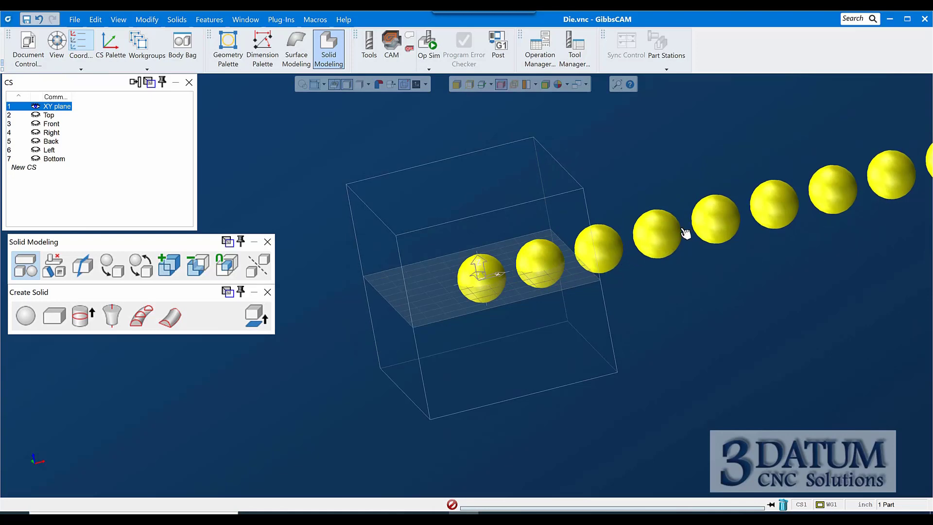
pyautogui.moveTo(442, 265)
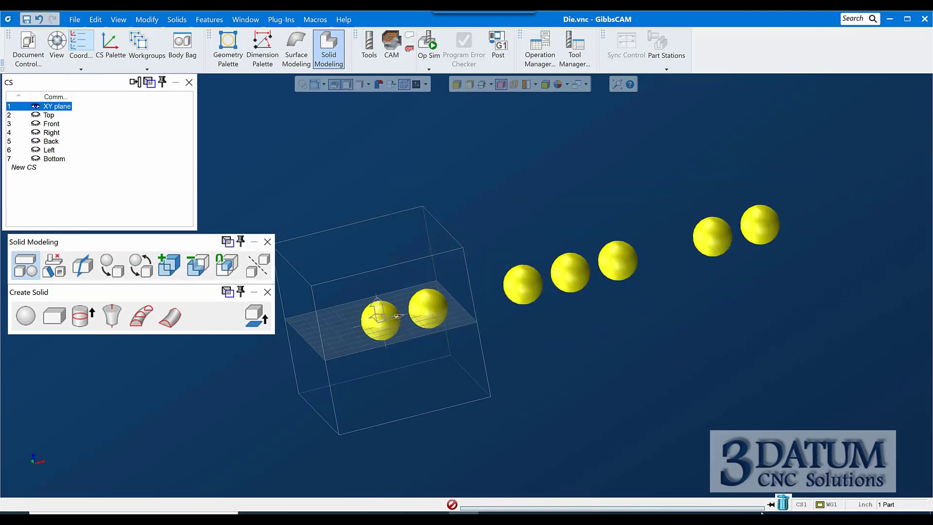
pyautogui.click(54, 265)
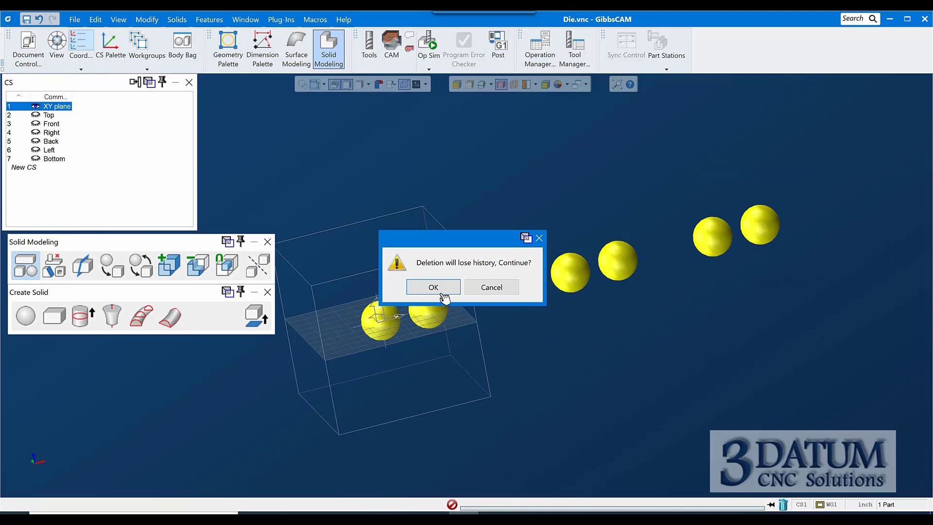
pyautogui.click(433, 287)
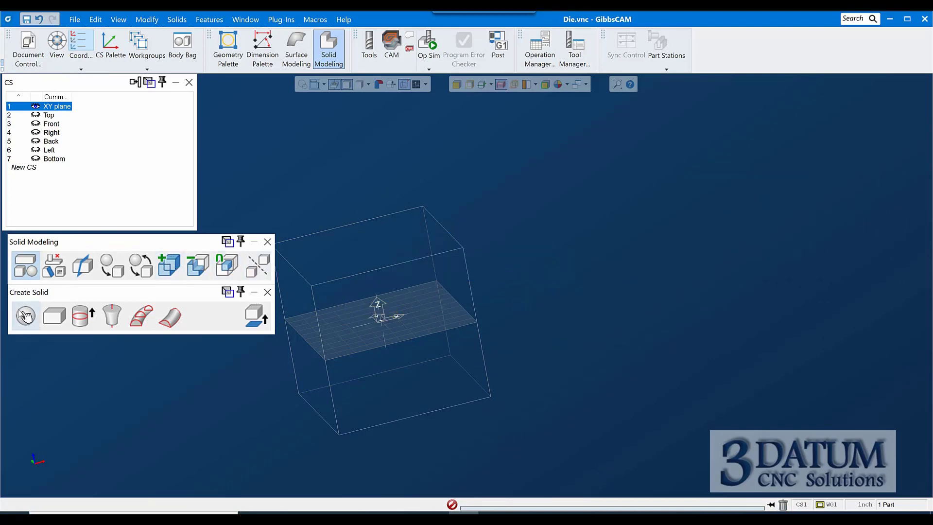
pyautogui.moveTo(27, 317)
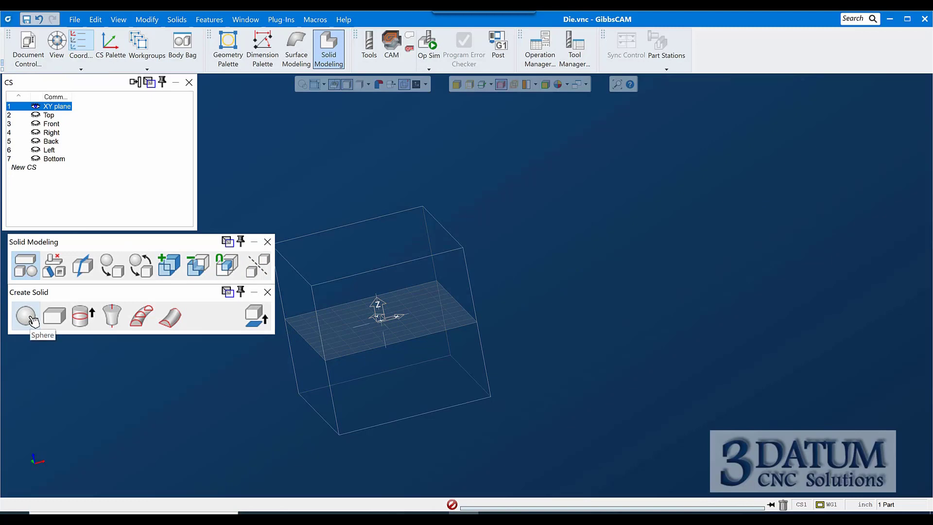
pyautogui.moveTo(54, 315)
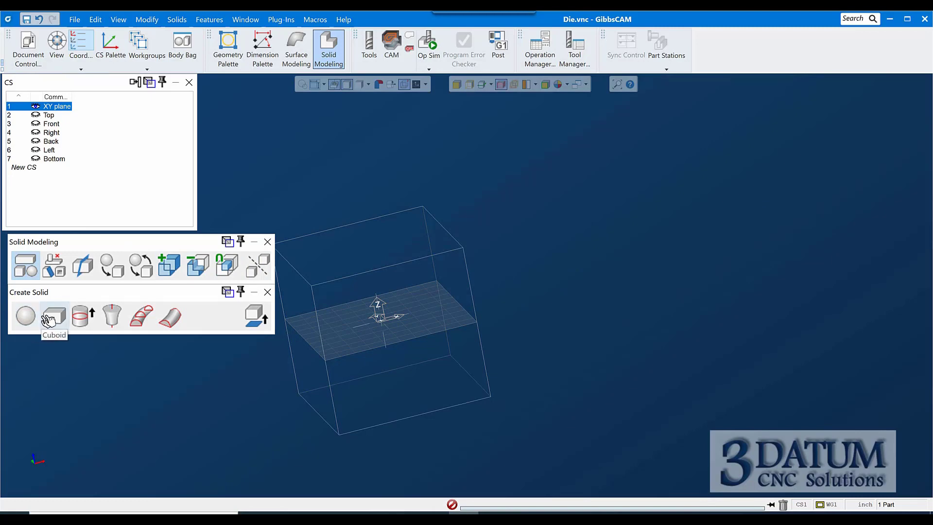
pyautogui.moveTo(77, 317)
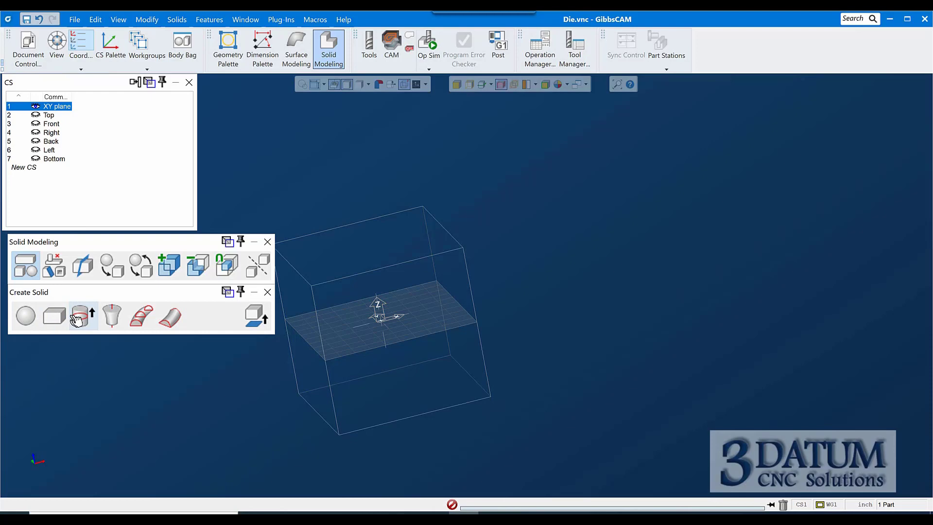
pyautogui.moveTo(82, 316)
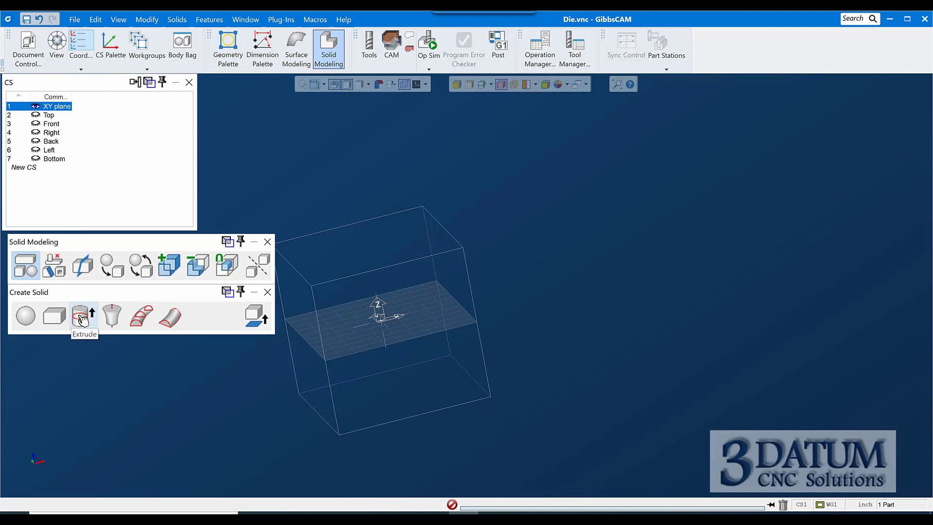
pyautogui.moveTo(117, 317)
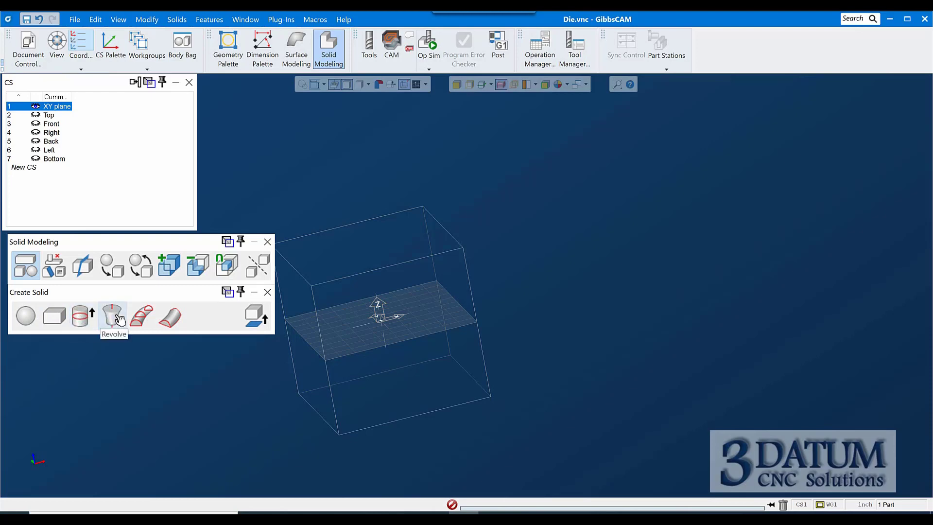
pyautogui.moveTo(140, 317)
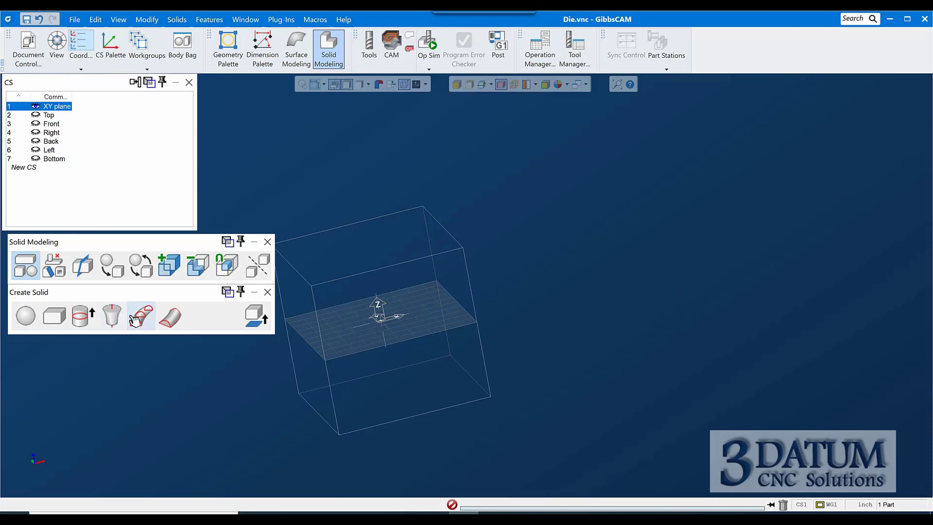
pyautogui.moveTo(141, 316)
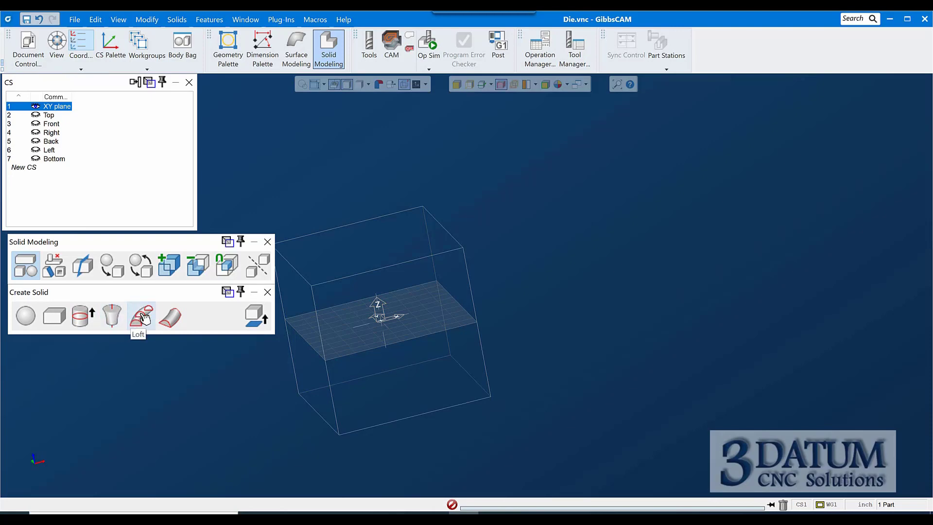
pyautogui.moveTo(171, 317)
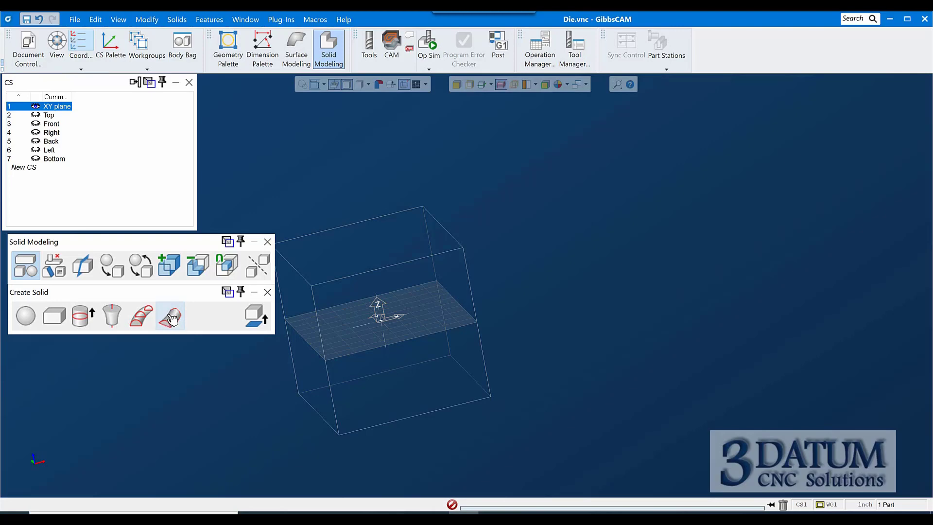
pyautogui.moveTo(253, 314)
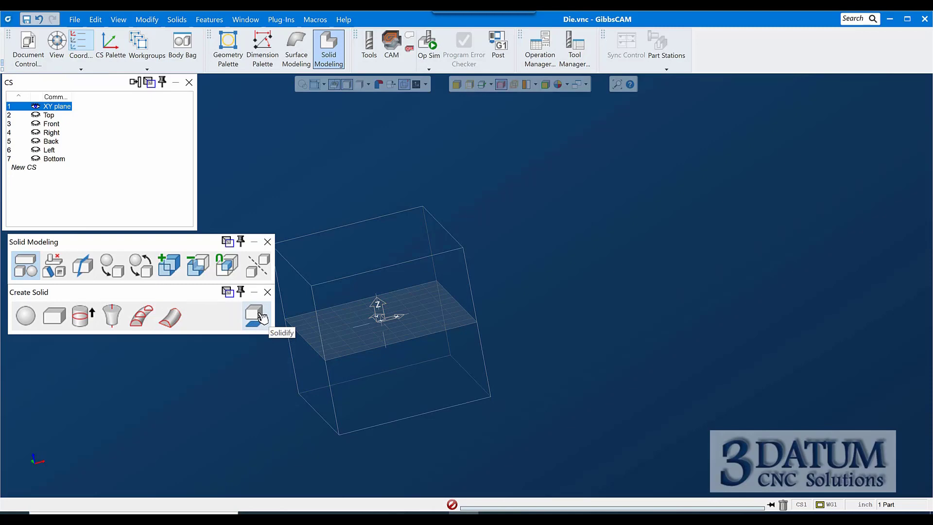
pyautogui.click(54, 266)
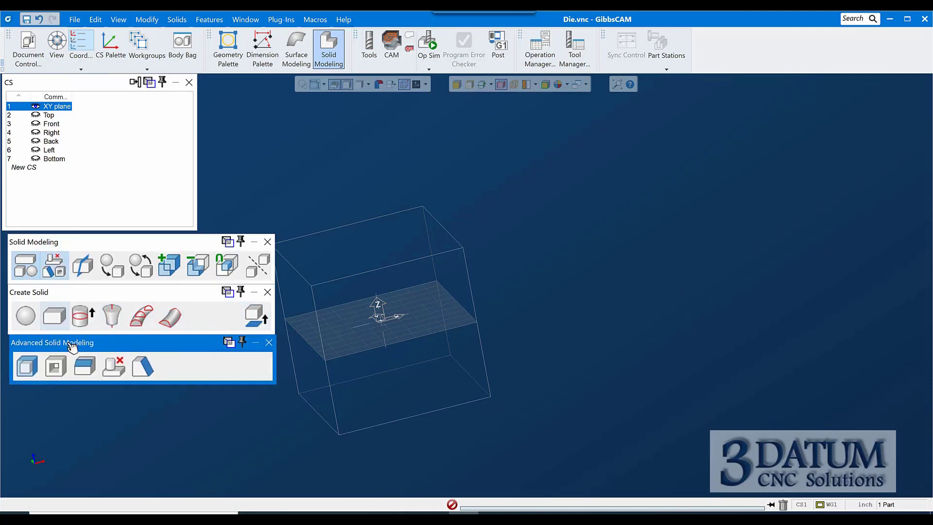
pyautogui.moveTo(26, 367)
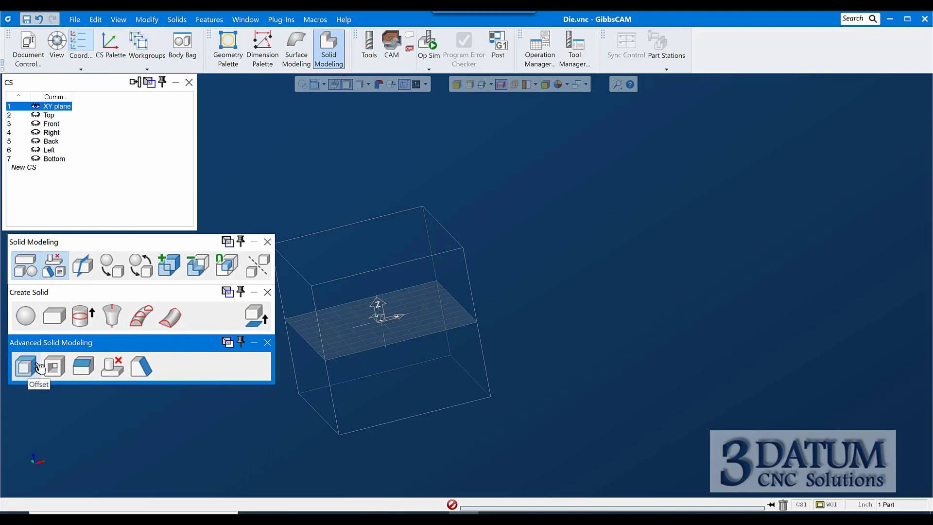
pyautogui.moveTo(53, 367)
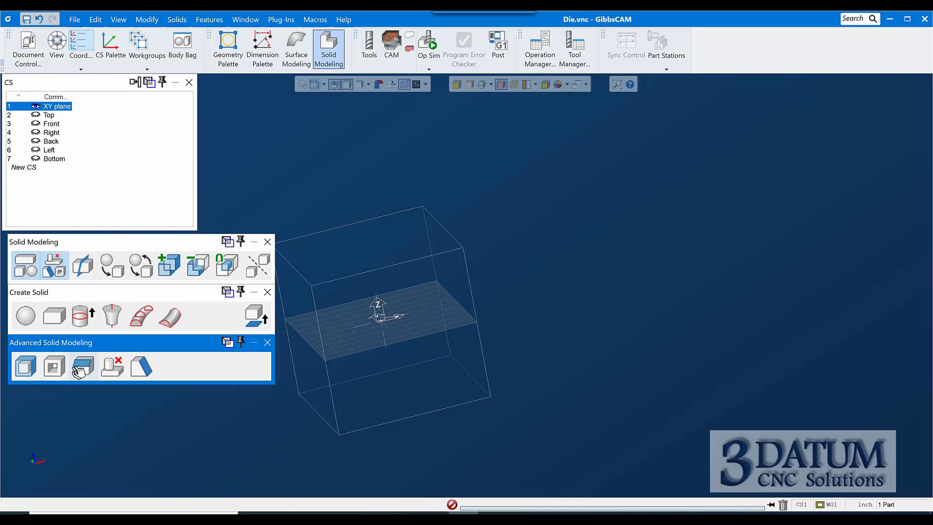
pyautogui.moveTo(83, 365)
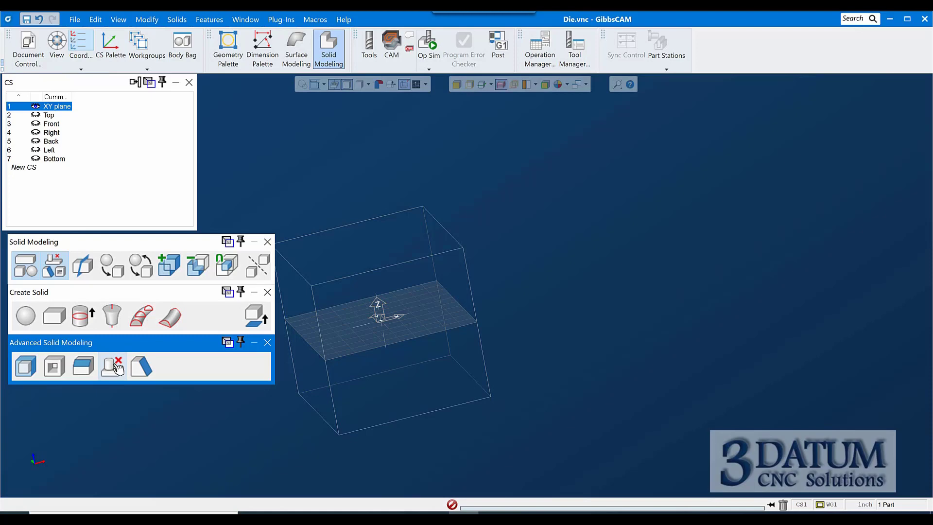
pyautogui.moveTo(143, 368)
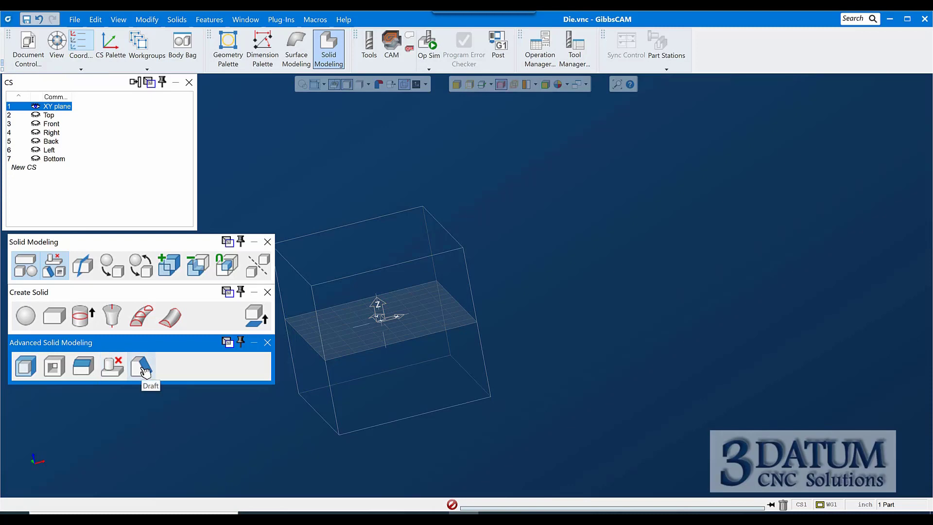
pyautogui.moveTo(4, 336)
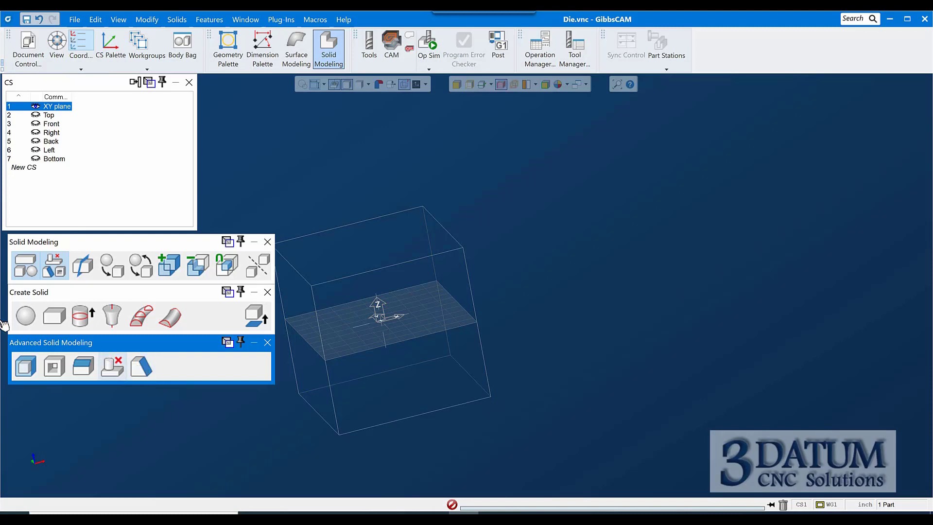
pyautogui.moveTo(55, 272)
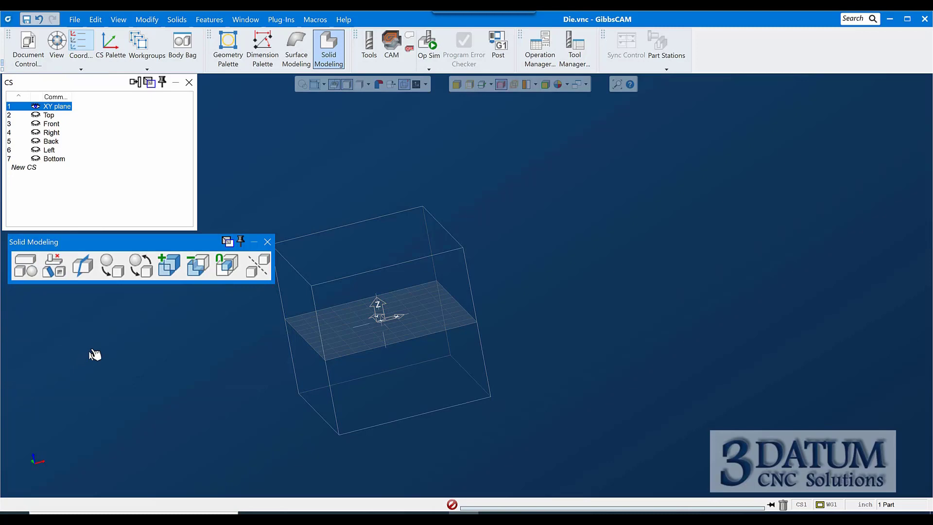
pyautogui.moveTo(493, 383)
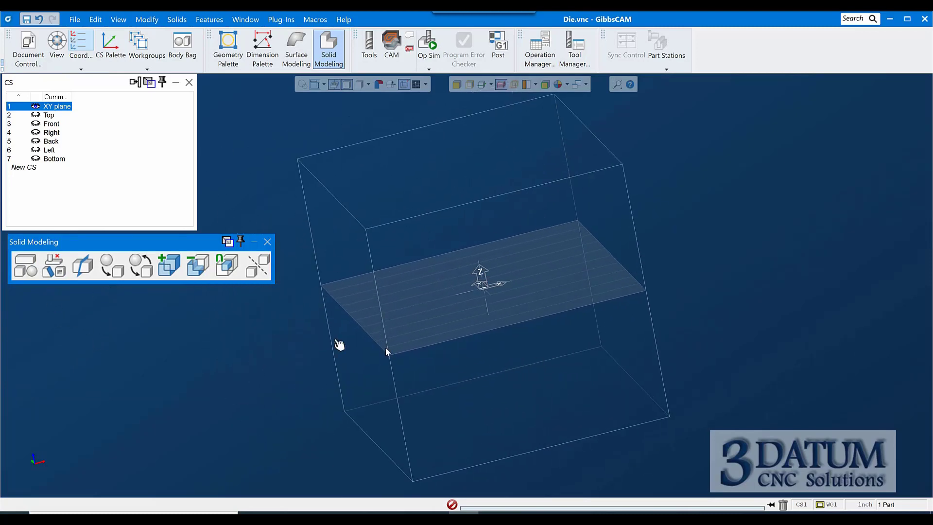
pyautogui.moveTo(23, 267)
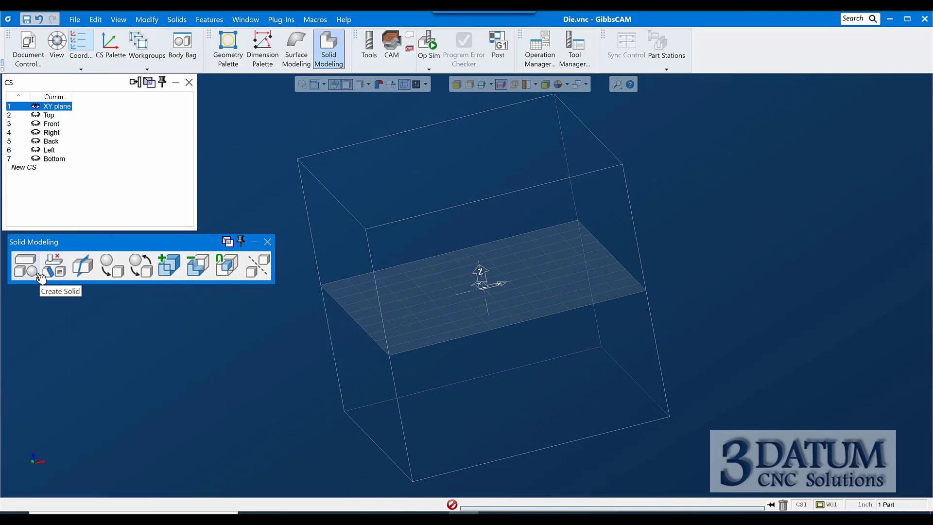
# - Bring up the Create Solid tools under the Solid Modeling set
pyautogui.click(24, 268)
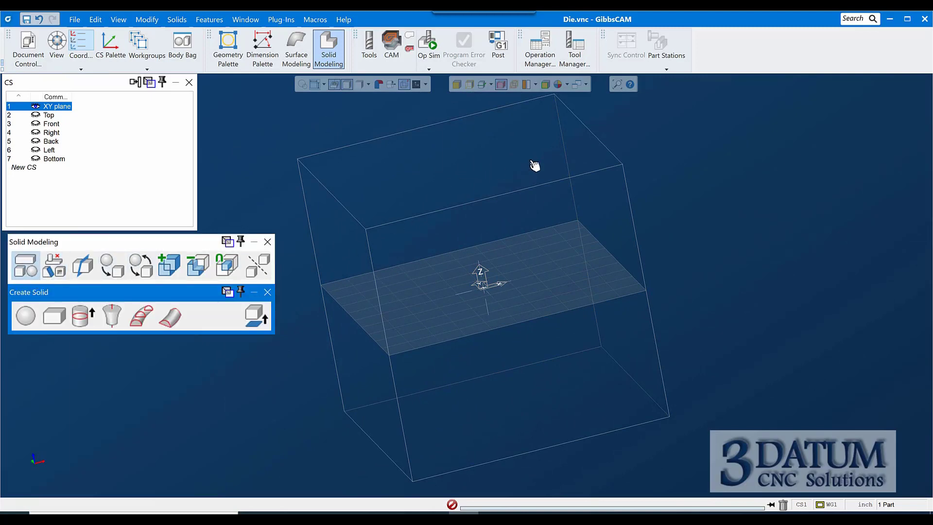
pyautogui.moveTo(53, 317)
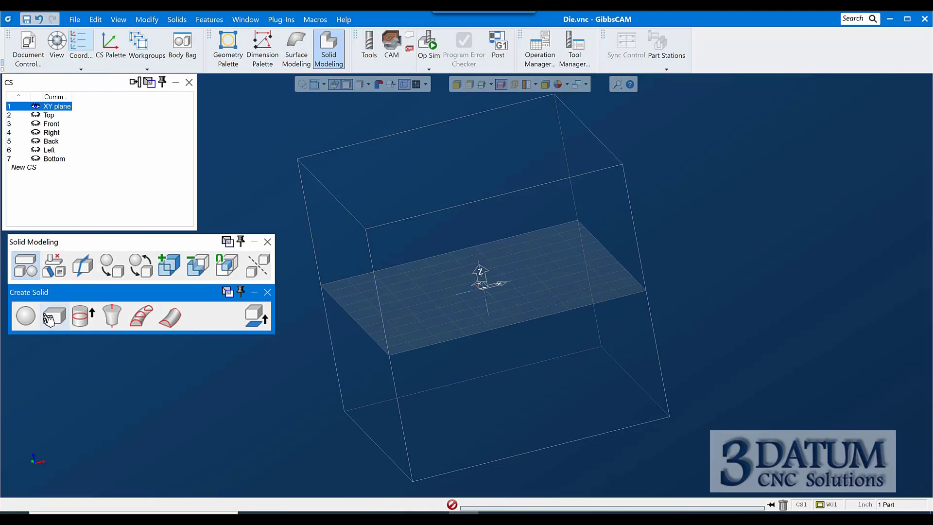
pyautogui.moveTo(55, 322)
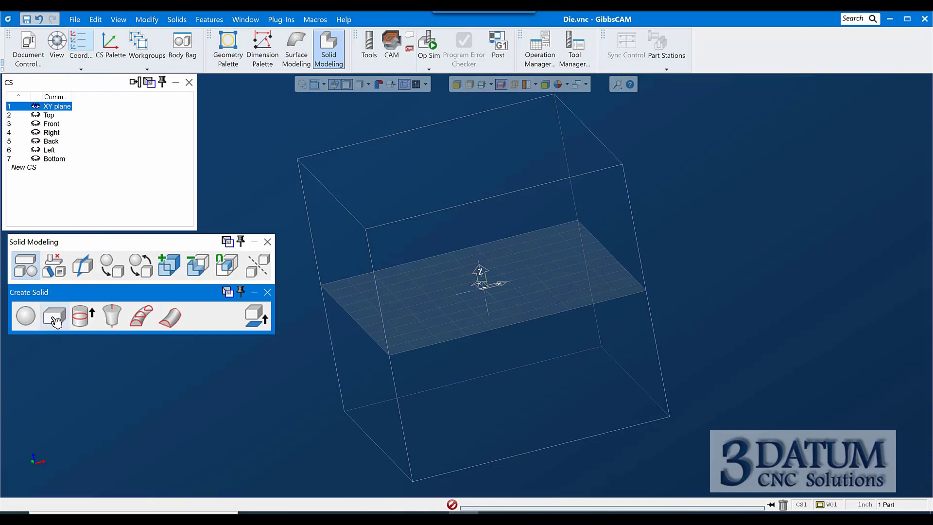
# - Start a cuboid, checking the stock size in Document Control before closing it
pyautogui.click(55, 315)
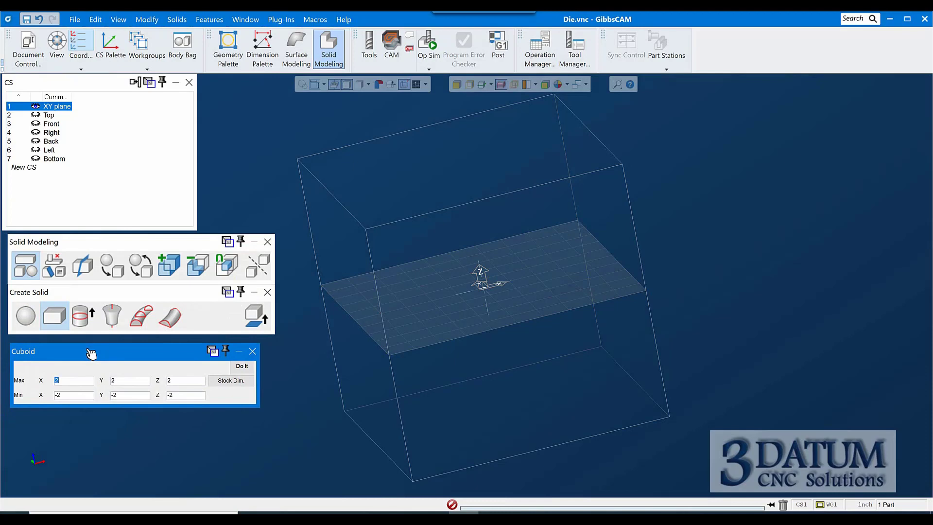
pyautogui.moveTo(91, 351); pyautogui.dragTo(89, 348)
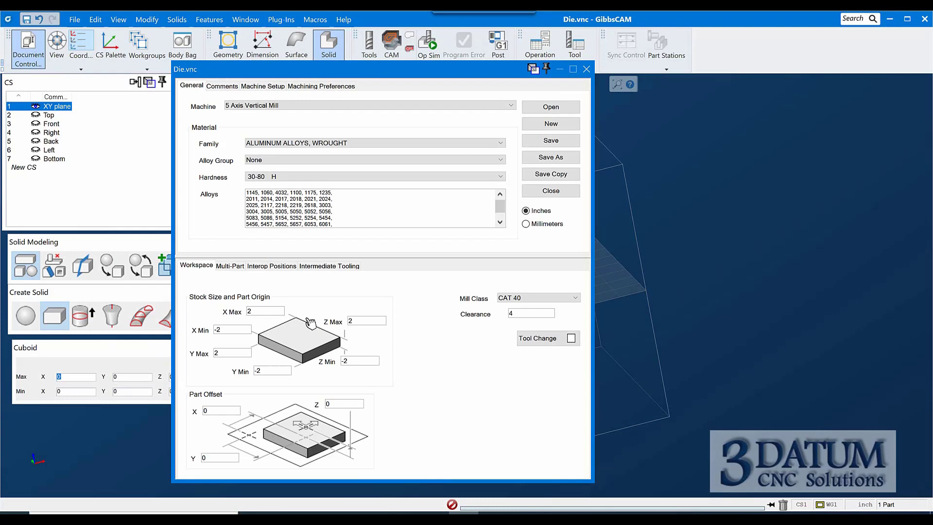
pyautogui.moveTo(587, 80)
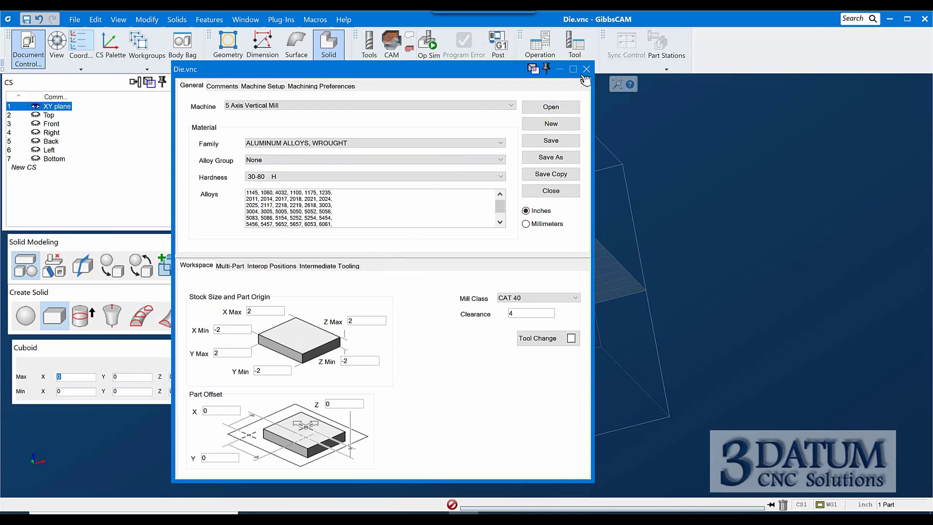
pyautogui.click(585, 68)
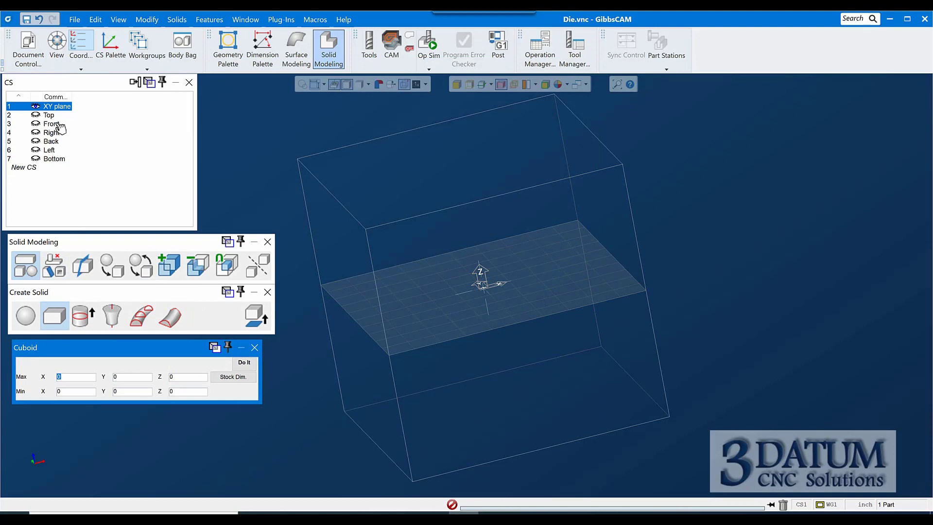
# - Switch to the Top CS and fill the cuboid from the ±2 stock dimensions
pyautogui.click(48, 114)
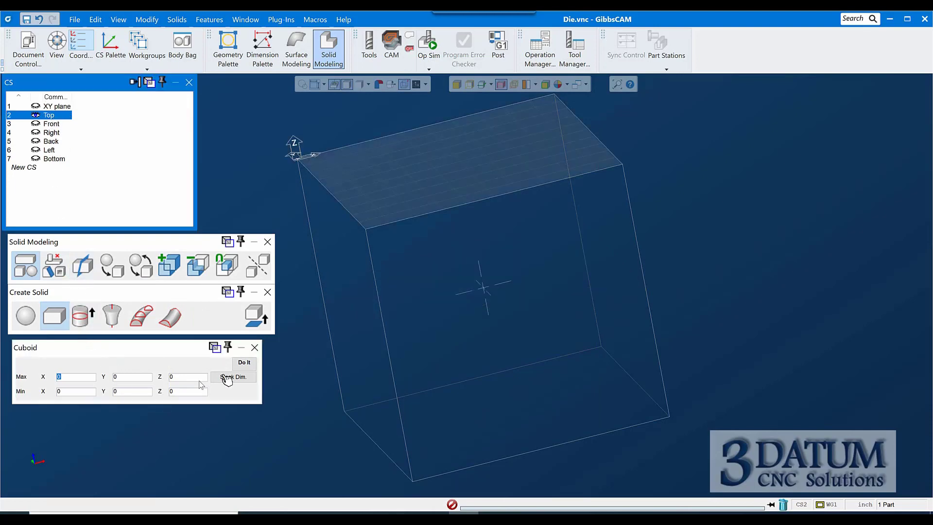
pyautogui.click(233, 377)
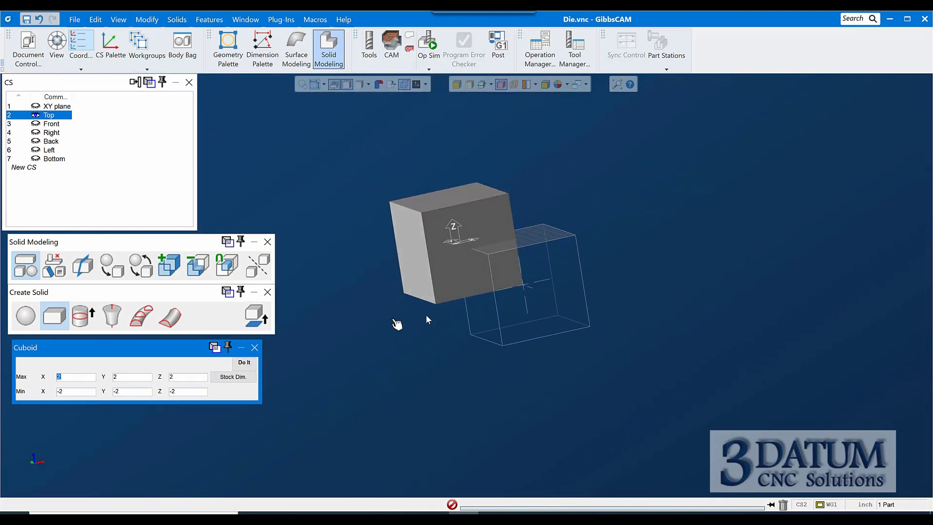
pyautogui.moveTo(396, 325); pyautogui.dragTo(467, 232)
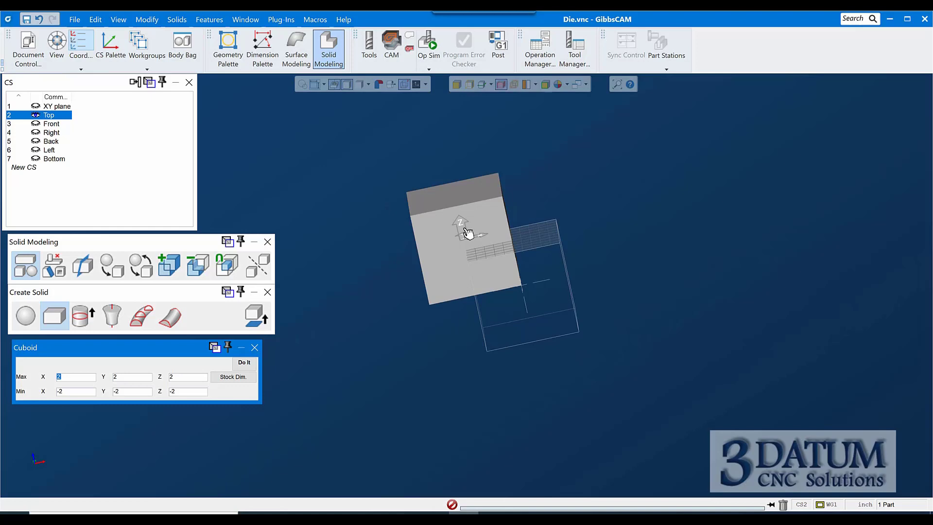
pyautogui.moveTo(445, 245)
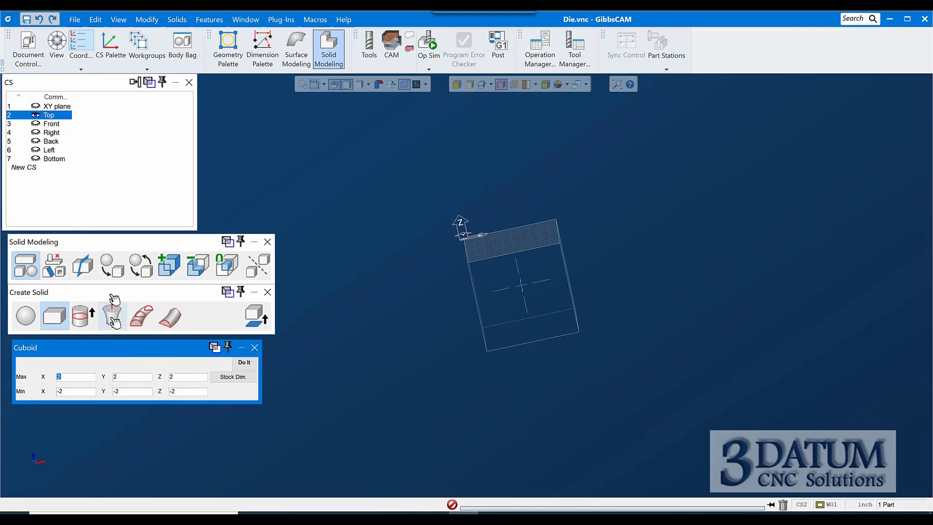
# - Rebuild the ±2 stock-sized cube on the XY plane CS instead of Top
pyautogui.click(56, 107)
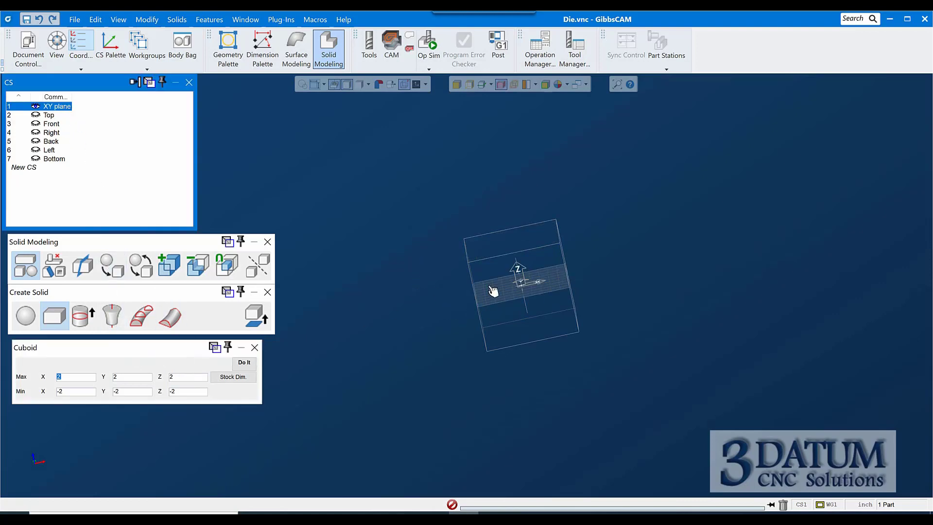
pyautogui.moveTo(356, 312)
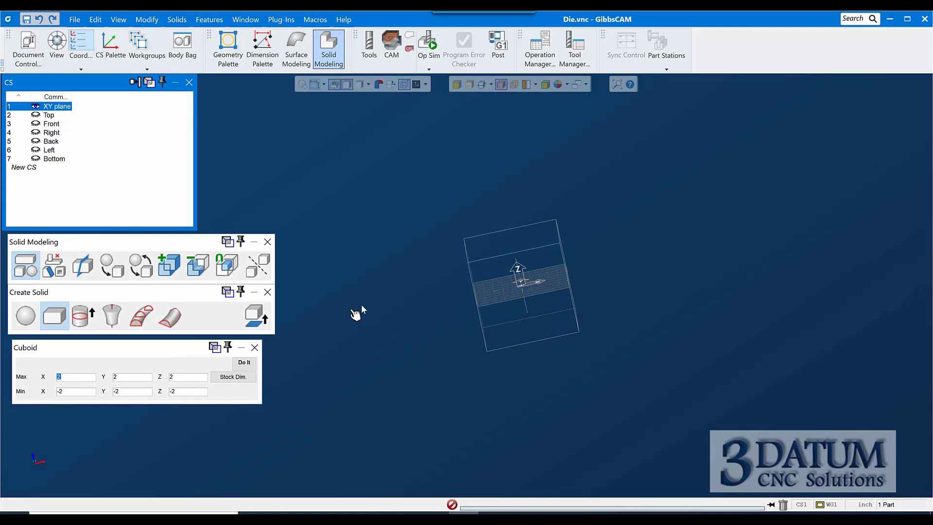
pyautogui.click(233, 377)
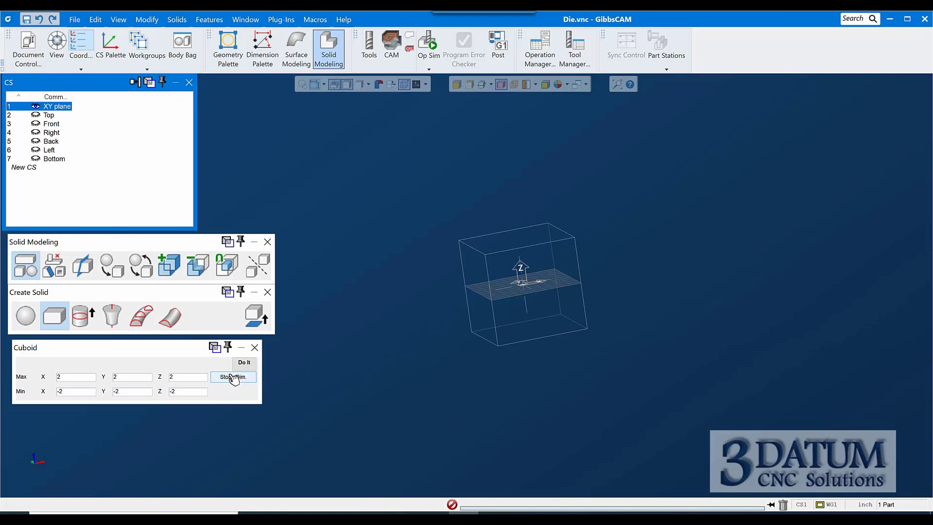
pyautogui.click(233, 377)
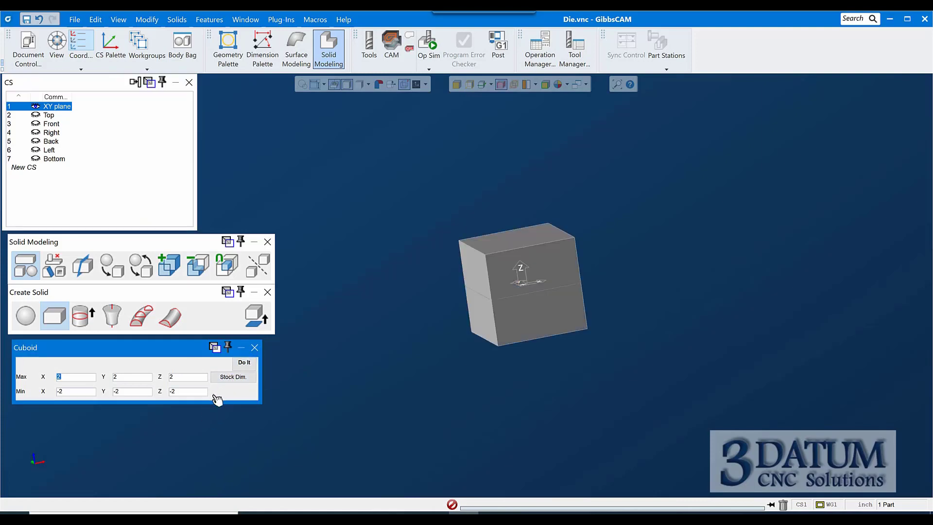
pyautogui.moveTo(346, 350)
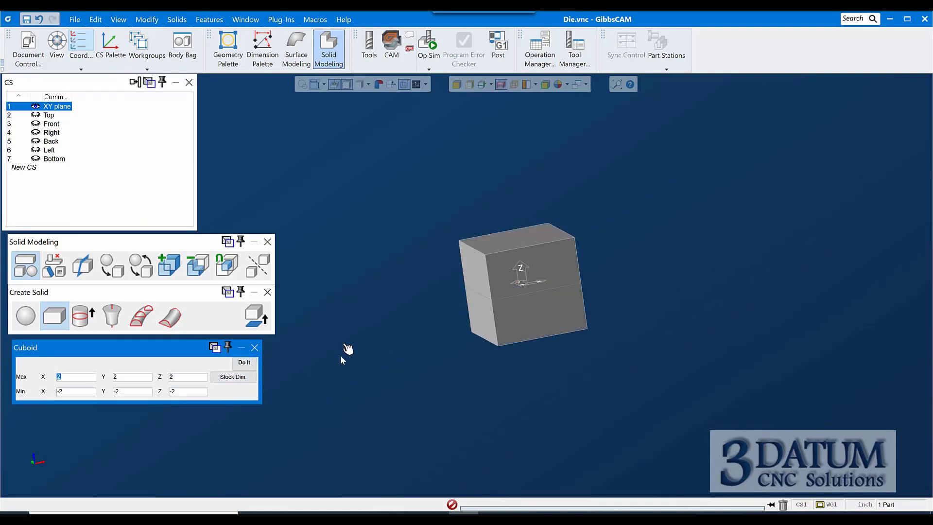
pyautogui.moveTo(255, 347)
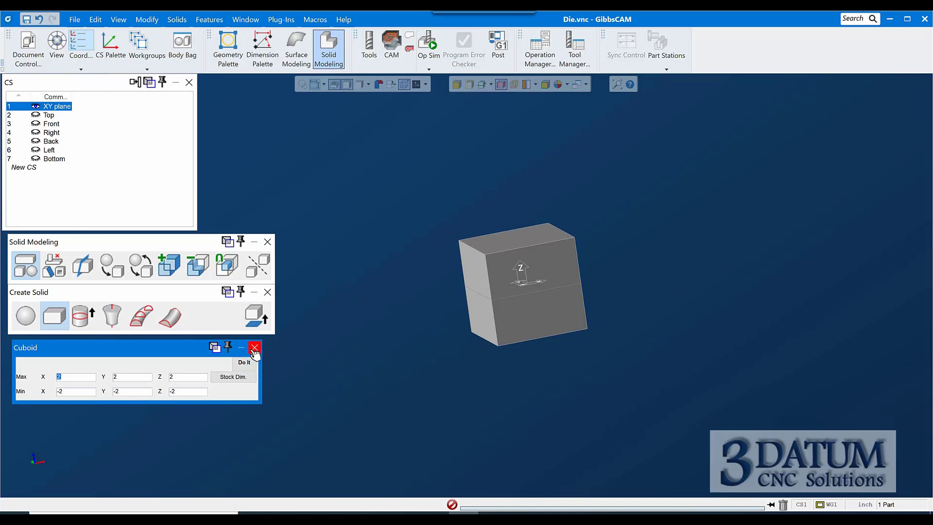
# - Close the cuboid settings and make Top the active CS for the top-face number
pyautogui.click(254, 348)
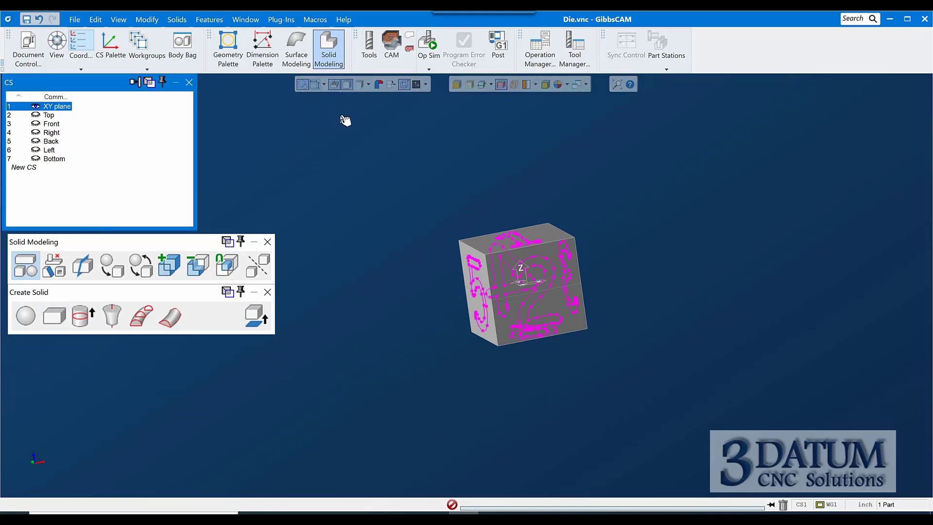
pyautogui.click(49, 115)
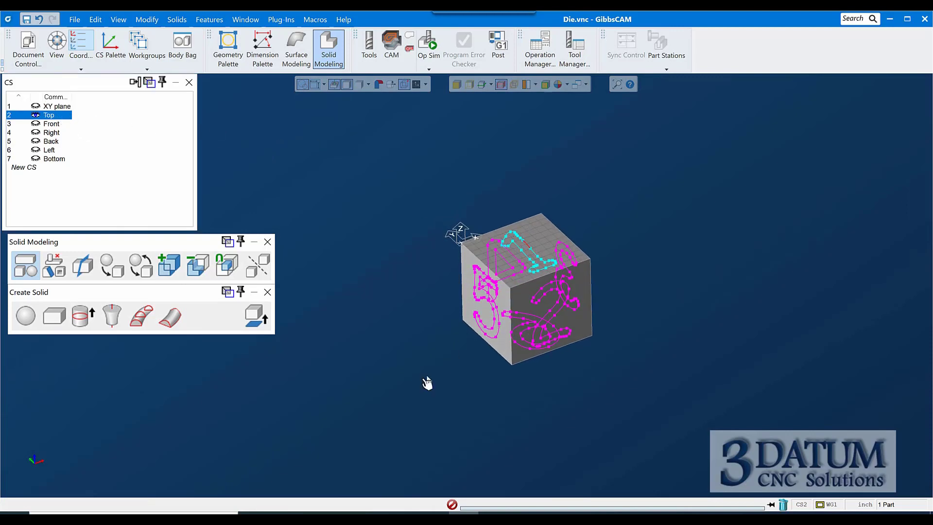
pyautogui.moveTo(294, 357)
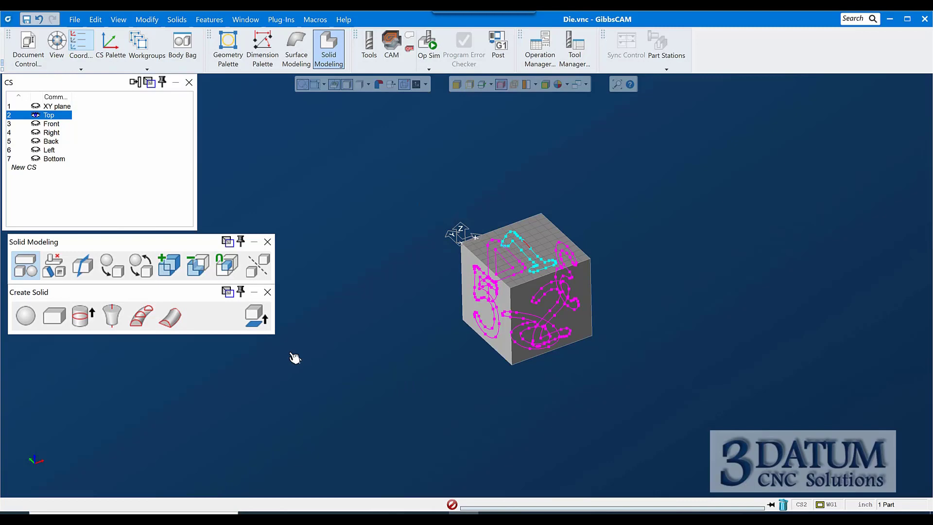
# - Extrude the top-face number outline into a solid with Z+ 1 and Z- -0.25
pyautogui.click(83, 316)
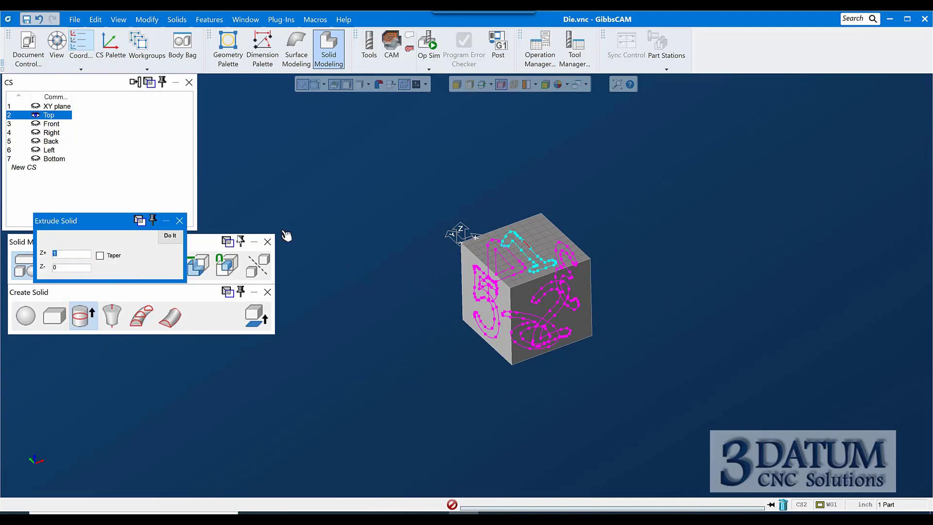
pyautogui.moveTo(541, 232)
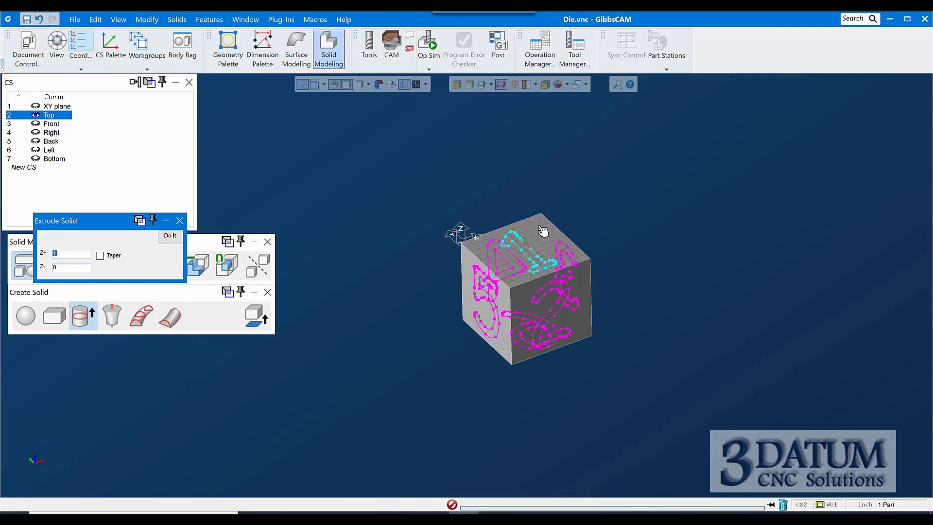
pyautogui.moveTo(536, 241)
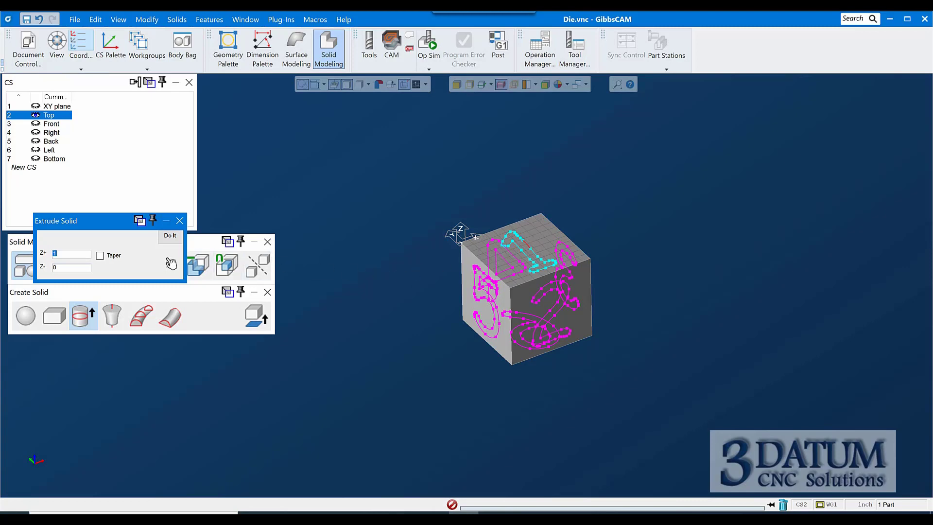
pyautogui.moveTo(425, 474)
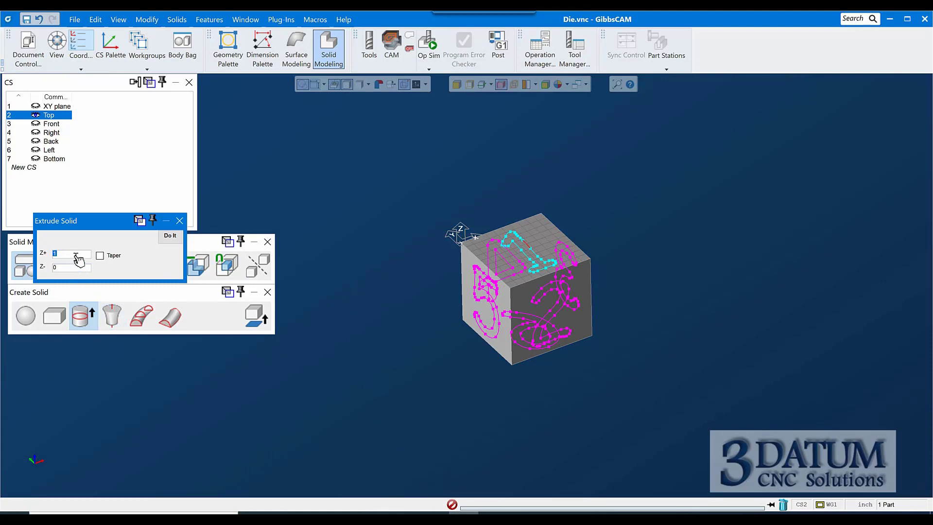
pyautogui.click(68, 254)
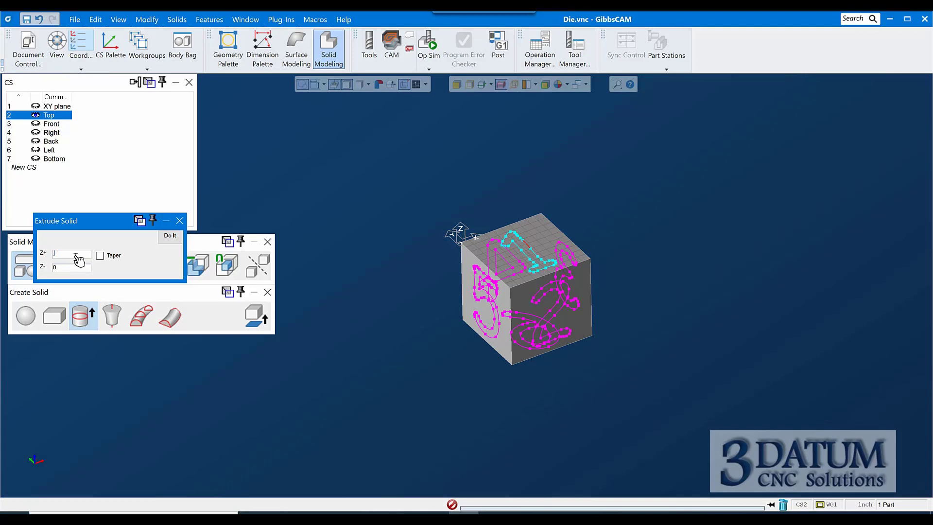
pyautogui.write('.25')
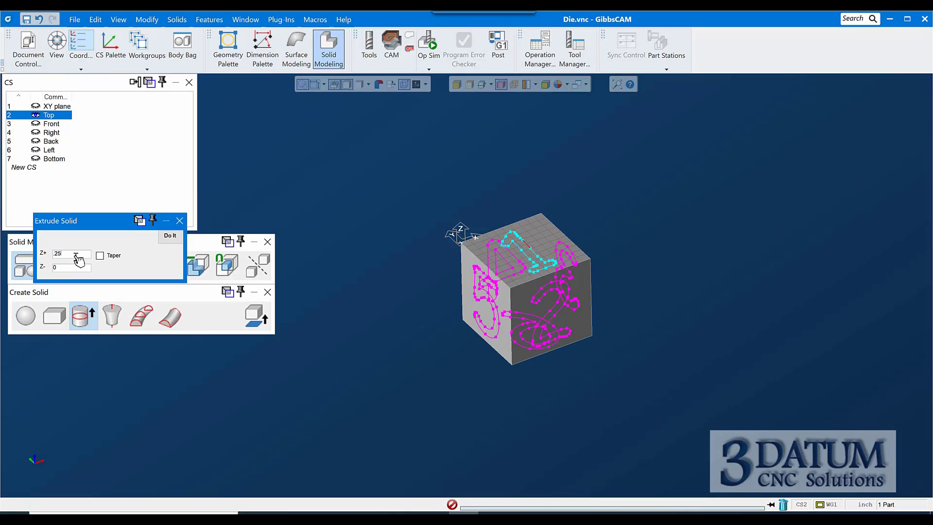
pyautogui.write('1')
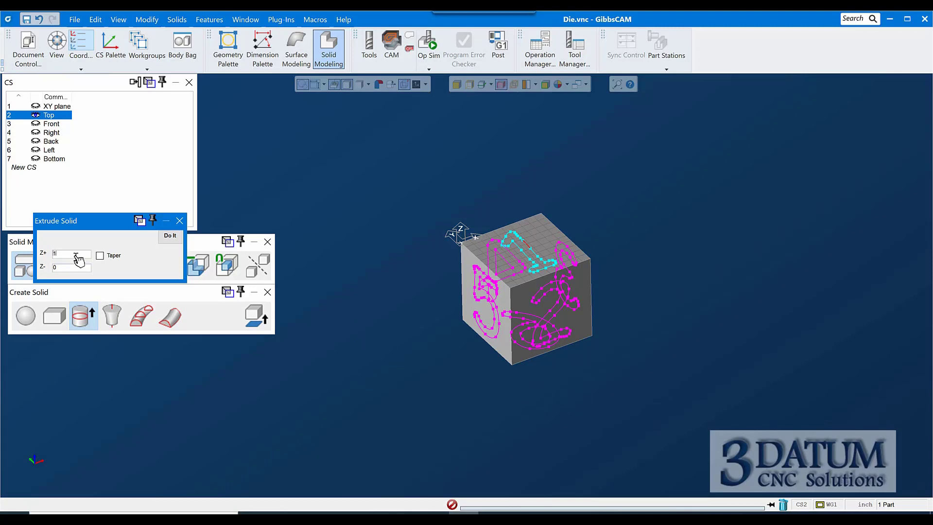
pyautogui.write('-.25')
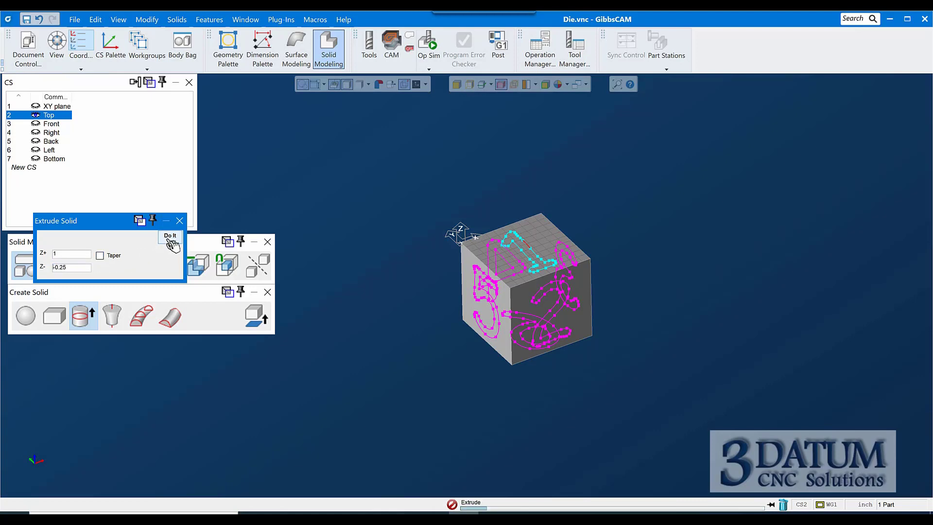
pyautogui.click(170, 235)
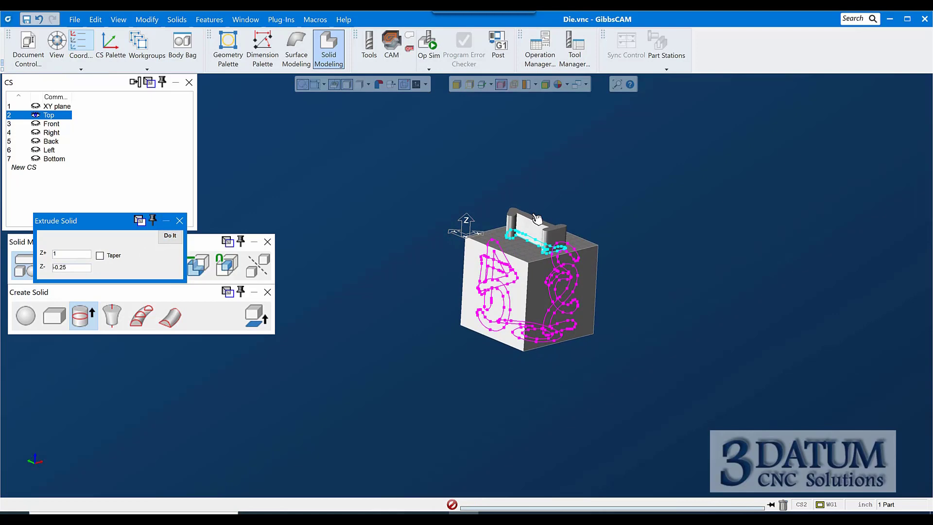
# - Switch through the Front to the Right CS to extrude the side-face 2 at 1 and -0.25
pyautogui.click(170, 235)
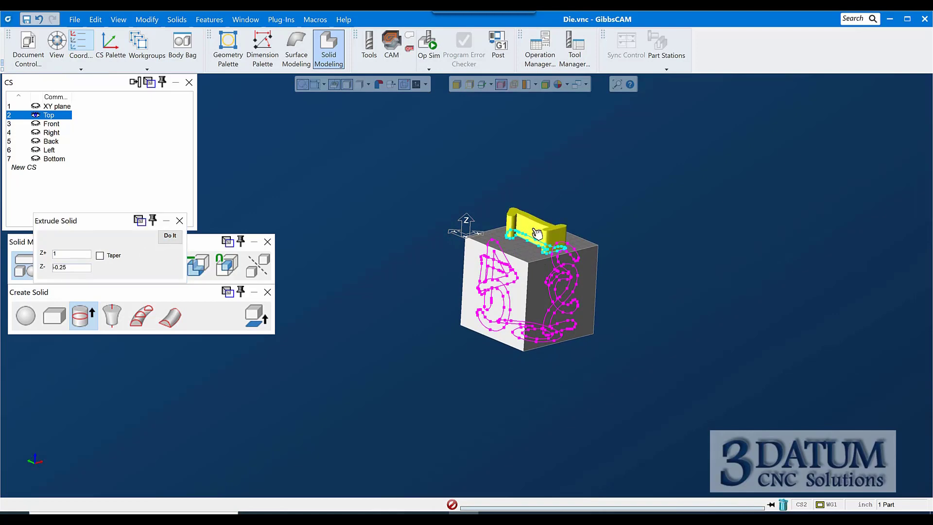
pyautogui.moveTo(455, 267)
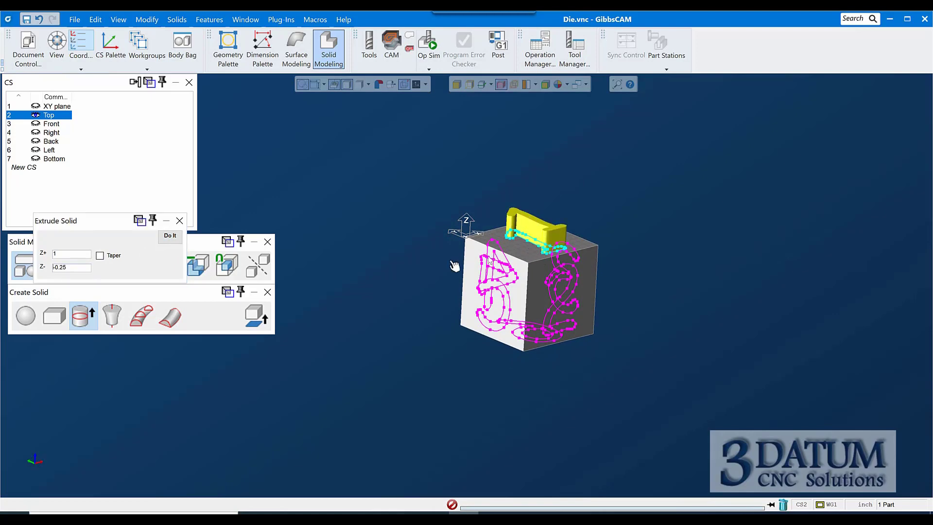
pyautogui.moveTo(380, 233)
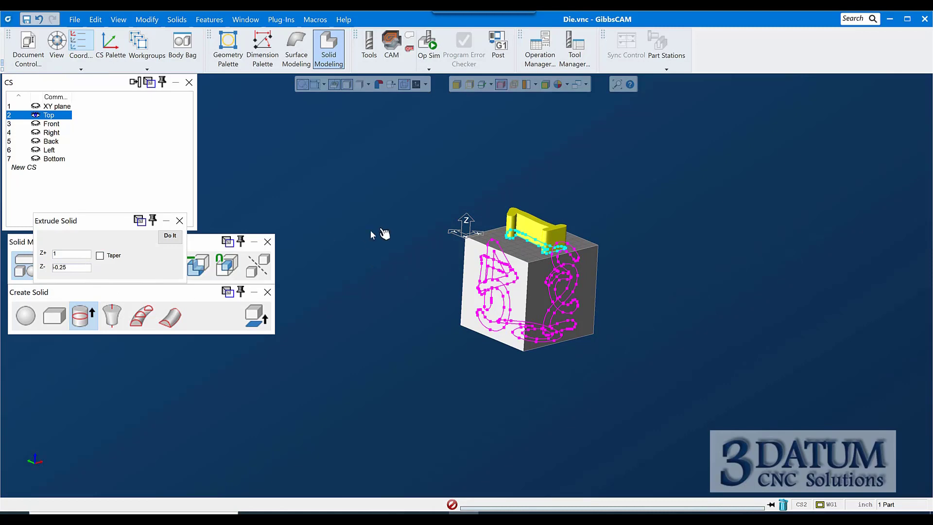
pyautogui.moveTo(511, 254)
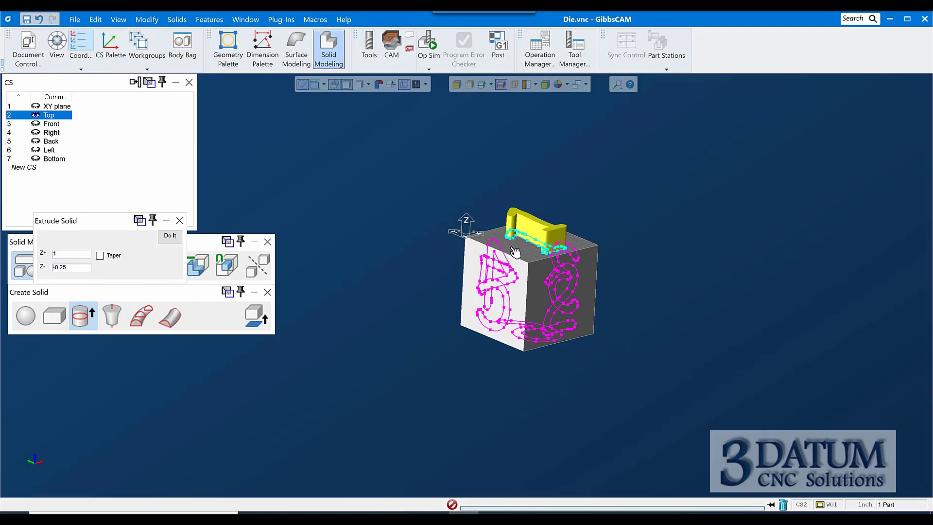
pyautogui.moveTo(518, 241)
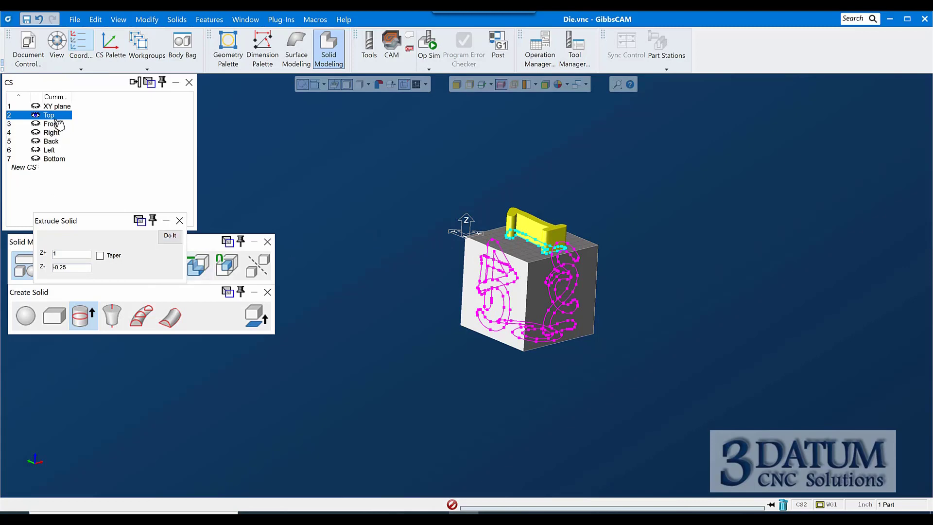
pyautogui.click(50, 124)
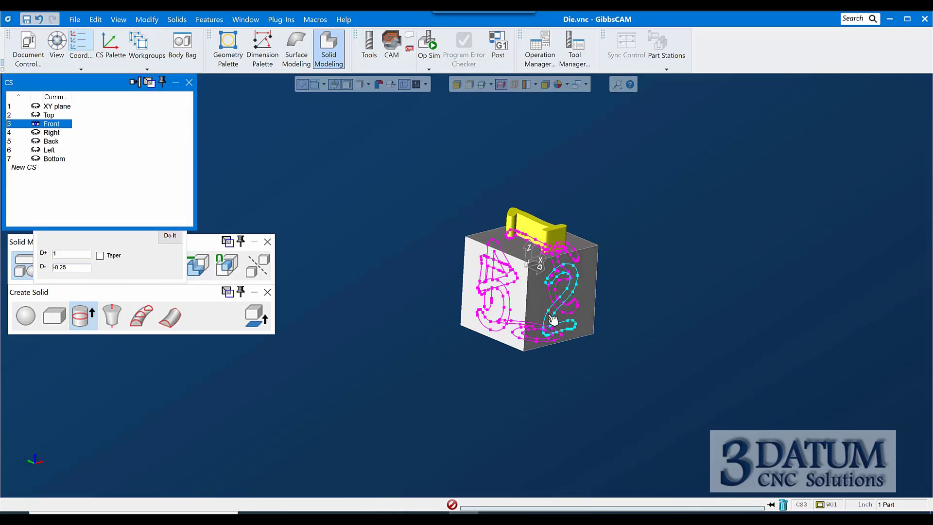
pyautogui.click(169, 236)
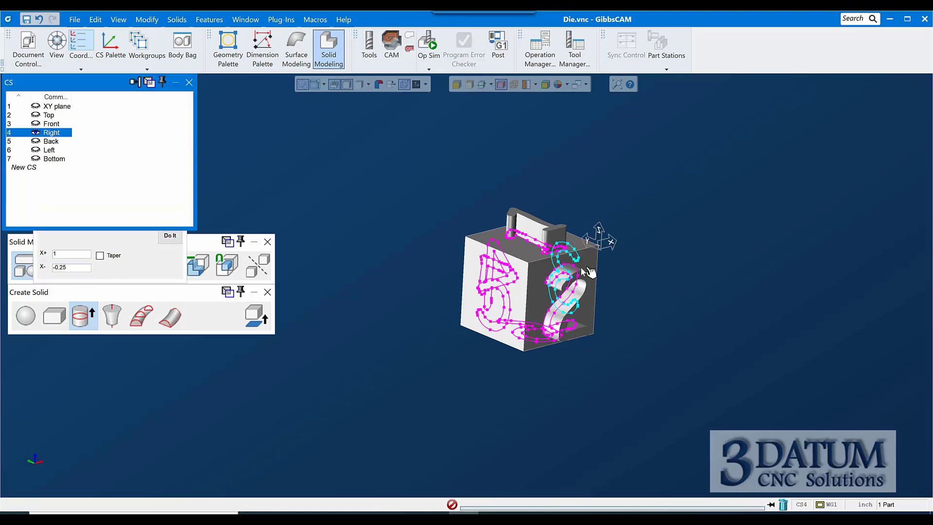
pyautogui.moveTo(544, 253)
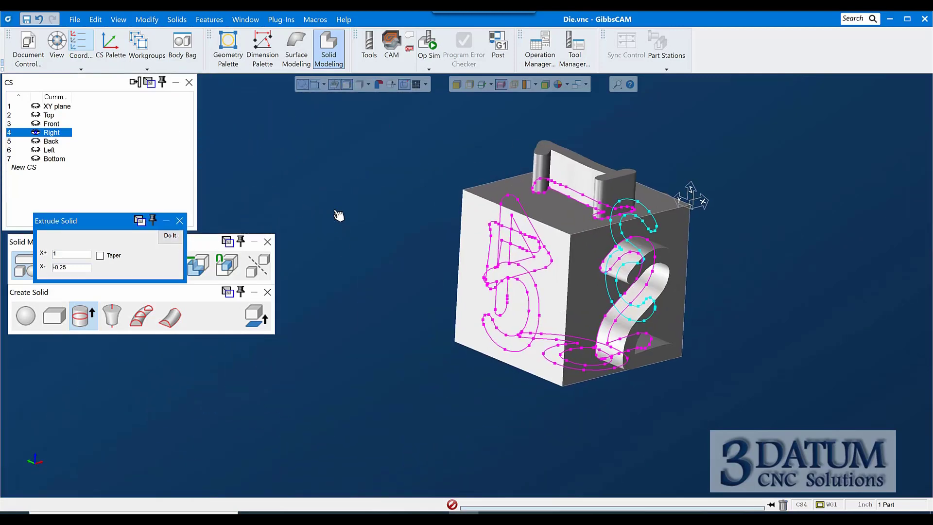
pyautogui.moveTo(45, 144)
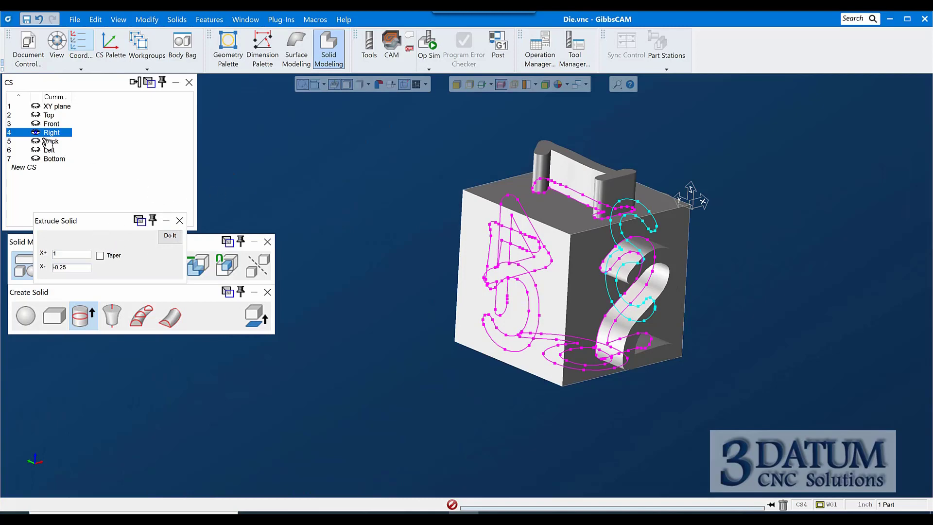
# - Switch to the Back CS and extrude the 4 outline at 1 and -0.25
pyautogui.click(51, 141)
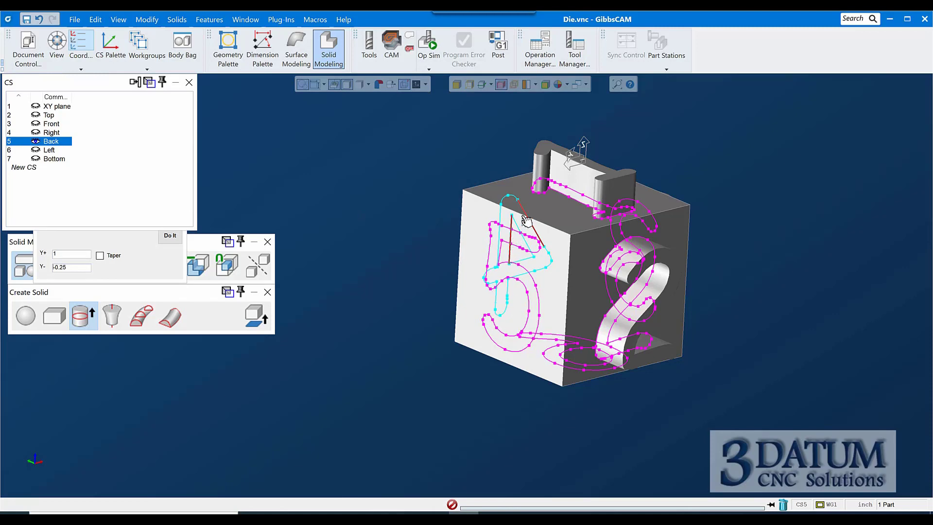
pyautogui.moveTo(526, 213)
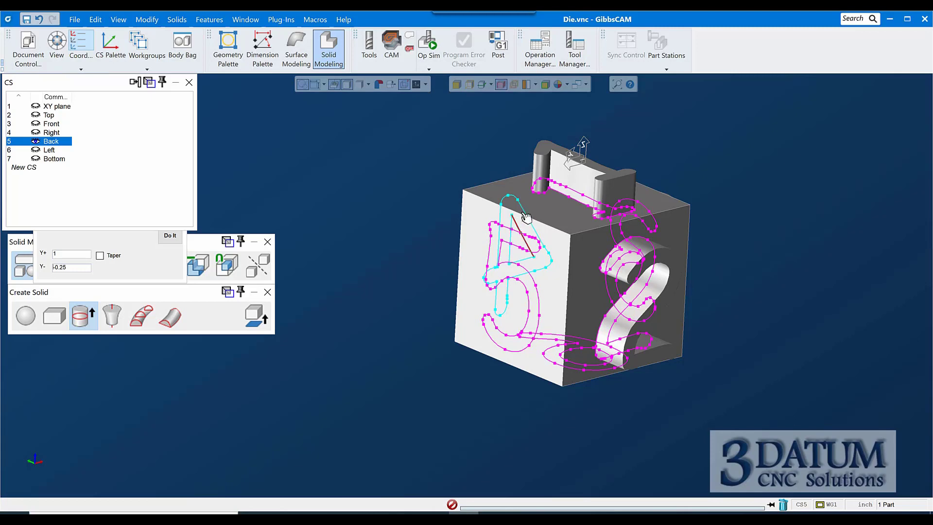
pyautogui.moveTo(113, 234)
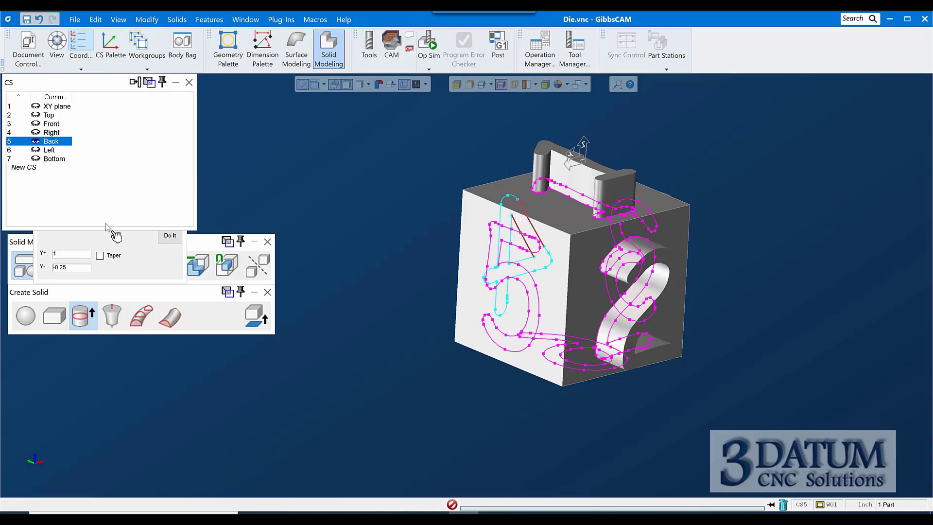
pyautogui.click(169, 236)
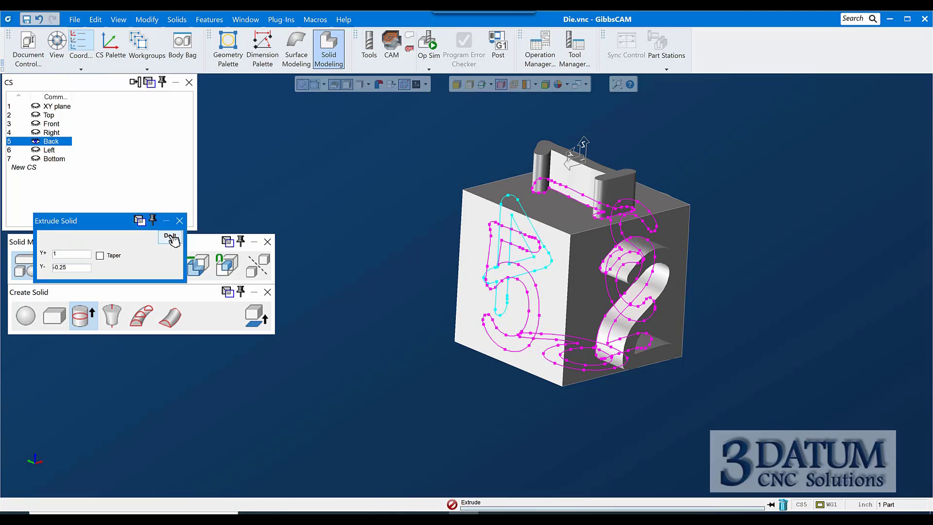
pyautogui.click(170, 238)
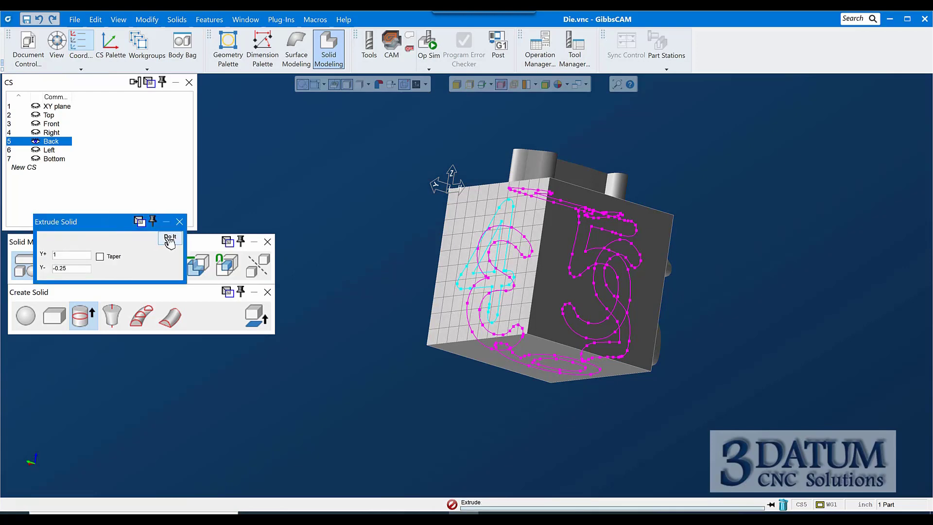
pyautogui.click(170, 237)
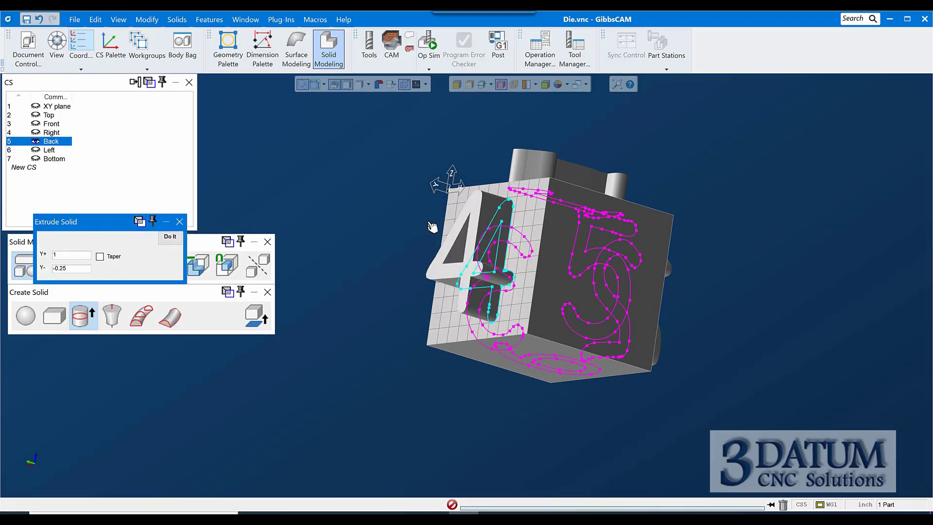
pyautogui.moveTo(499, 254)
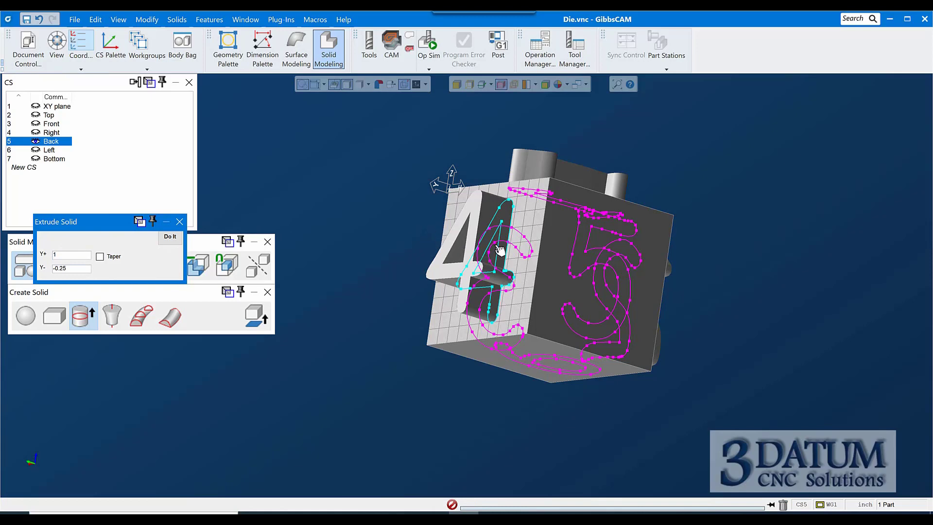
pyautogui.moveTo(497, 248)
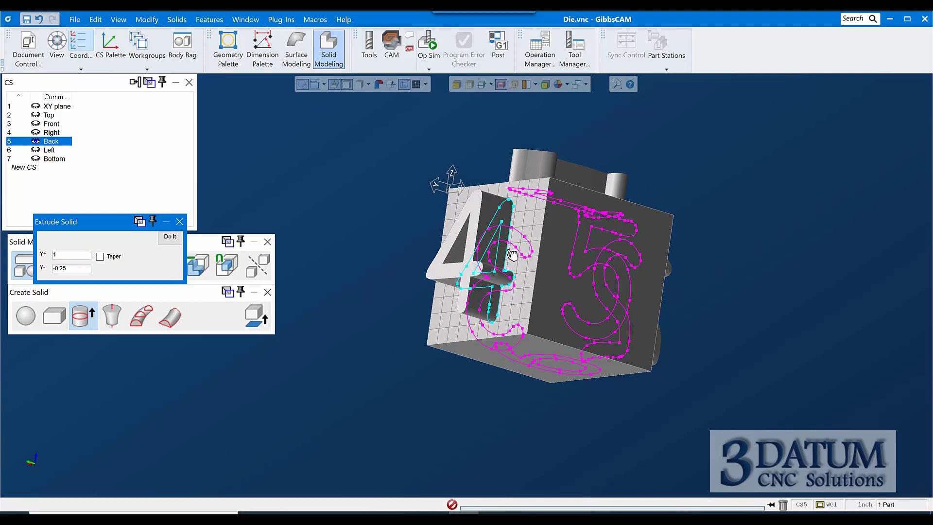
pyautogui.moveTo(410, 319)
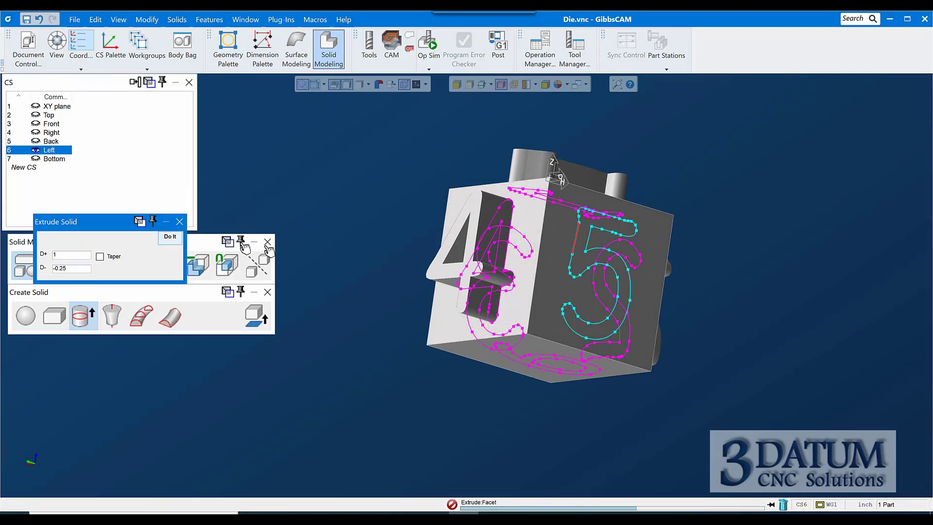
# - Switch to the Bottom CS and extrude its number outline, then finish extruding
pyautogui.click(54, 159)
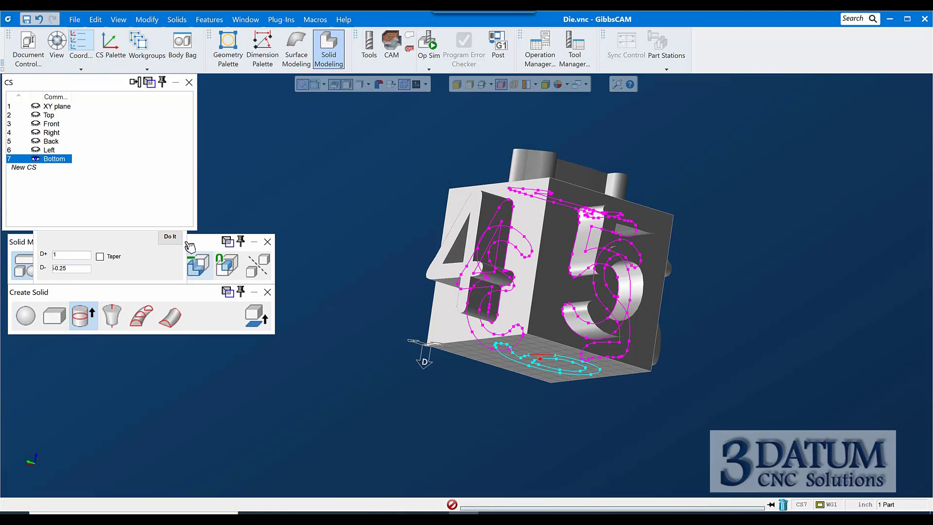
pyautogui.click(170, 236)
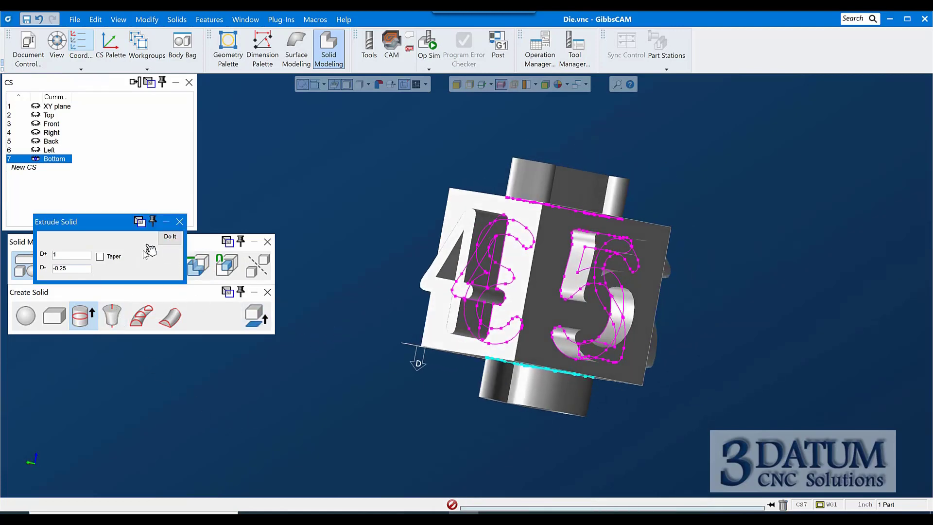
pyautogui.click(169, 236)
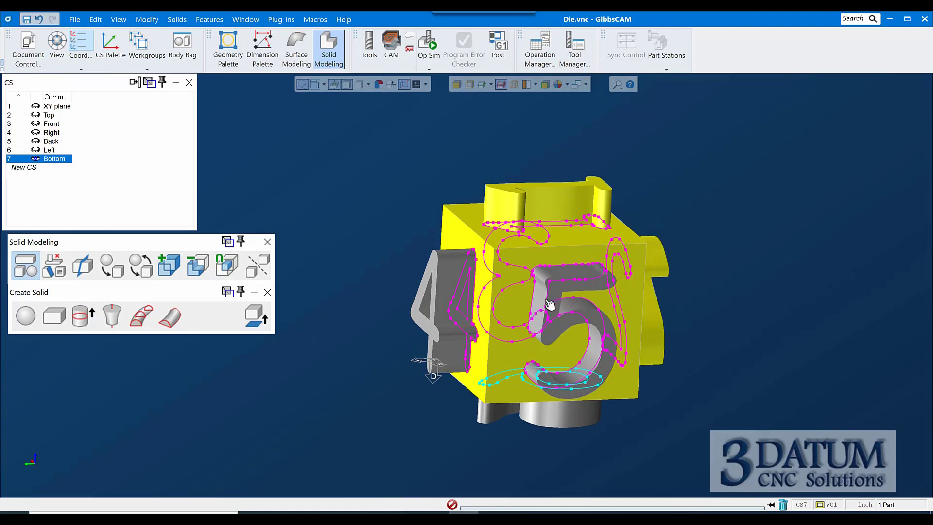
pyautogui.moveTo(547, 300)
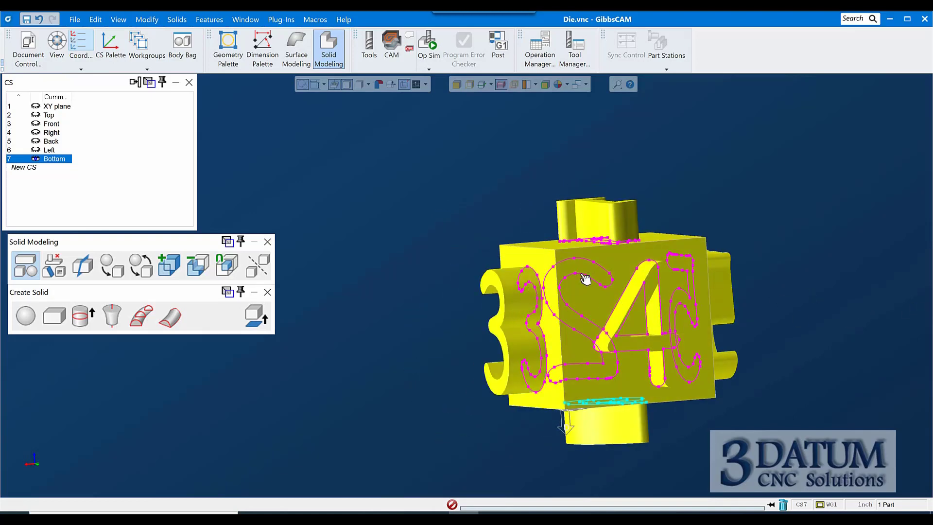
pyautogui.moveTo(592, 229)
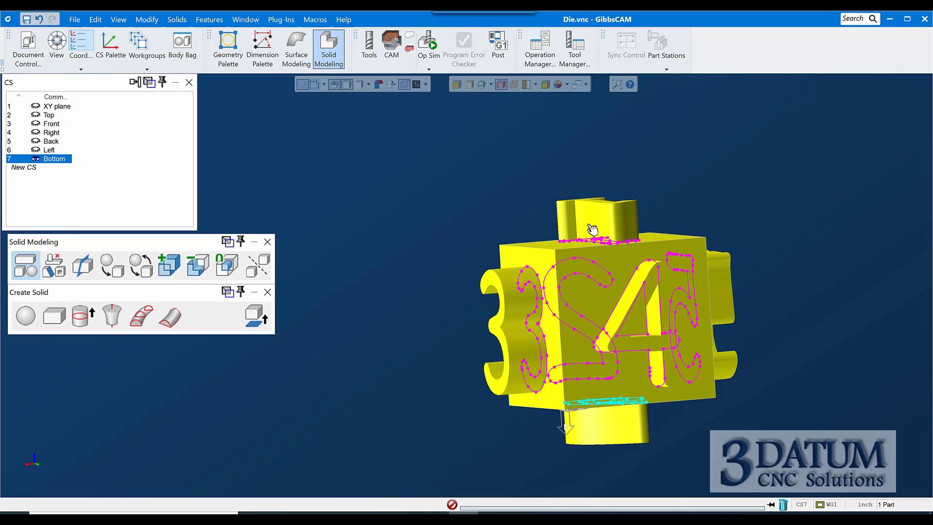
pyautogui.moveTo(595, 274)
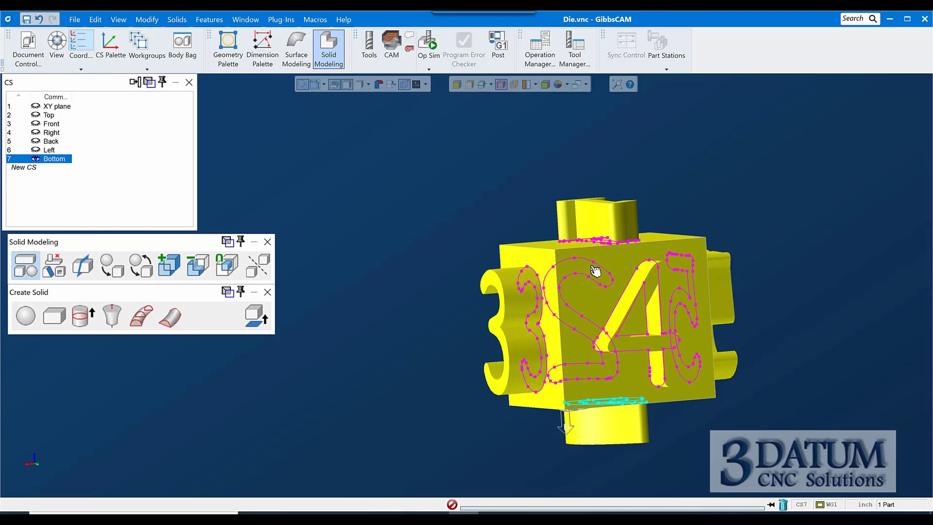
pyautogui.moveTo(559, 292)
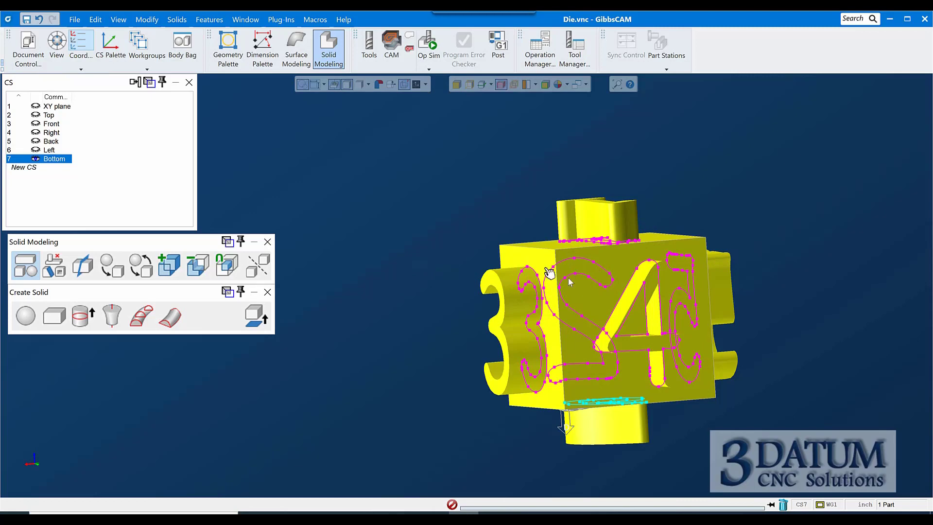
pyautogui.moveTo(569, 282)
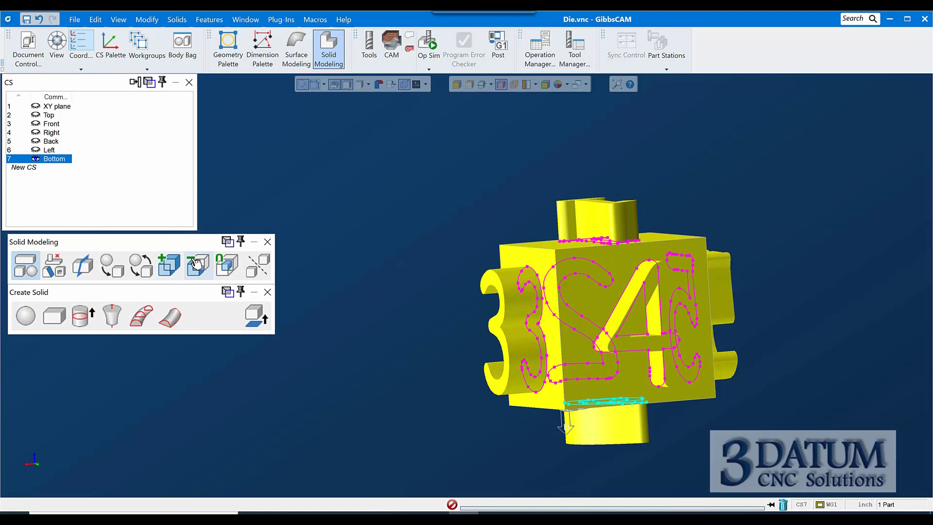
# - Subtract the number solids from the cube to leave recessed numbers in its faces
pyautogui.click(303, 84)
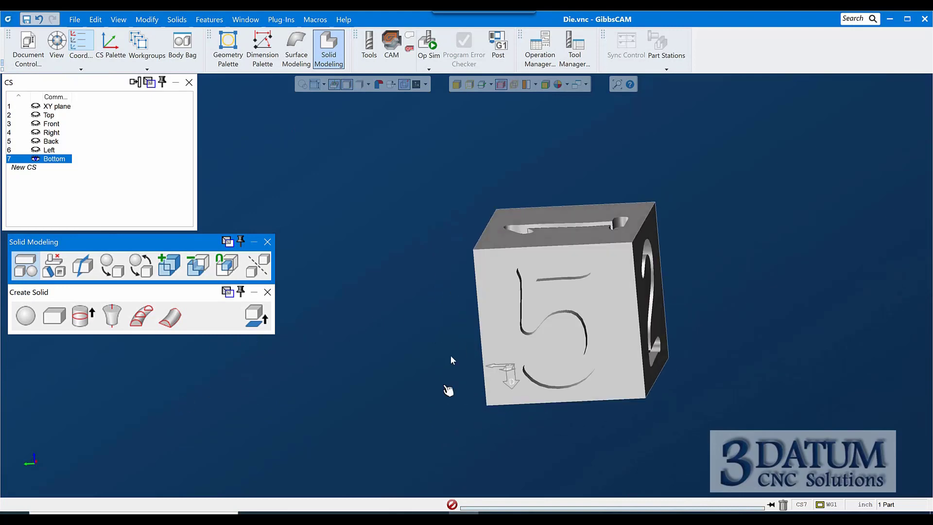
pyautogui.click(183, 44)
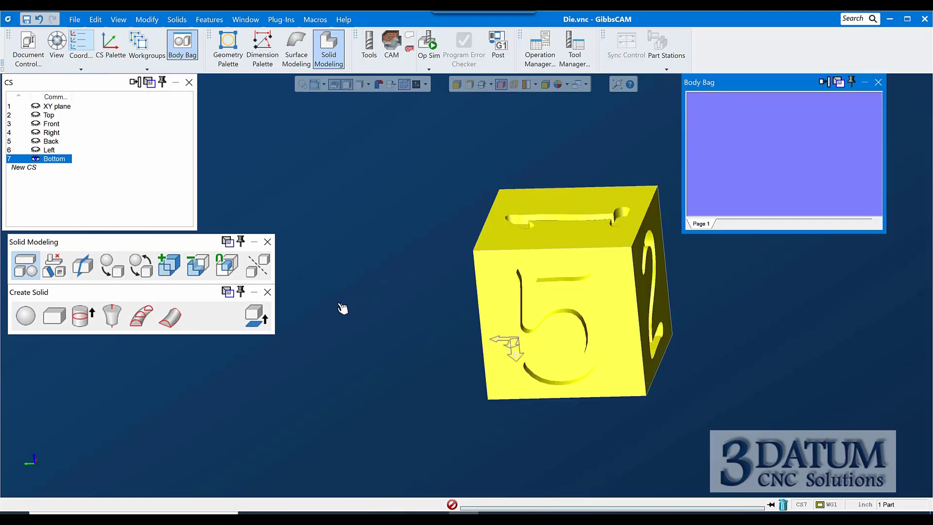
pyautogui.moveTo(476, 277)
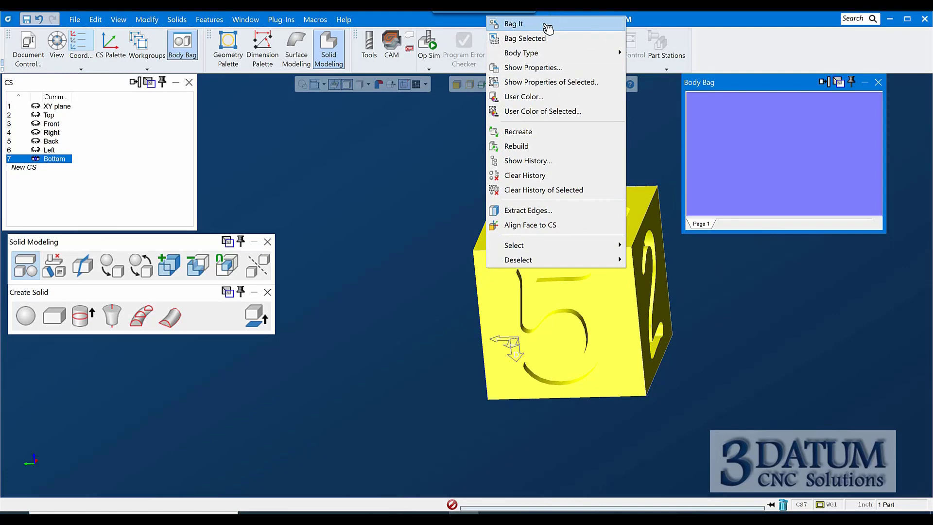
# - Bag the recessed-number cube into the Body Bag, leaving the empty stock box
pyautogui.click(513, 23)
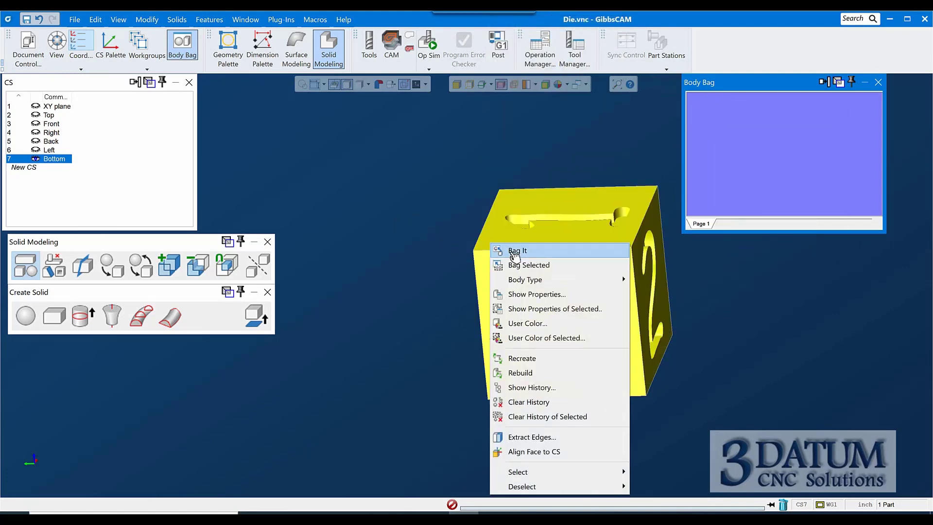
pyautogui.click(517, 251)
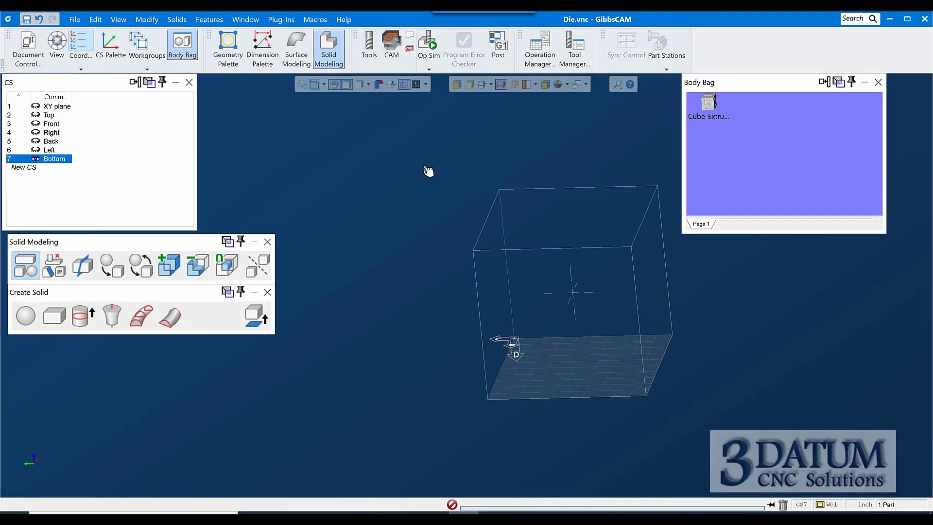
pyautogui.moveTo(517, 141)
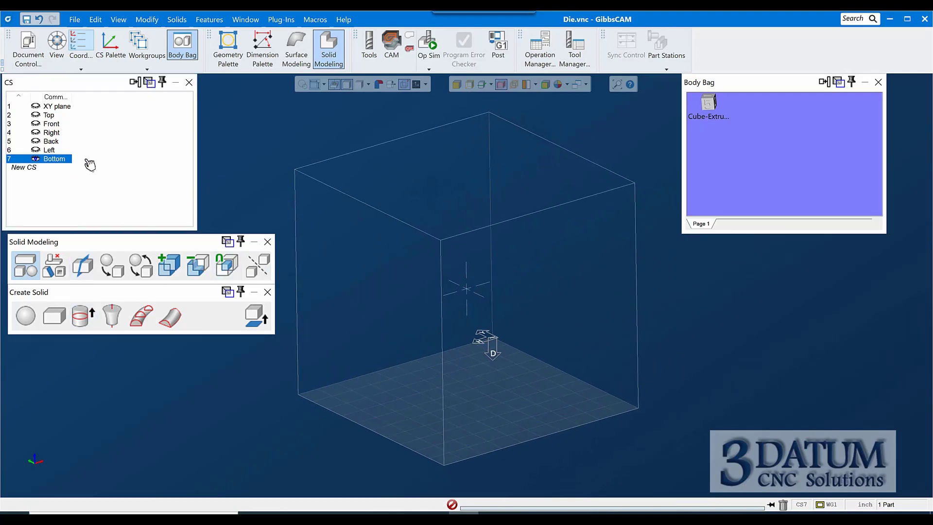
# - Create a ±2 cuboid solid on the XY plane CS and return to the Top CS
pyautogui.click(54, 106)
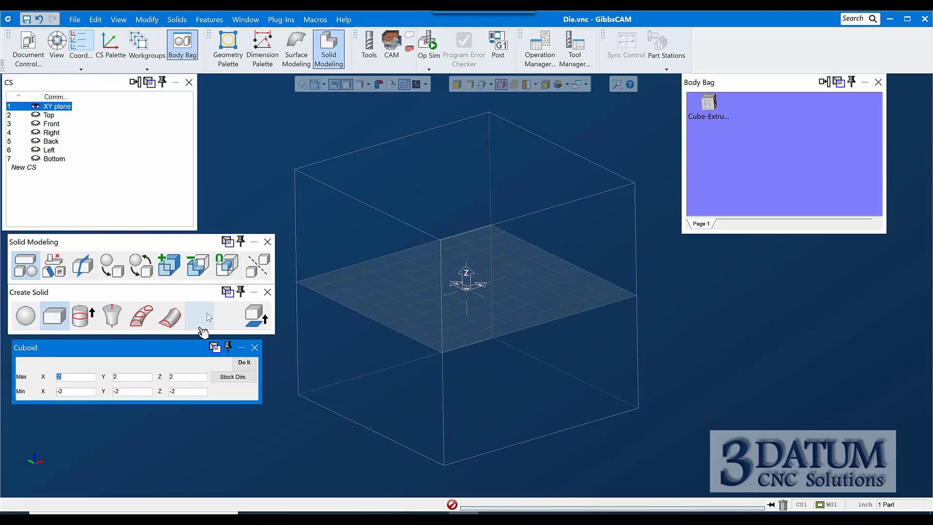
pyautogui.click(244, 363)
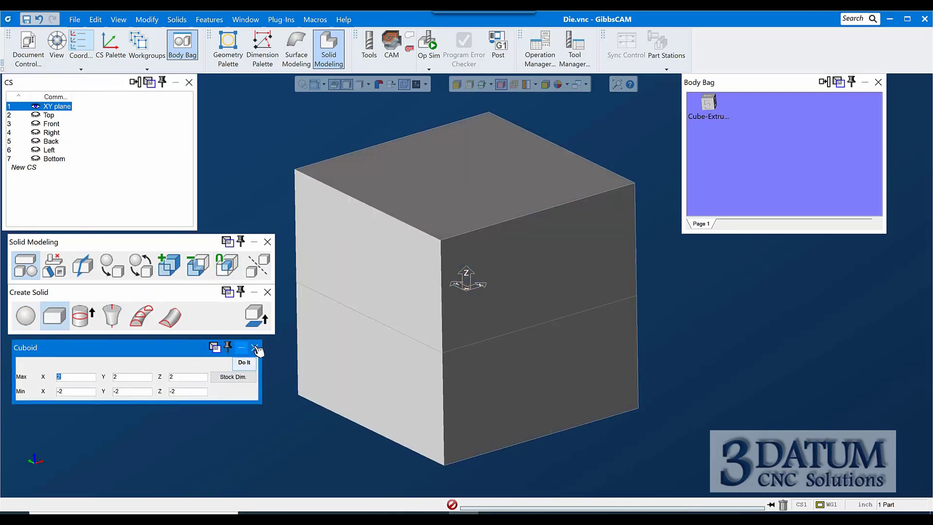
pyautogui.click(254, 346)
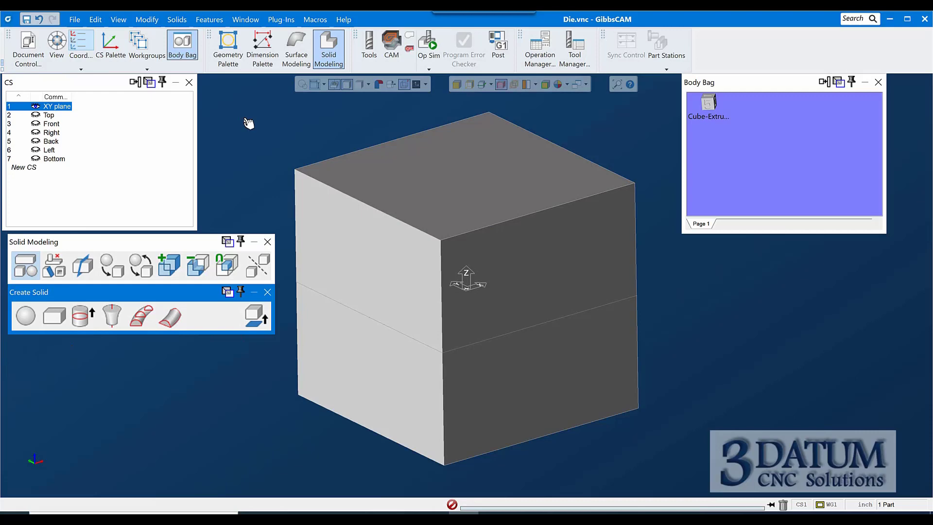
pyautogui.click(48, 114)
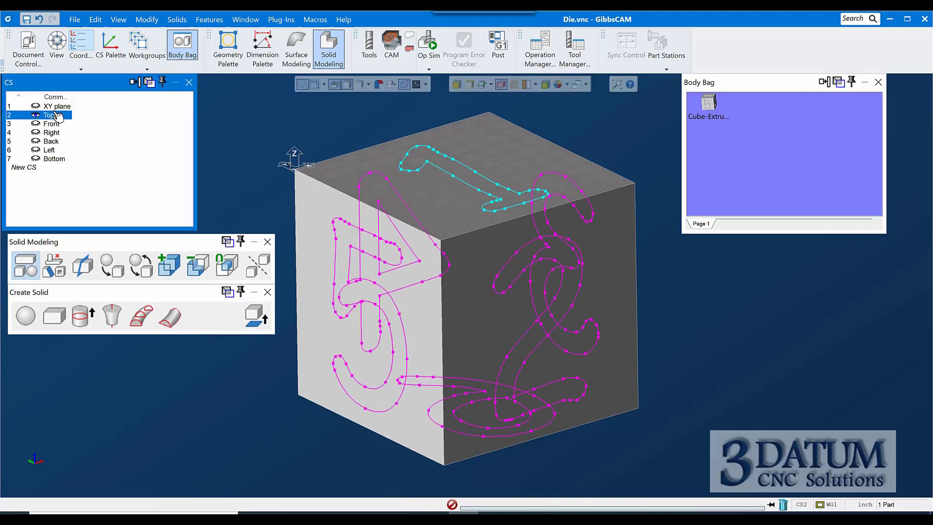
# - Try extruding the top 1 at .25, abandon it, and start a new Cuboid solid instead
pyautogui.click(82, 316)
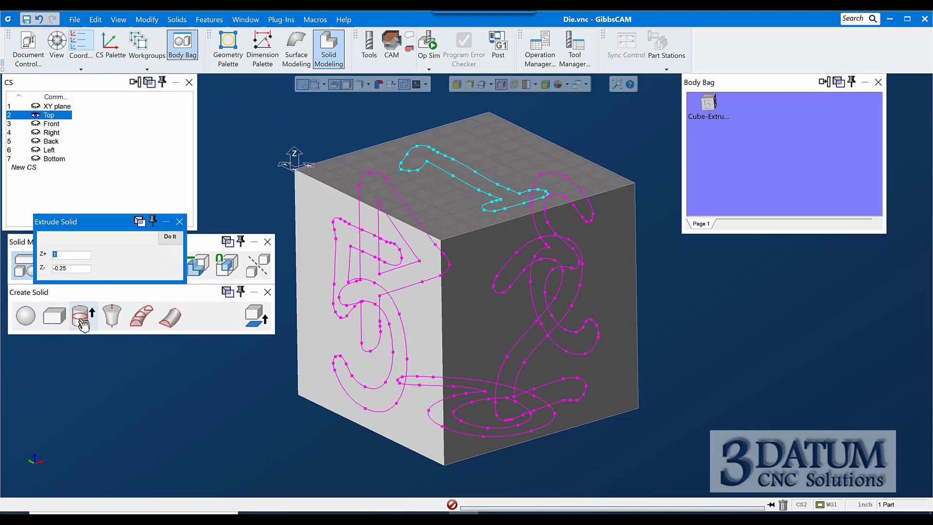
pyautogui.click(82, 316)
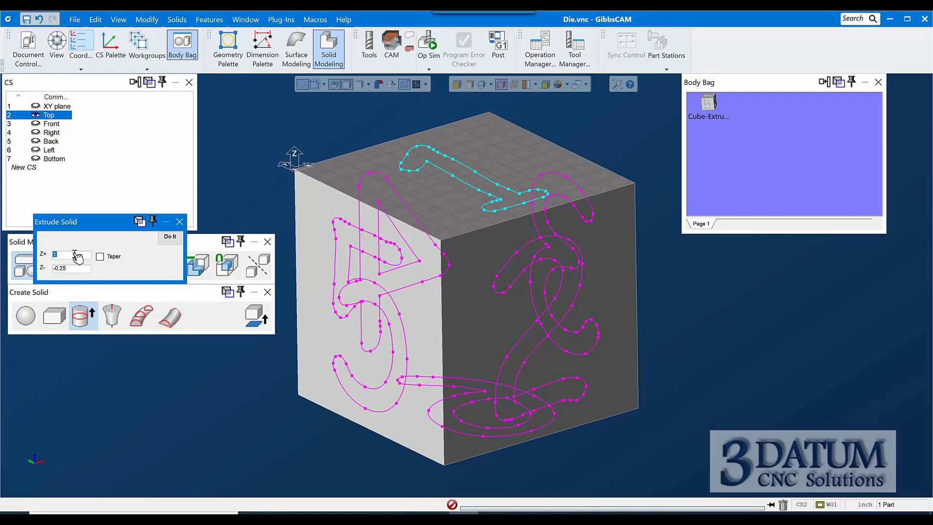
pyautogui.write('.25')
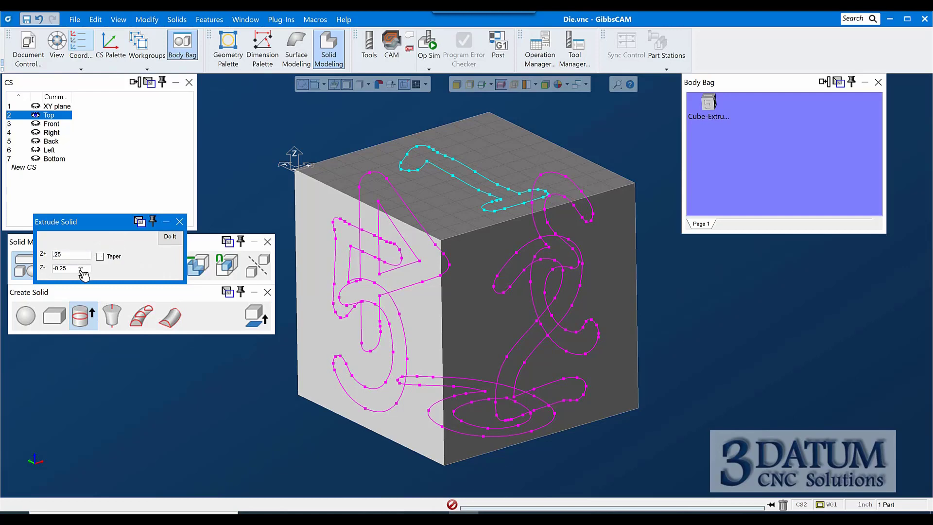
pyautogui.moveTo(202, 204)
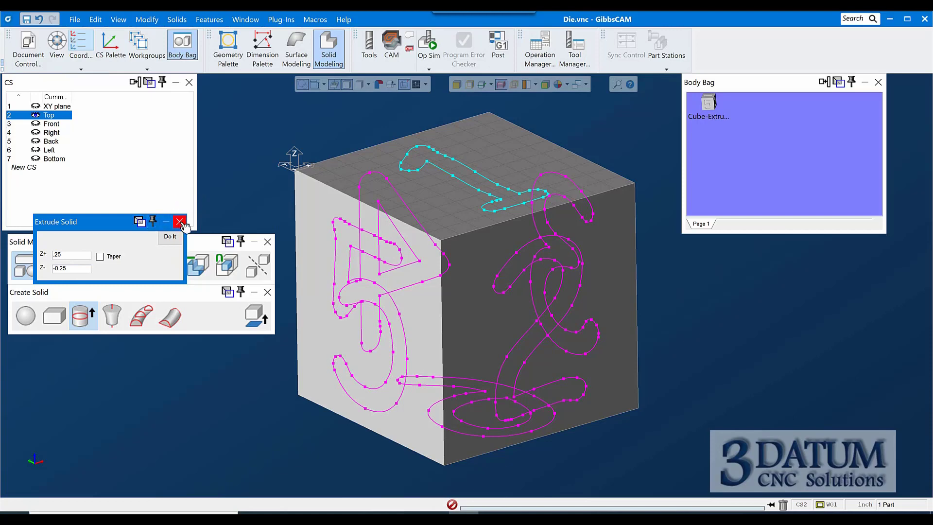
pyautogui.moveTo(180, 222)
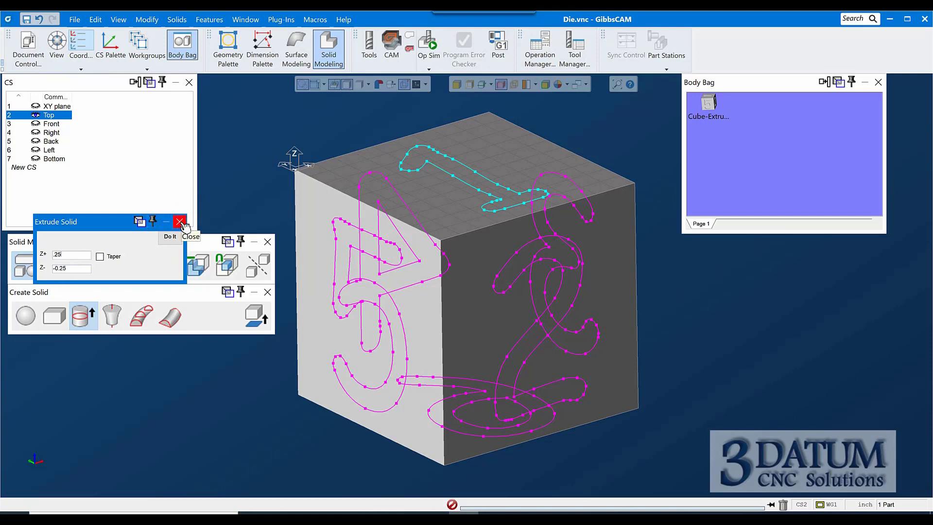
pyautogui.click(179, 222)
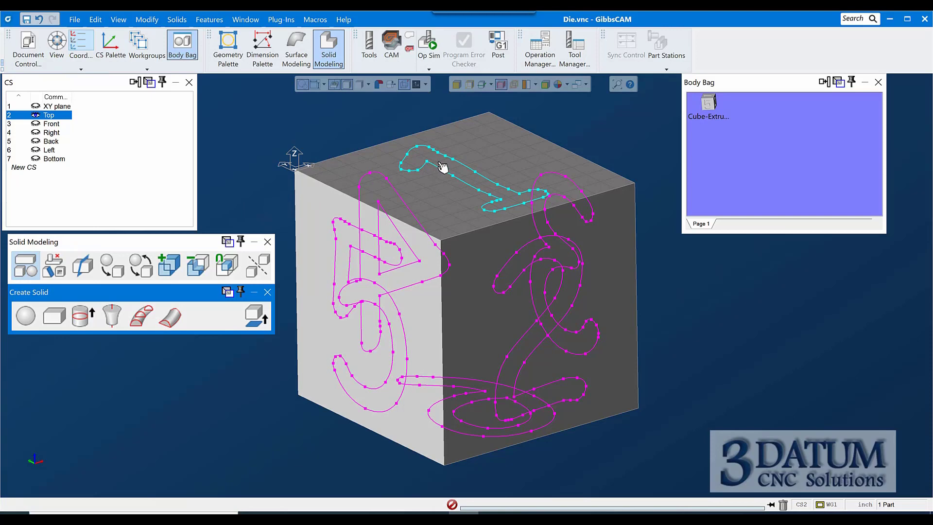
pyautogui.moveTo(710, 99)
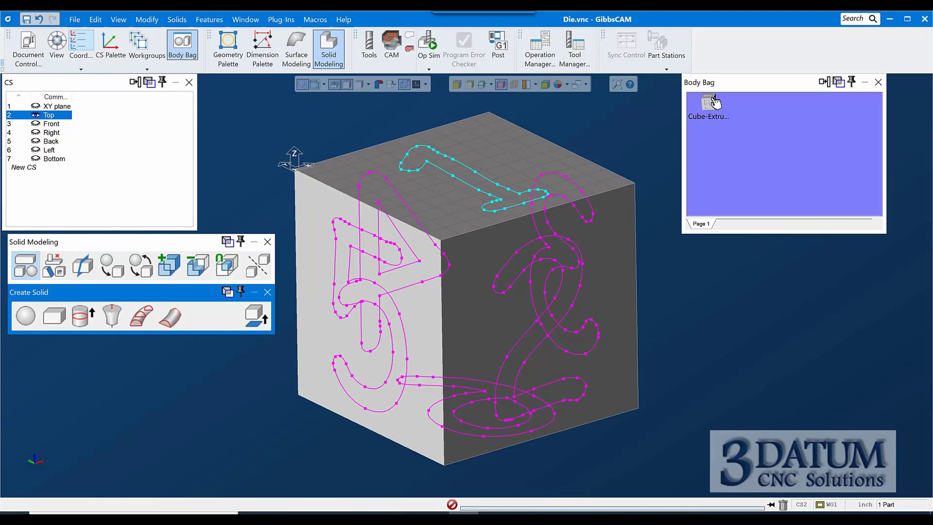
pyautogui.moveTo(354, 169)
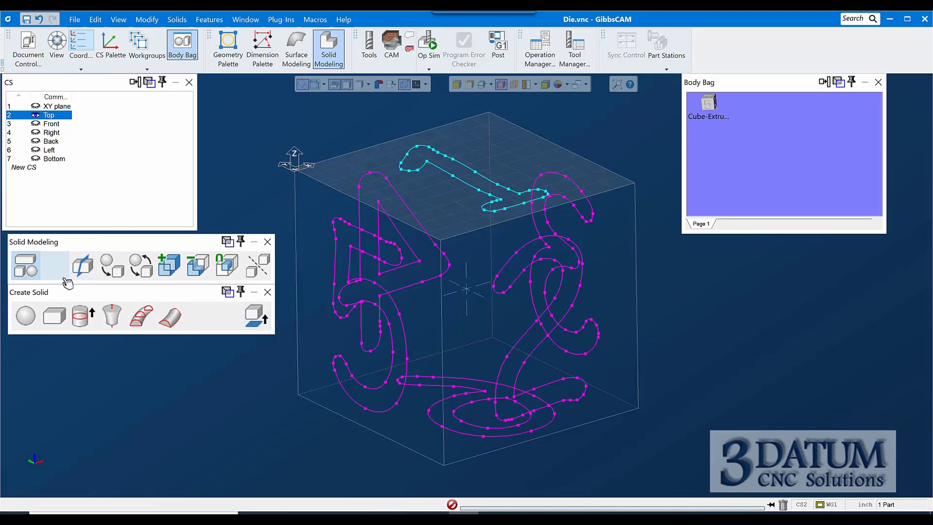
pyautogui.click(53, 315)
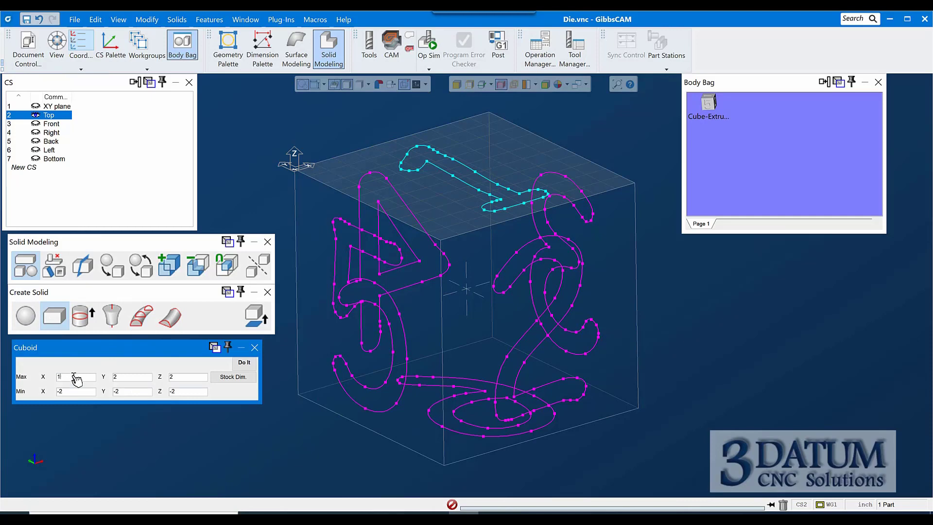
# - Create a cube spanning -1.75 to 1.75 on every axis inside the stock box
pyautogui.write('1.75')
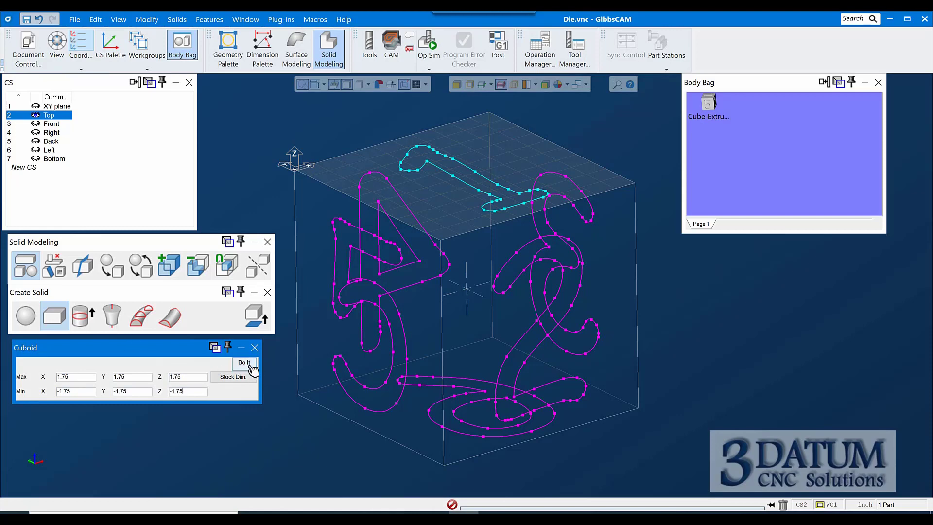
pyautogui.click(244, 363)
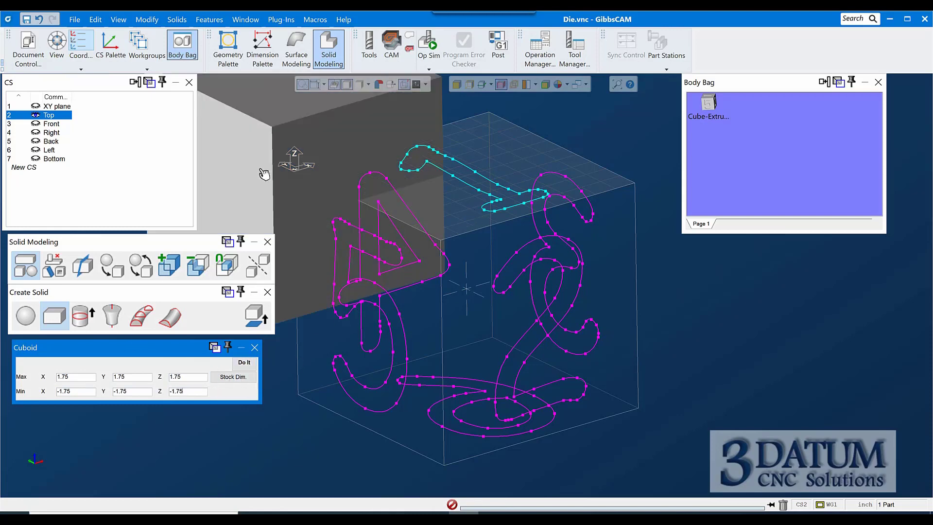
pyautogui.click(57, 106)
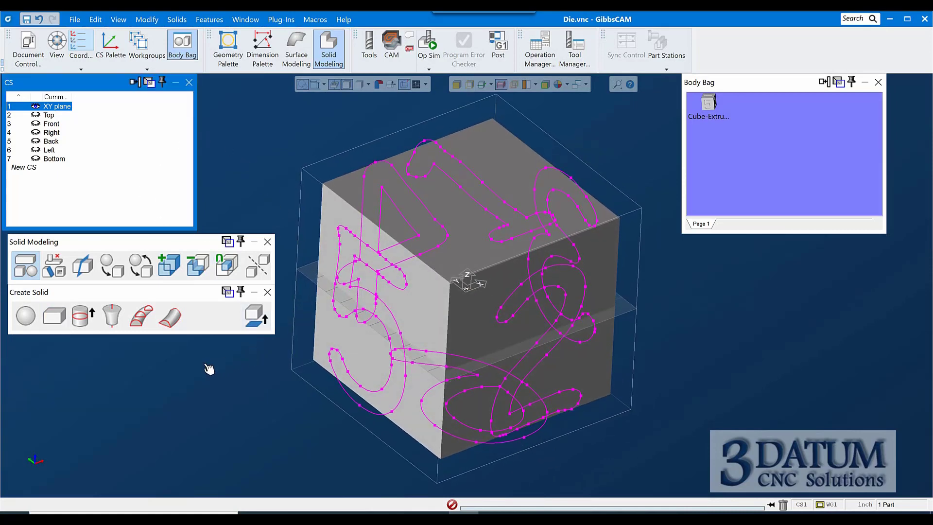
pyautogui.moveTo(51, 118)
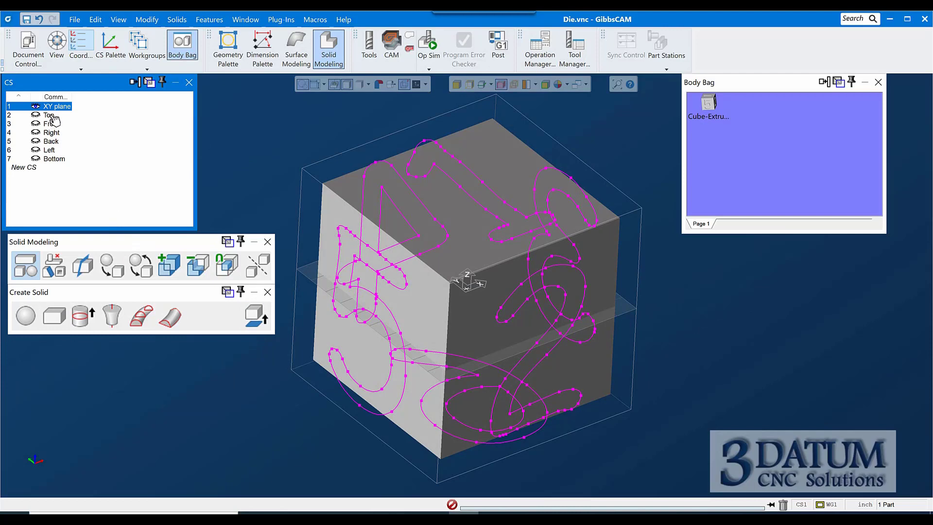
# - Extrude the Top 1 and Front 2 outlines at Z- -0.5 into raised numbers
pyautogui.click(48, 115)
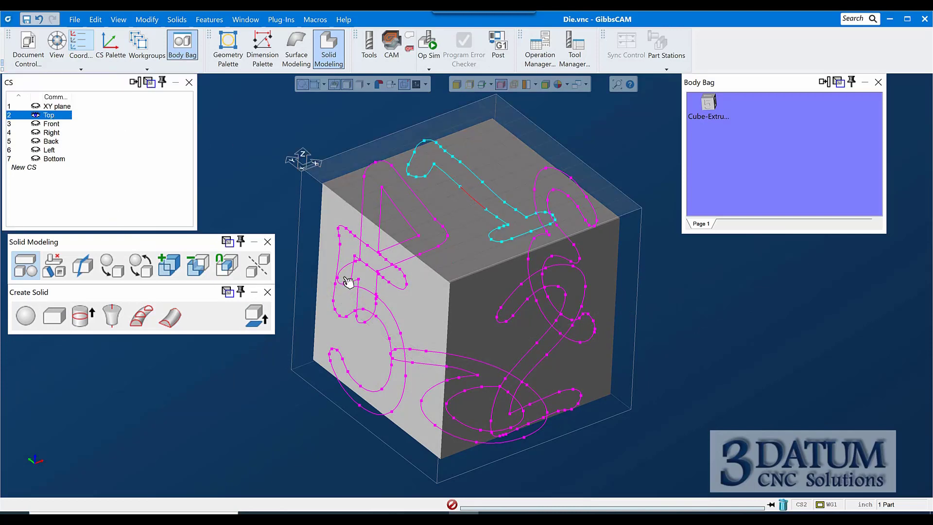
pyautogui.click(83, 316)
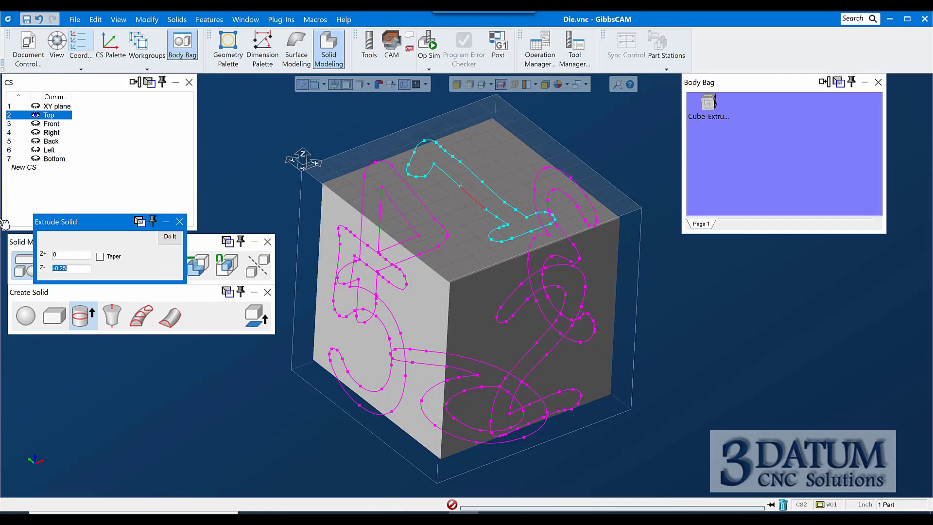
pyautogui.write('-.5')
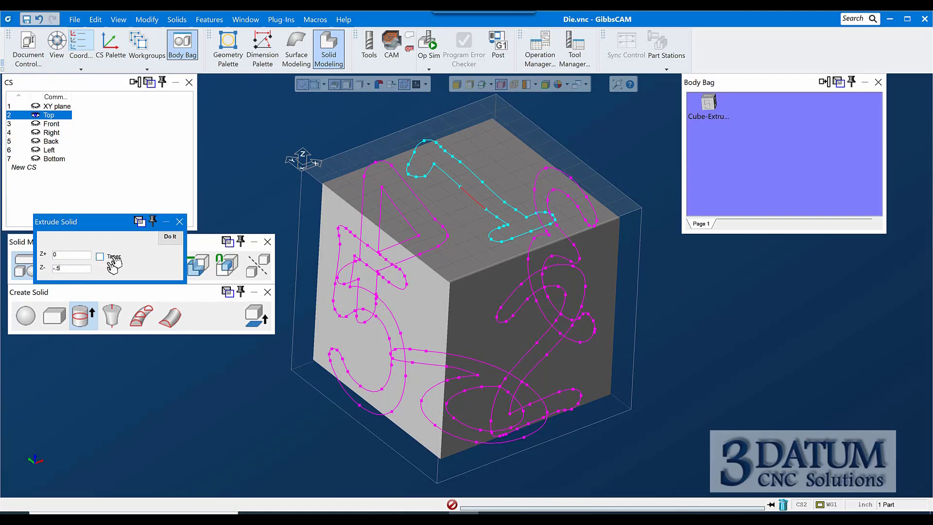
pyautogui.click(169, 236)
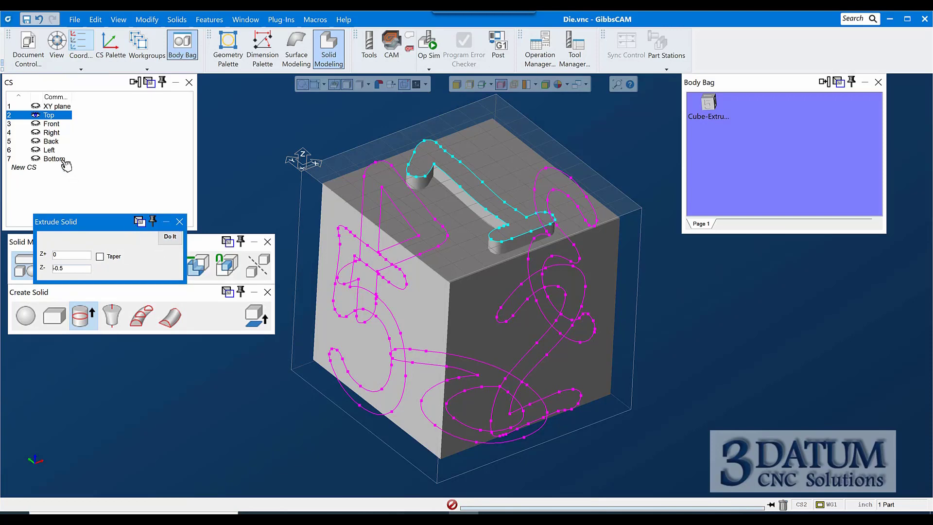
pyautogui.click(50, 123)
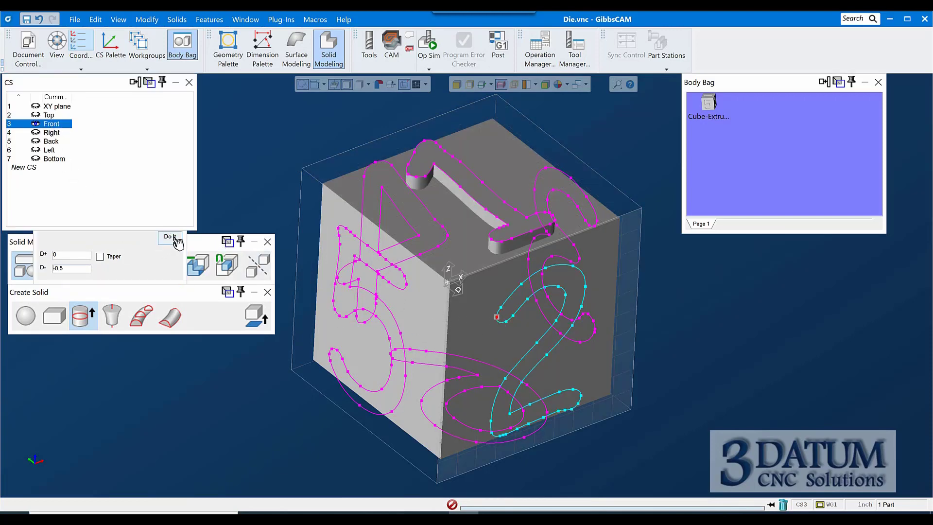
pyautogui.click(169, 237)
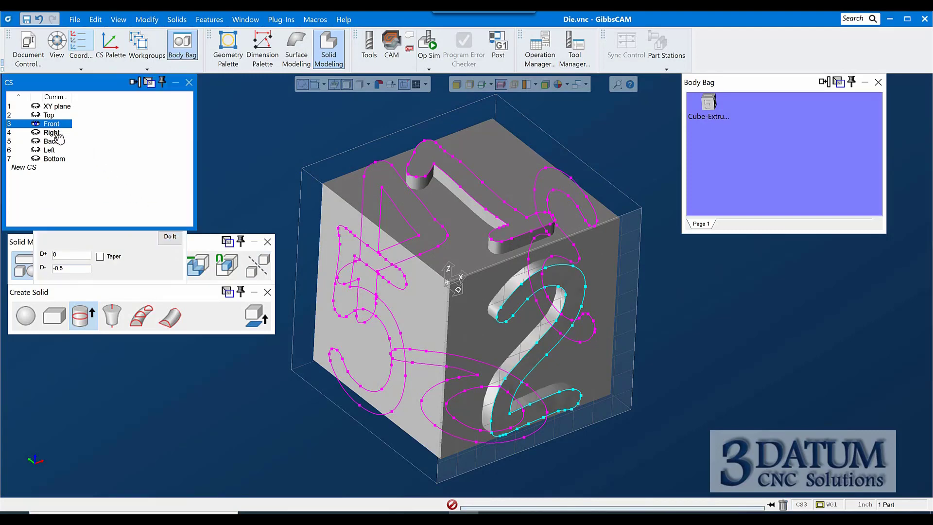
# - Extrude the Right, Back and Bottom face numbers at -0.5 and finish extruding
pyautogui.click(50, 132)
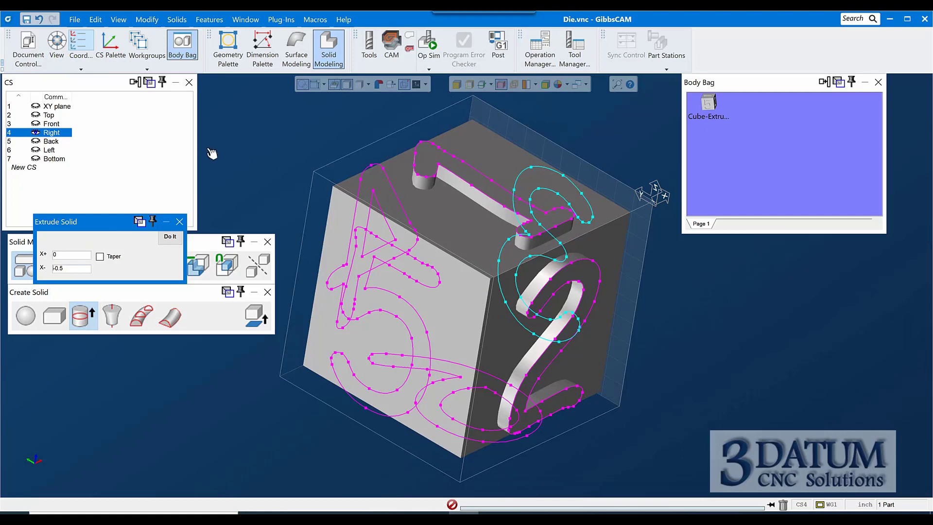
pyautogui.click(50, 141)
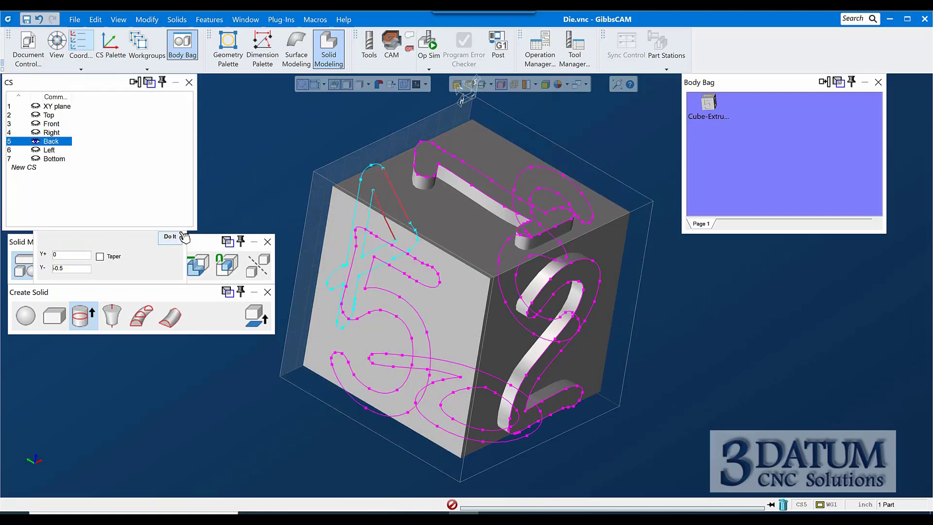
pyautogui.click(48, 149)
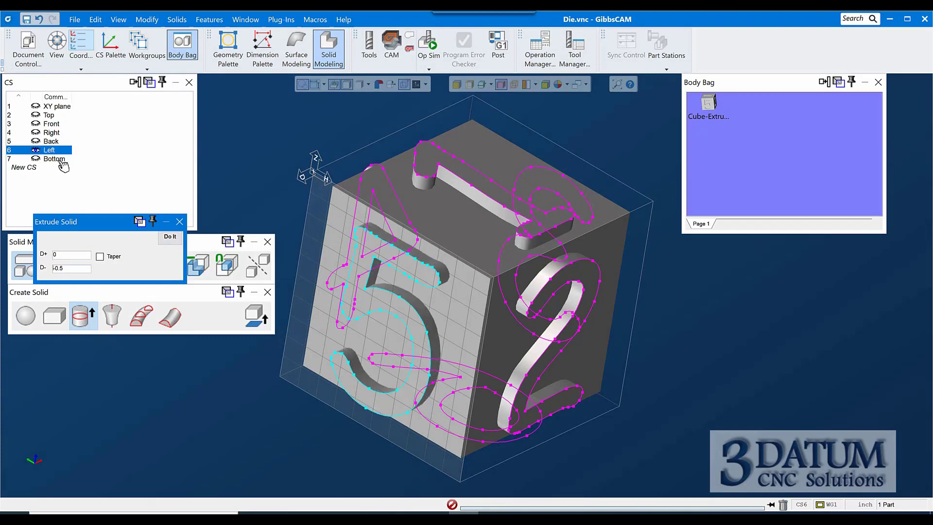
pyautogui.click(51, 159)
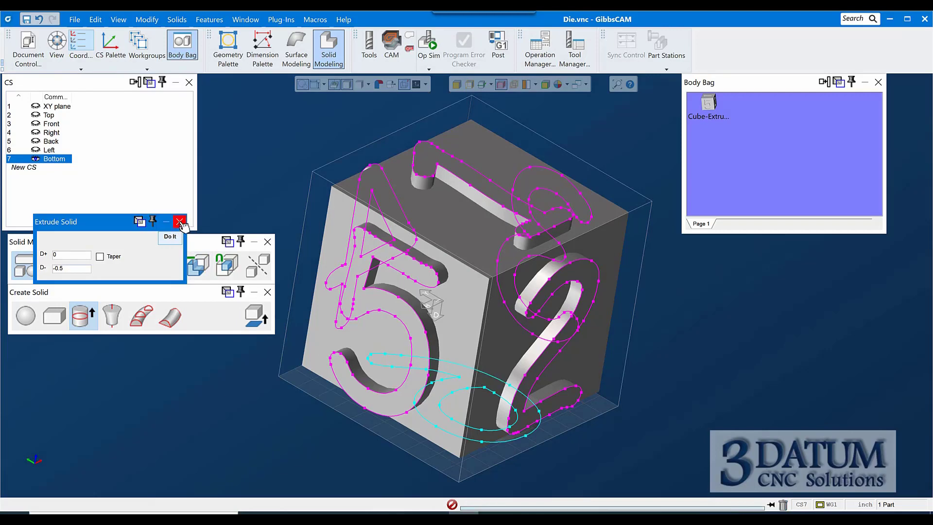
pyautogui.click(178, 222)
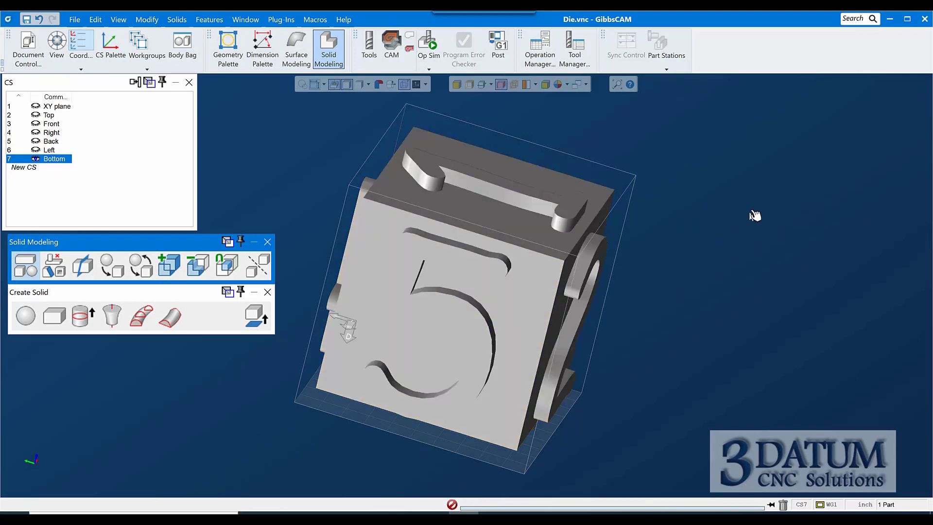
pyautogui.moveTo(845, 222)
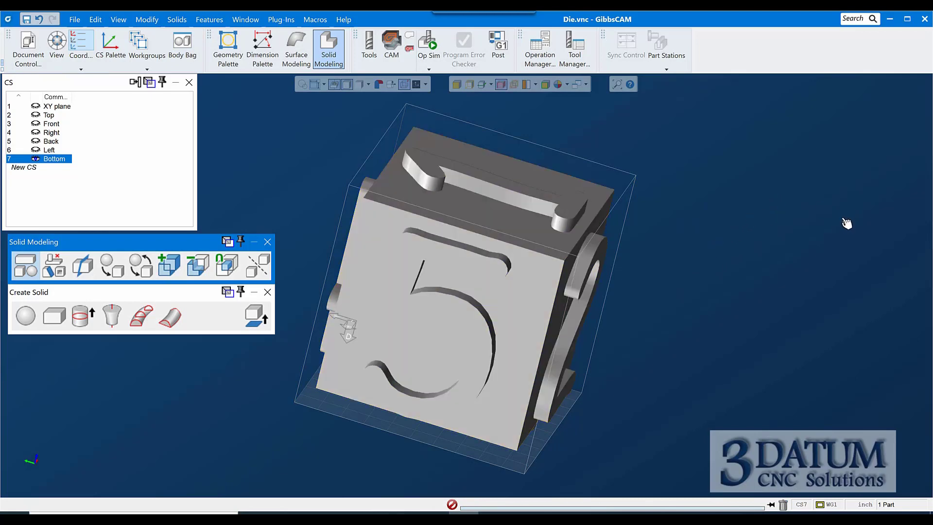
pyautogui.moveTo(768, 240)
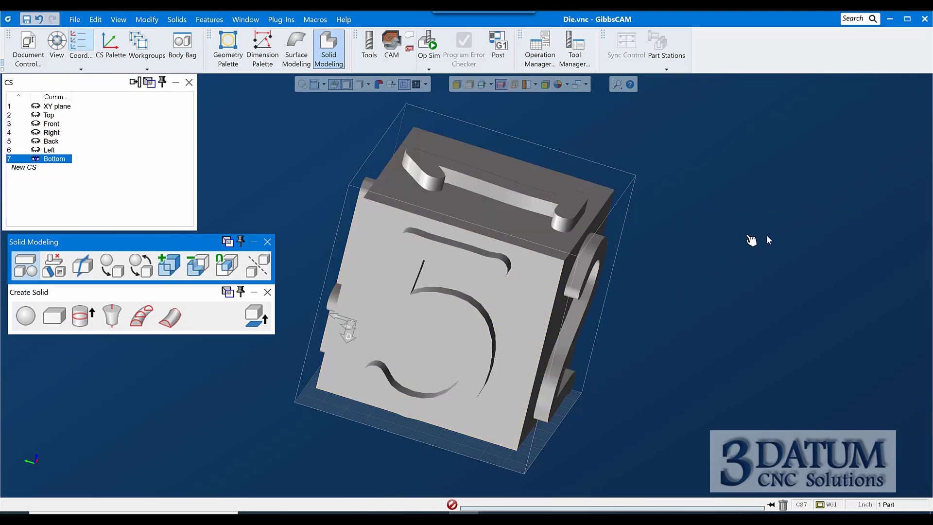
# - Inspect the 2 and 3 faces of the die, then dismiss the Solid Modeling palettes
pyautogui.moveTo(751, 240); pyautogui.dragTo(458, 282)
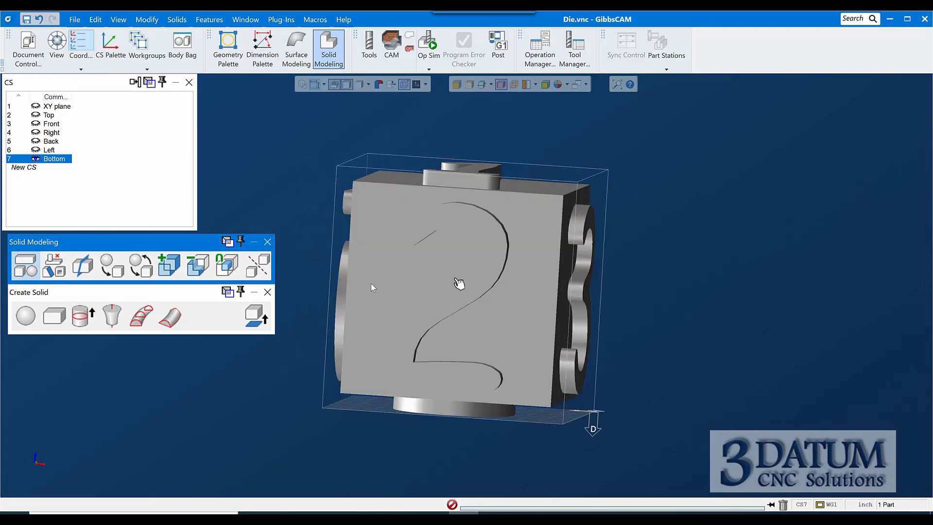
pyautogui.moveTo(458, 283); pyautogui.dragTo(522, 312)
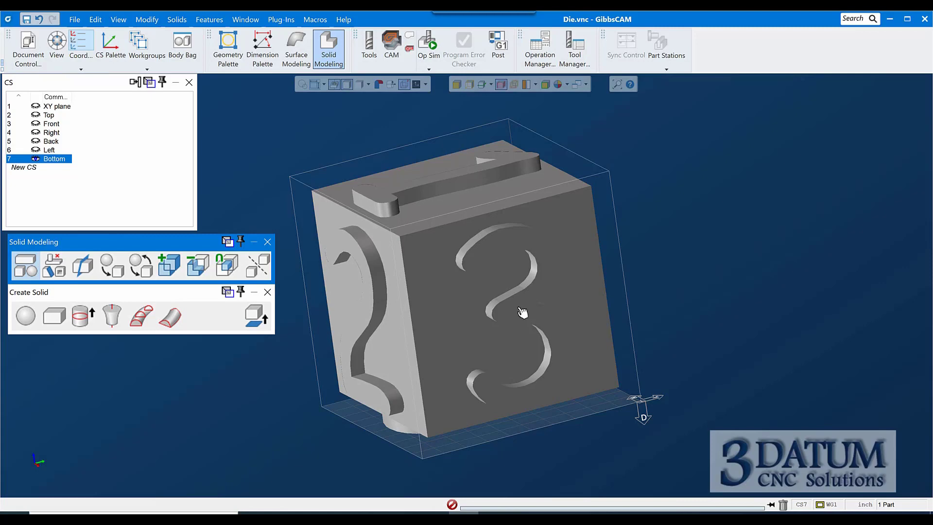
pyautogui.moveTo(332, 327)
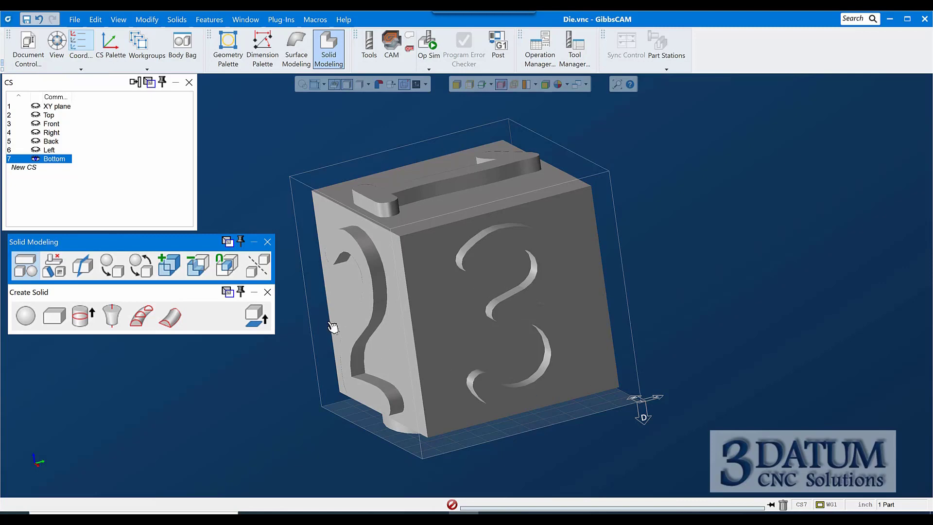
pyautogui.click(267, 241)
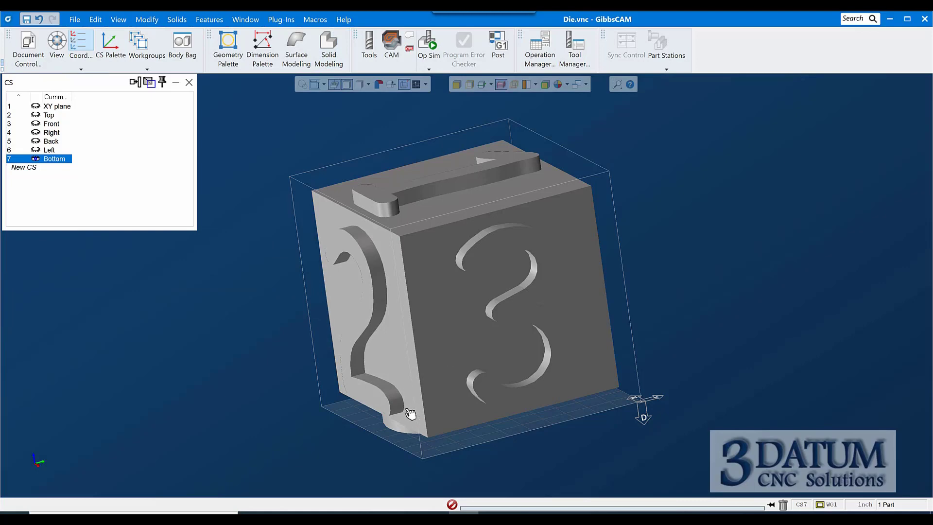
pyautogui.moveTo(832, 250)
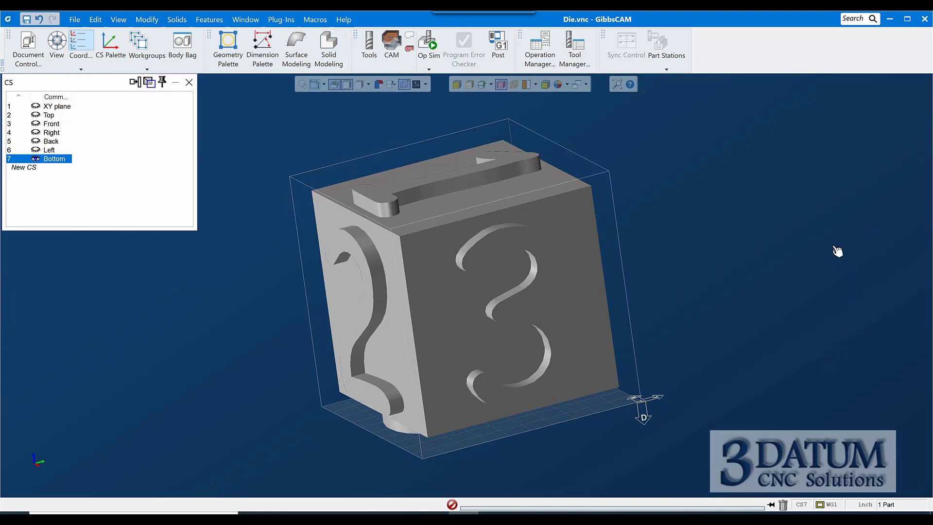
pyautogui.moveTo(466, 208)
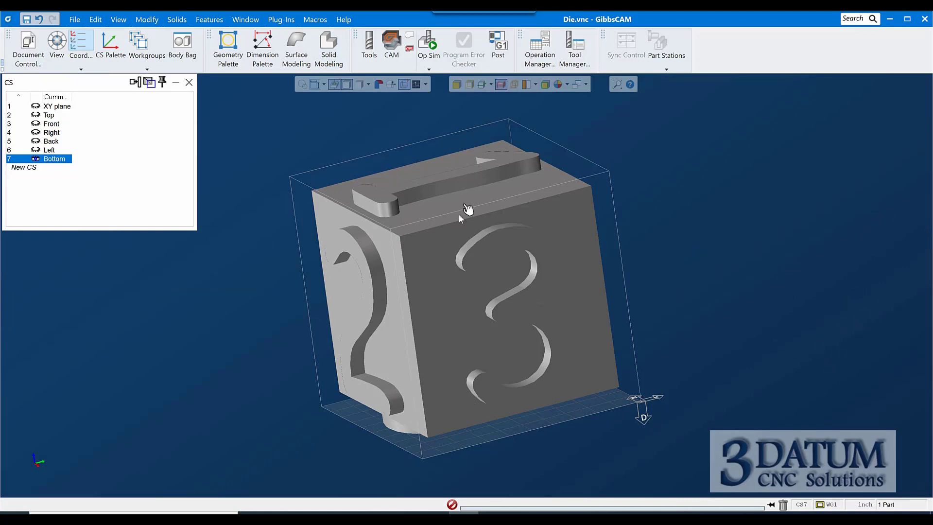
pyautogui.moveTo(491, 268)
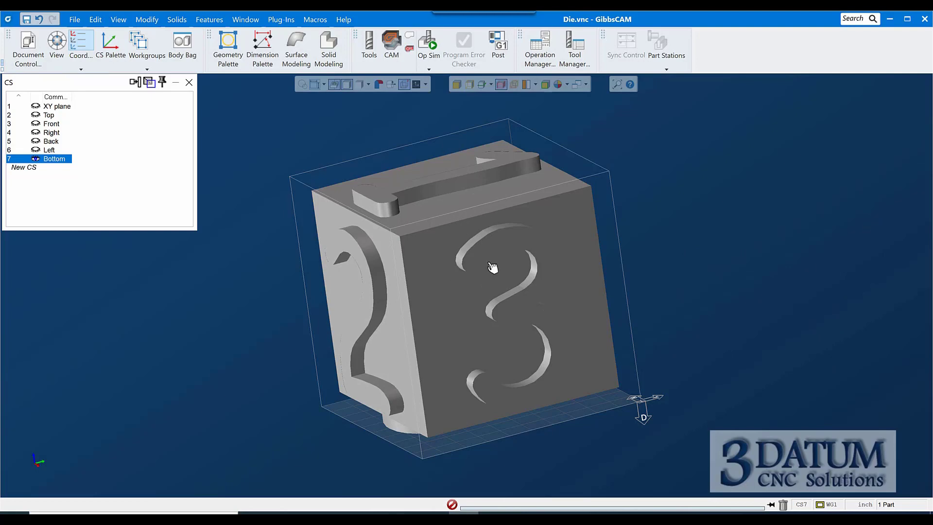